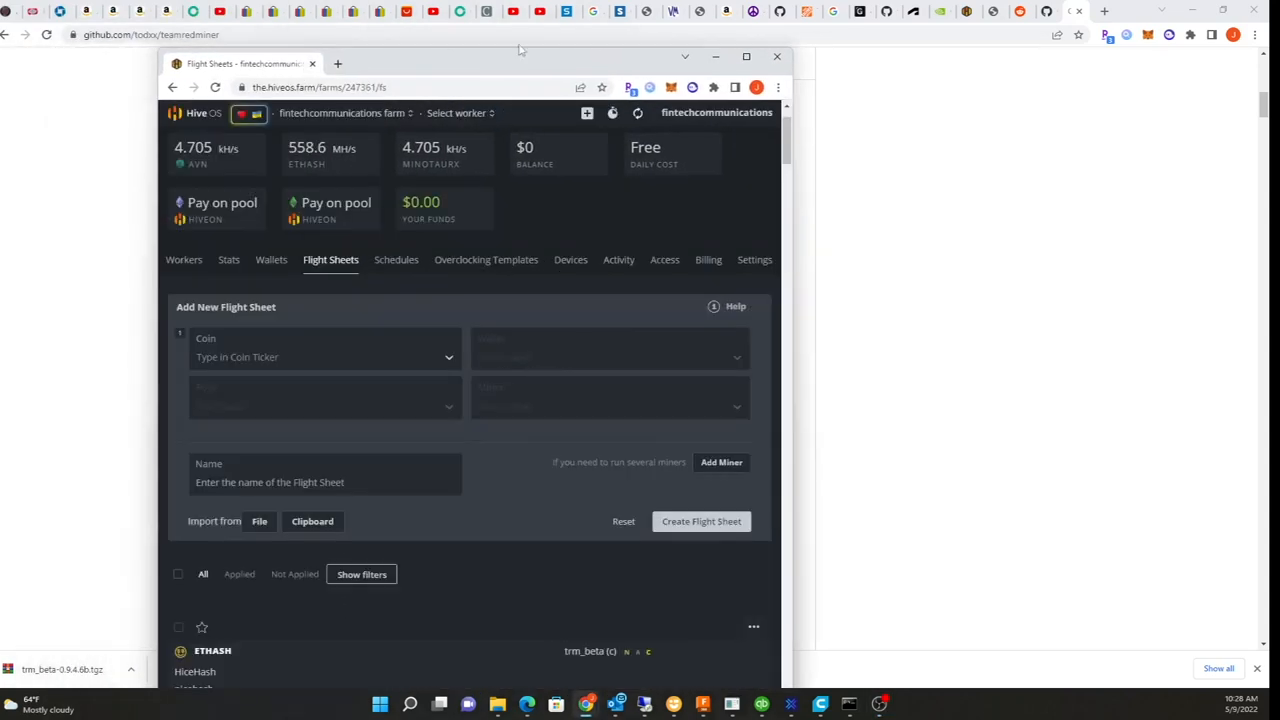
Open the trm_beta flight sheet for editing to review its Ethash, NiceHash and custom miner fields, then return to Workers
{"action": "left_click", "coordinate": [746, 56]}
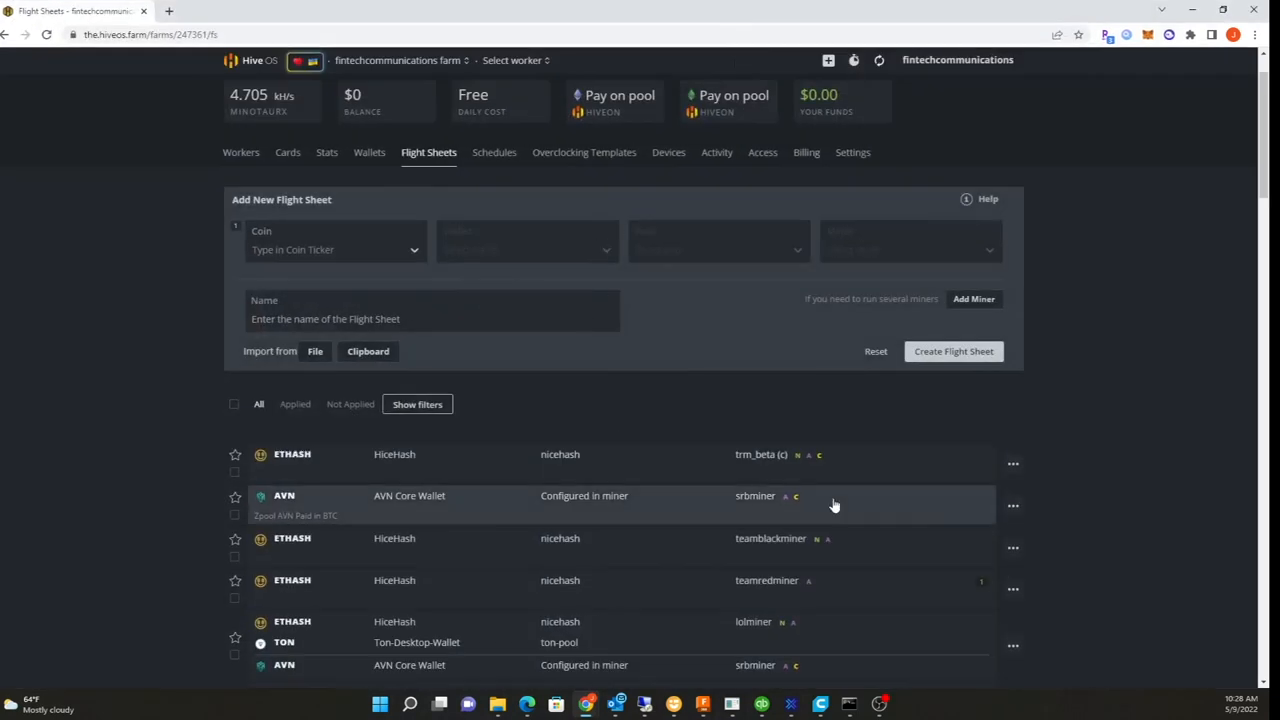
{"action": "left_click", "coordinate": [1012, 464]}
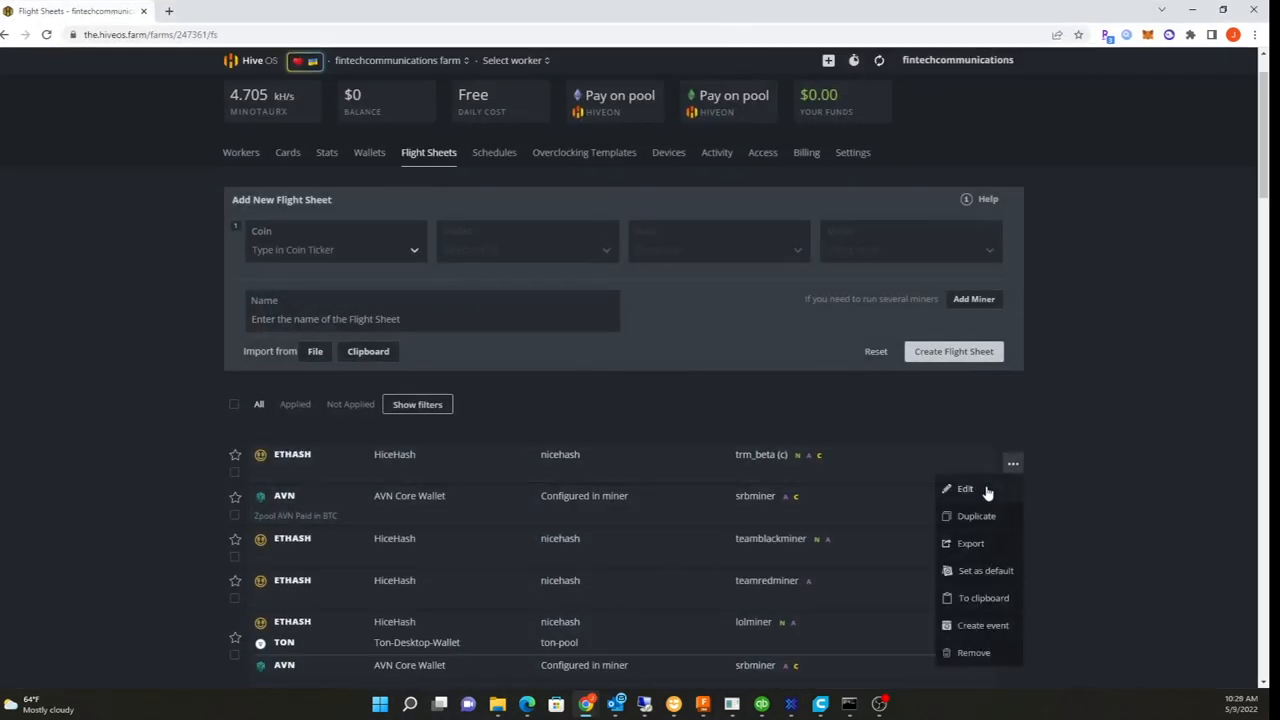
{"action": "left_click", "coordinate": [964, 488]}
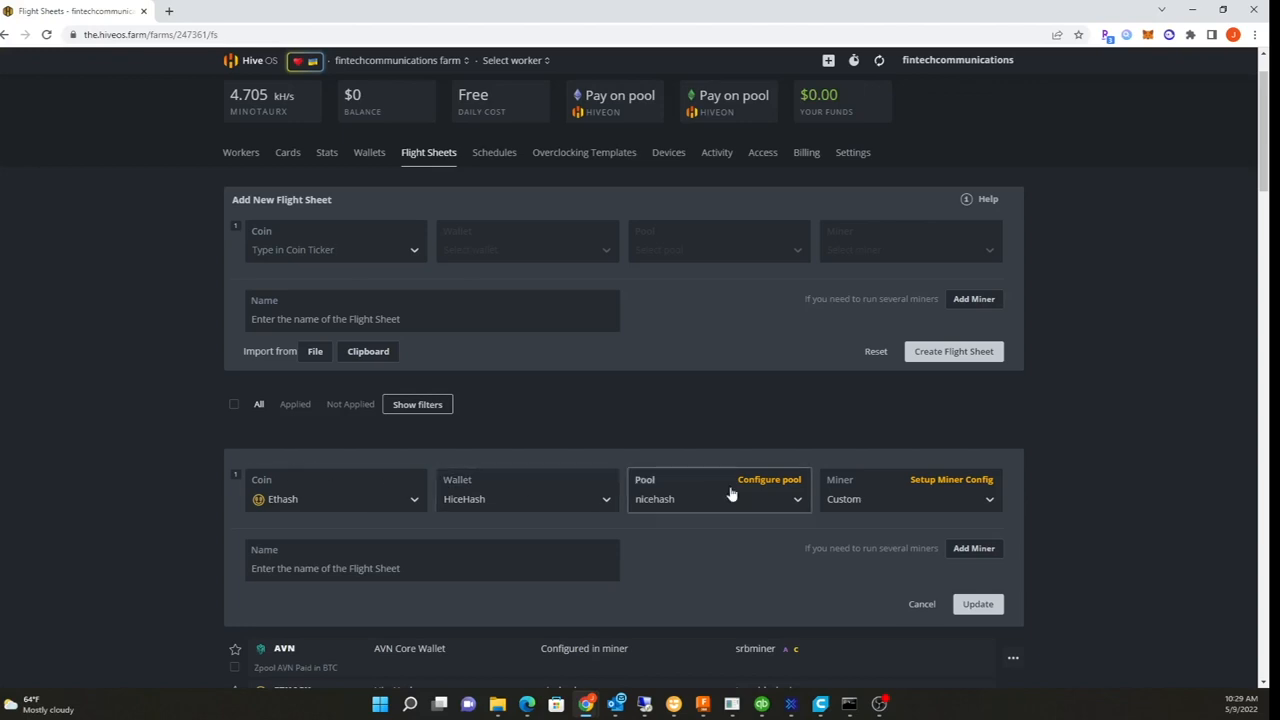
{"action": "left_click", "coordinate": [952, 480]}
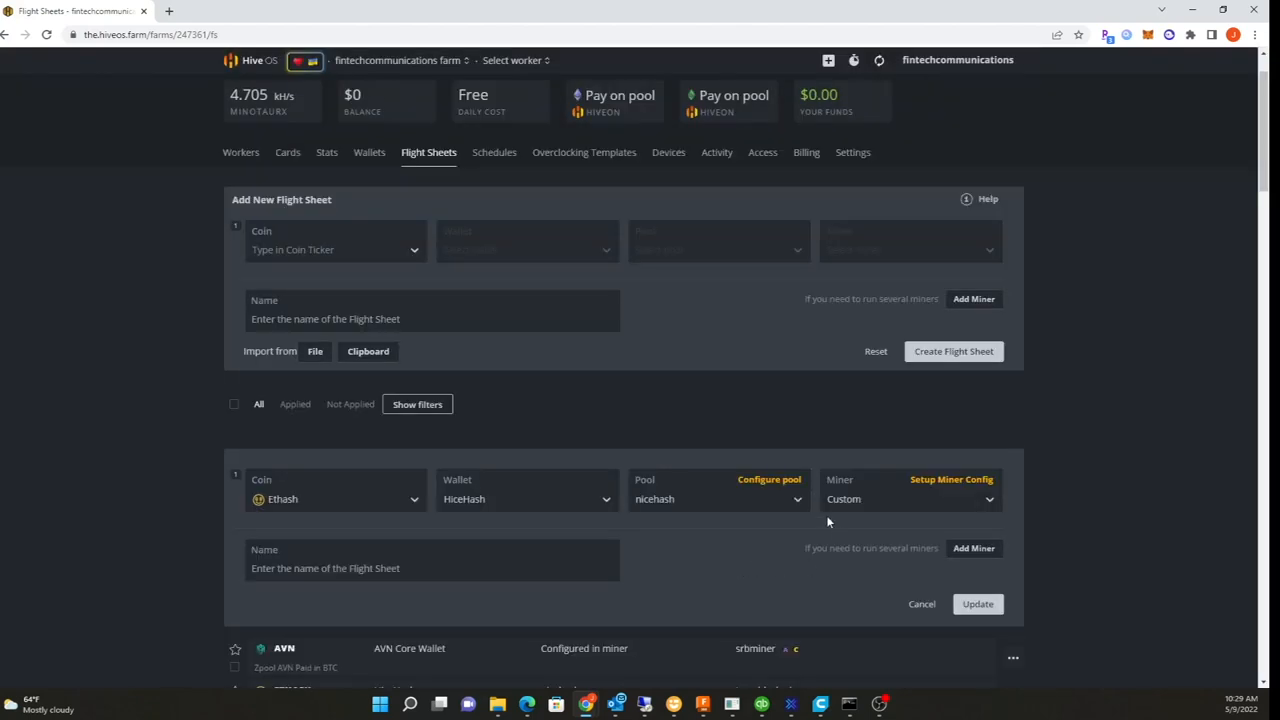
{"action": "mouse_move", "coordinate": [436, 172]}
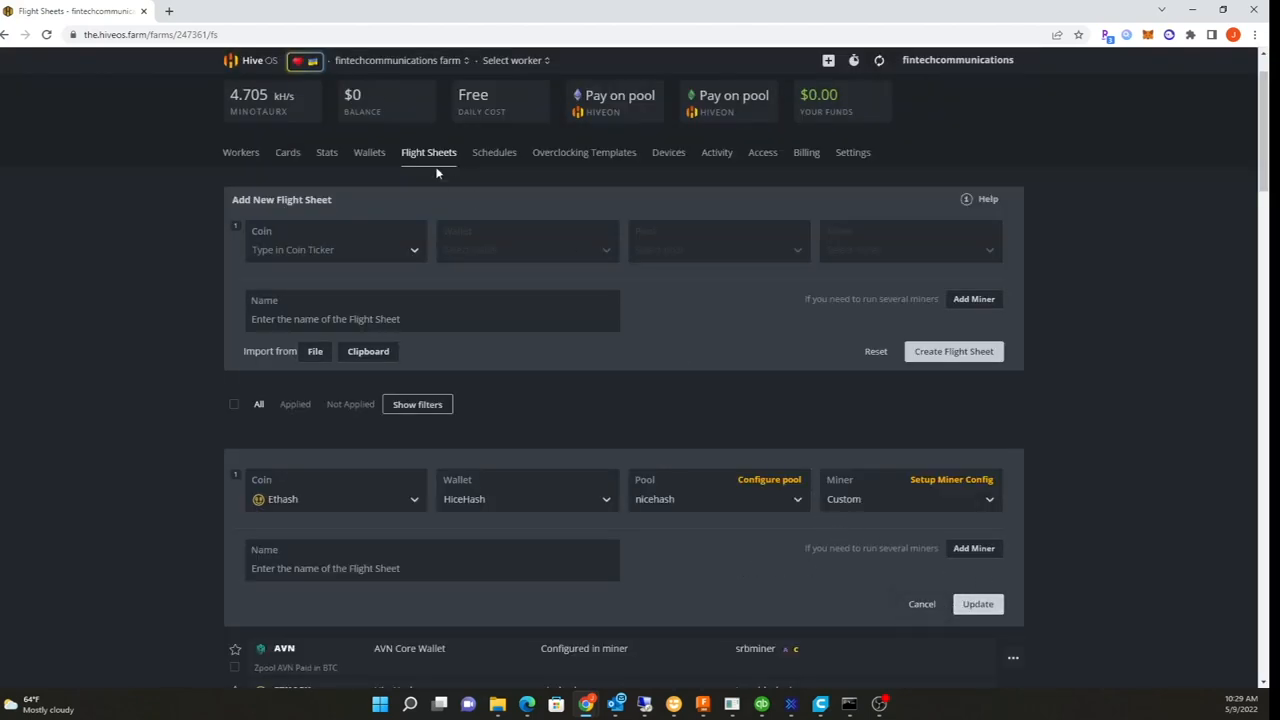
{"action": "left_click", "coordinate": [398, 60]}
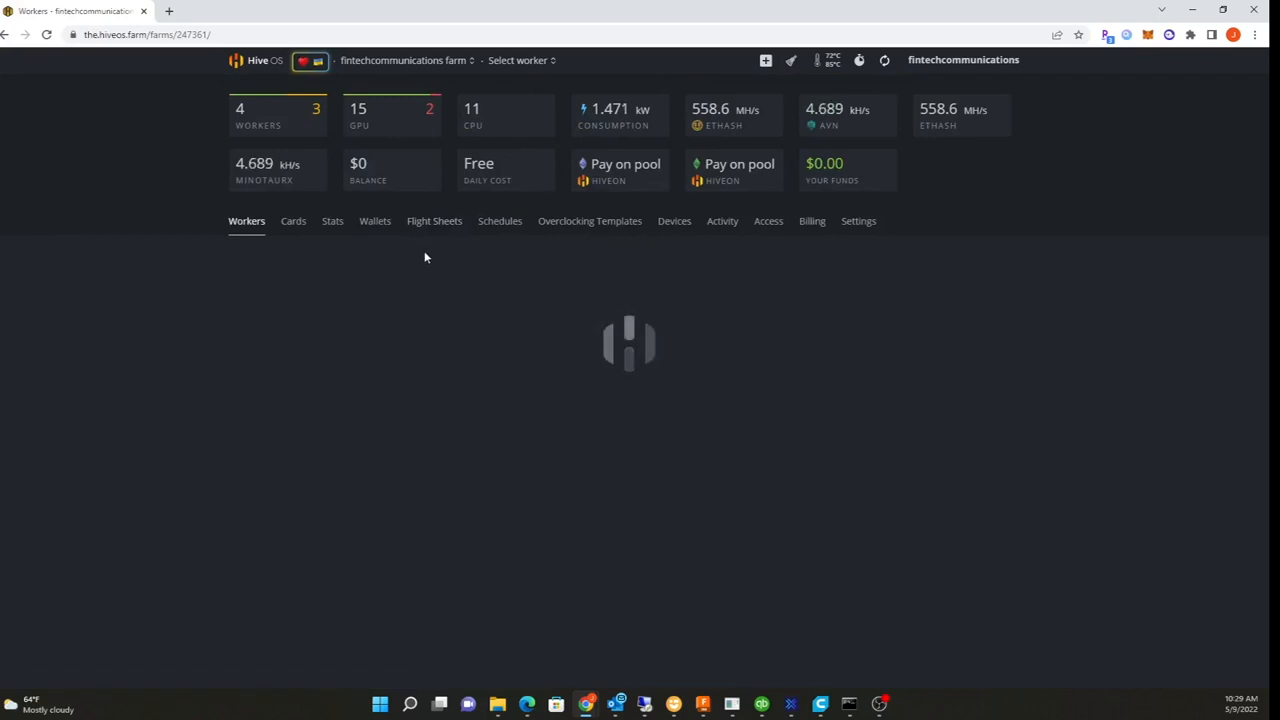
{"action": "mouse_move", "coordinate": [436, 268]}
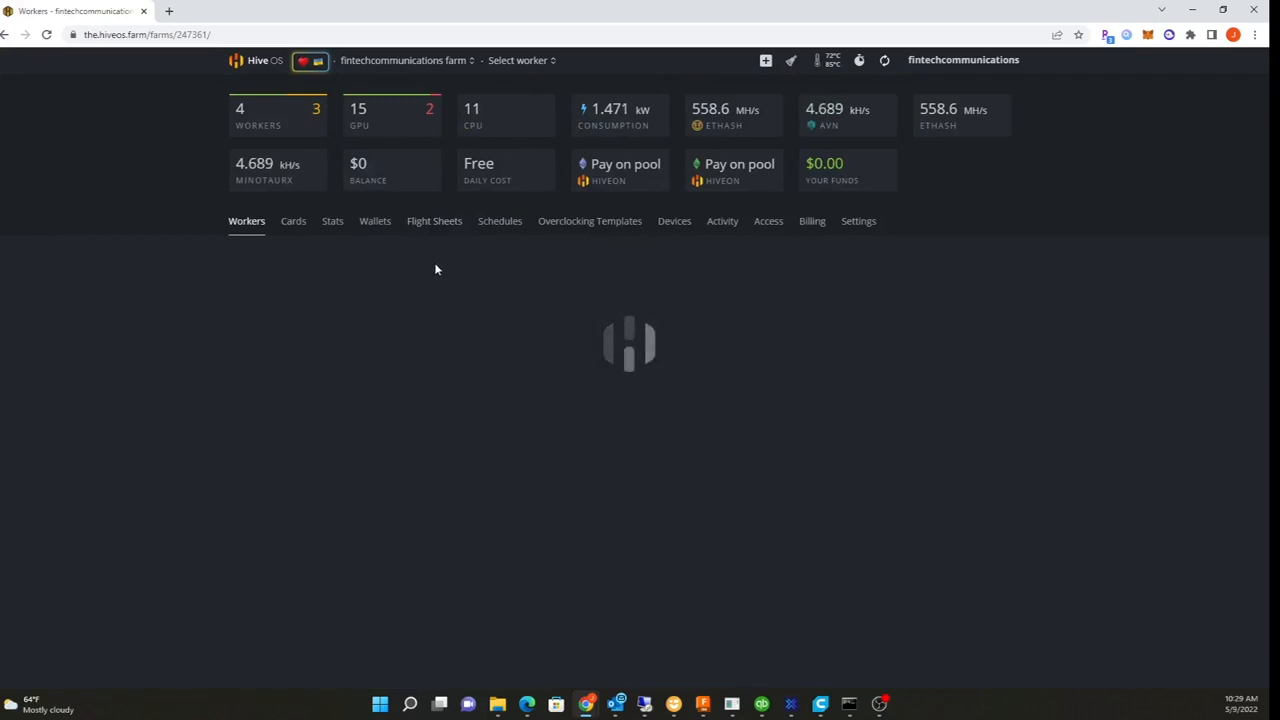
Open the 4GPU-Miner worker's Overview page listing its four Radeon RX 5700 GPUs
{"action": "left_click", "coordinate": [246, 220]}
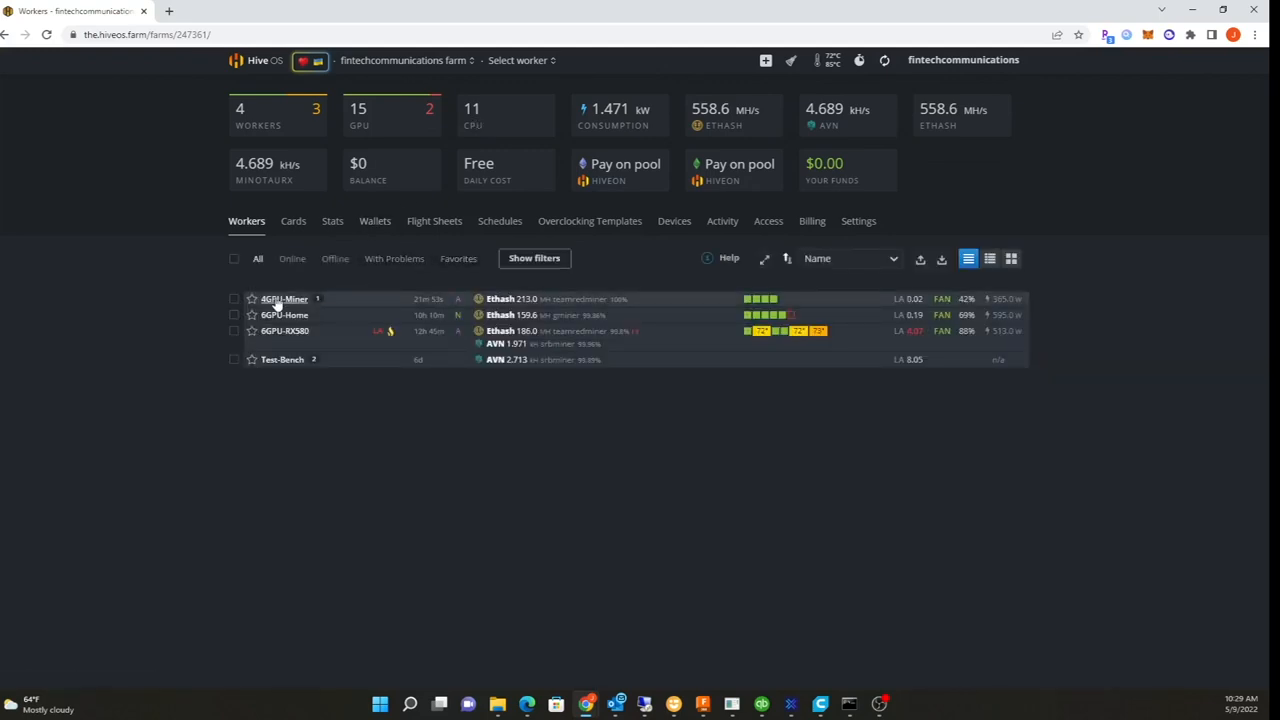
{"action": "left_click", "coordinate": [284, 300]}
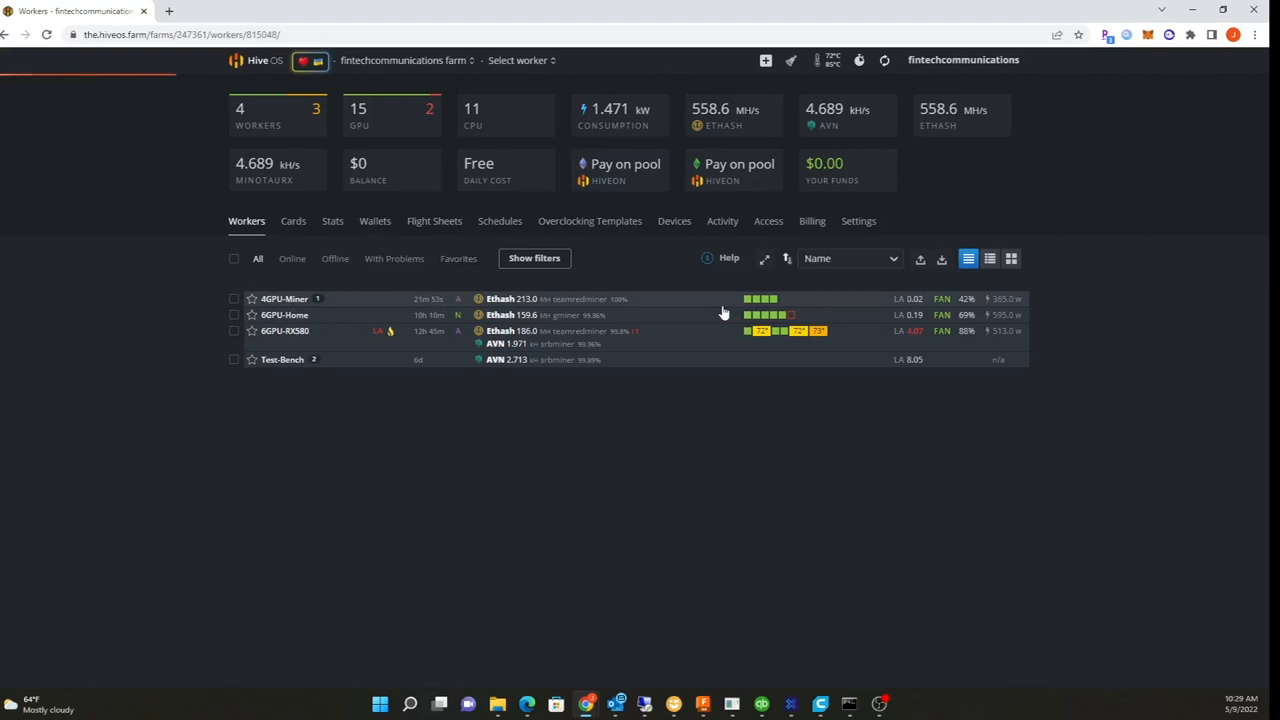
{"action": "left_click", "coordinate": [284, 298]}
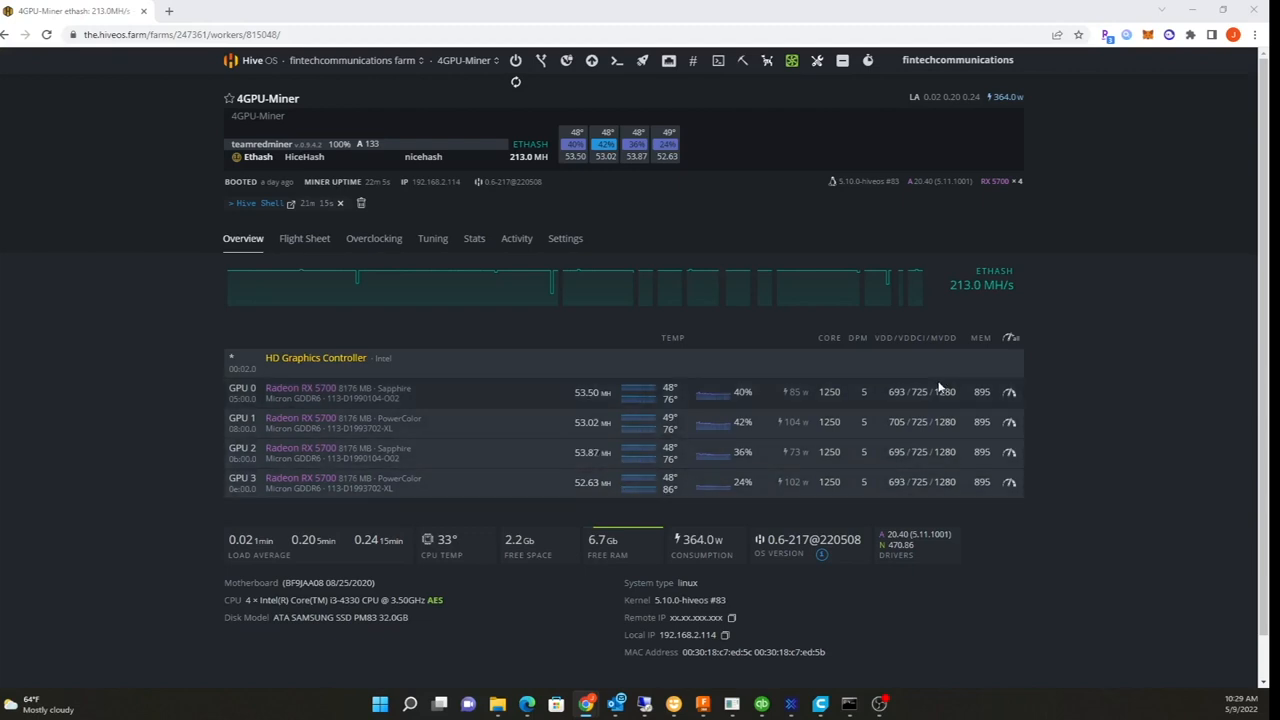
{"action": "mouse_move", "coordinate": [920, 370]}
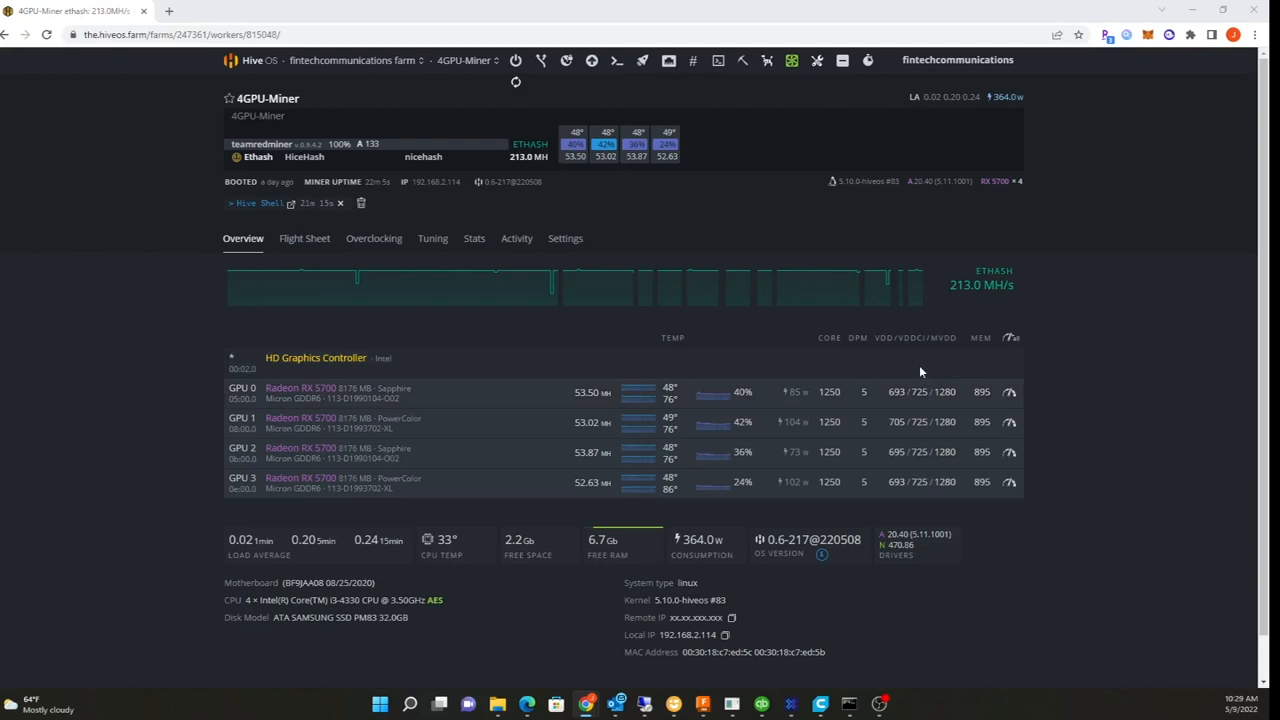
{"action": "mouse_move", "coordinate": [904, 376]}
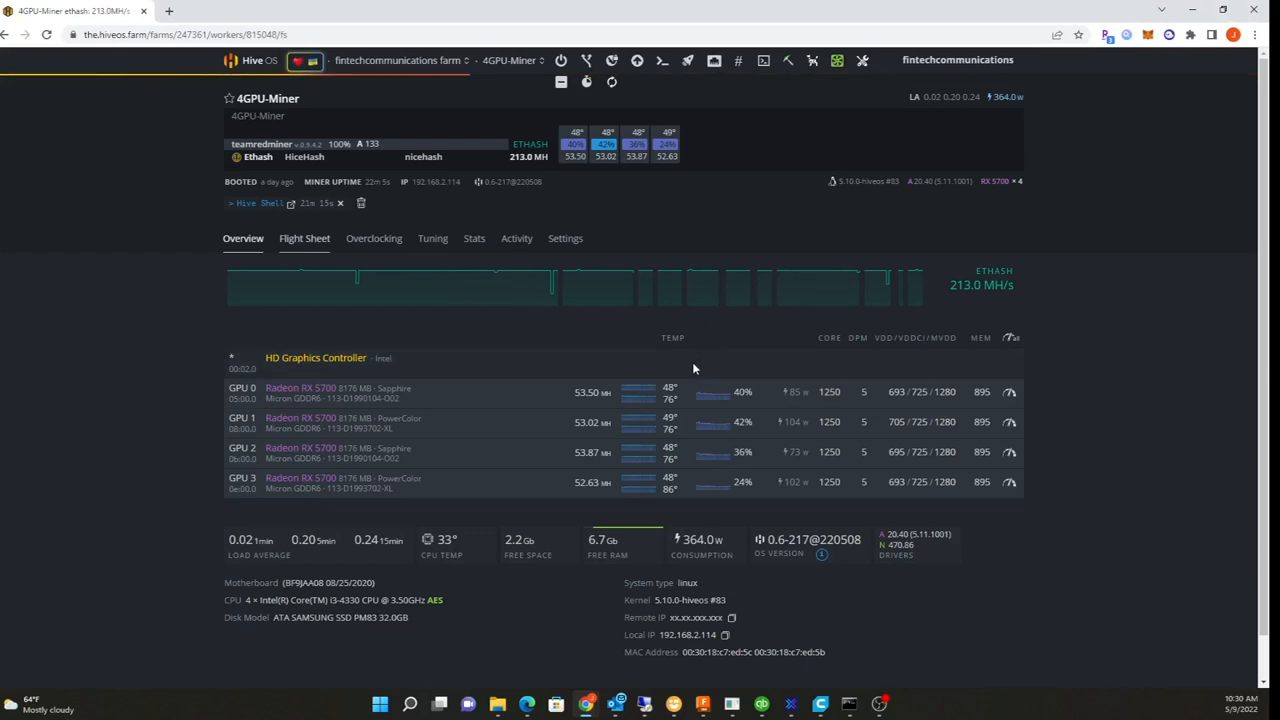
Apply the trm_beta flight sheet to the 4GPU-Miner worker and launch the Hive Shell
{"action": "left_click", "coordinate": [304, 238]}
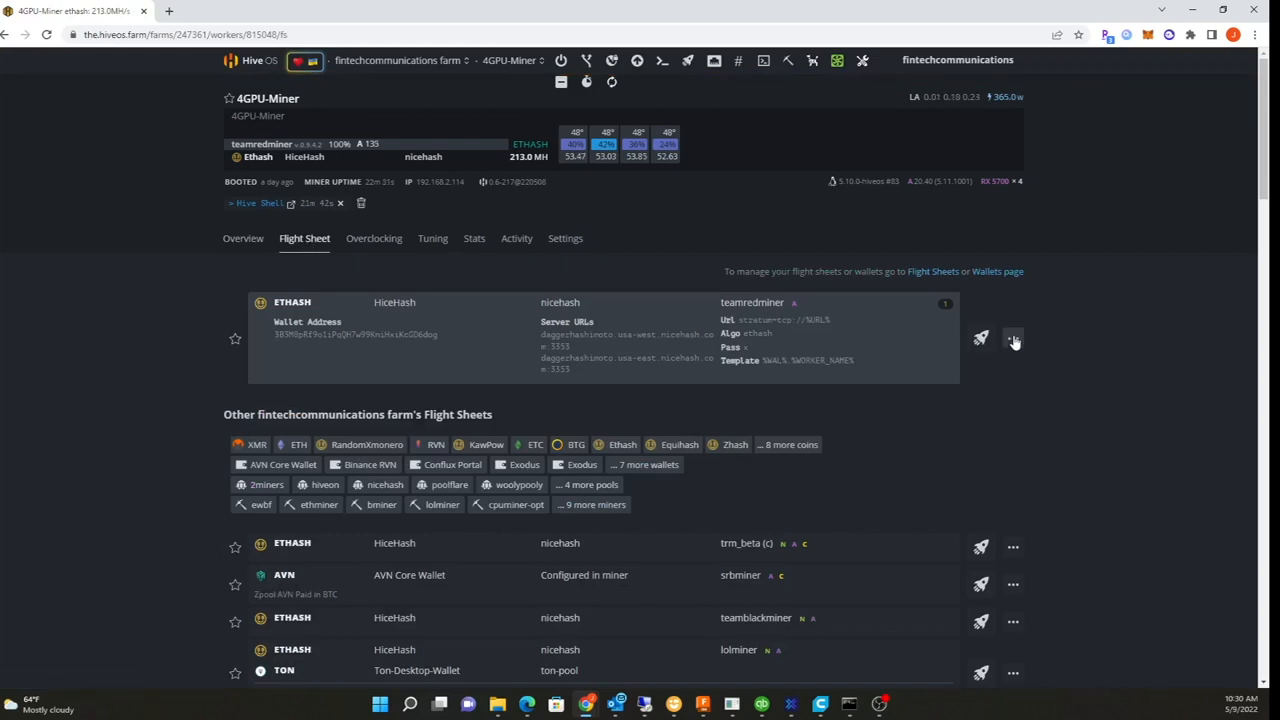
{"action": "scroll", "scroll_direction": "down", "scroll_amount": 3}
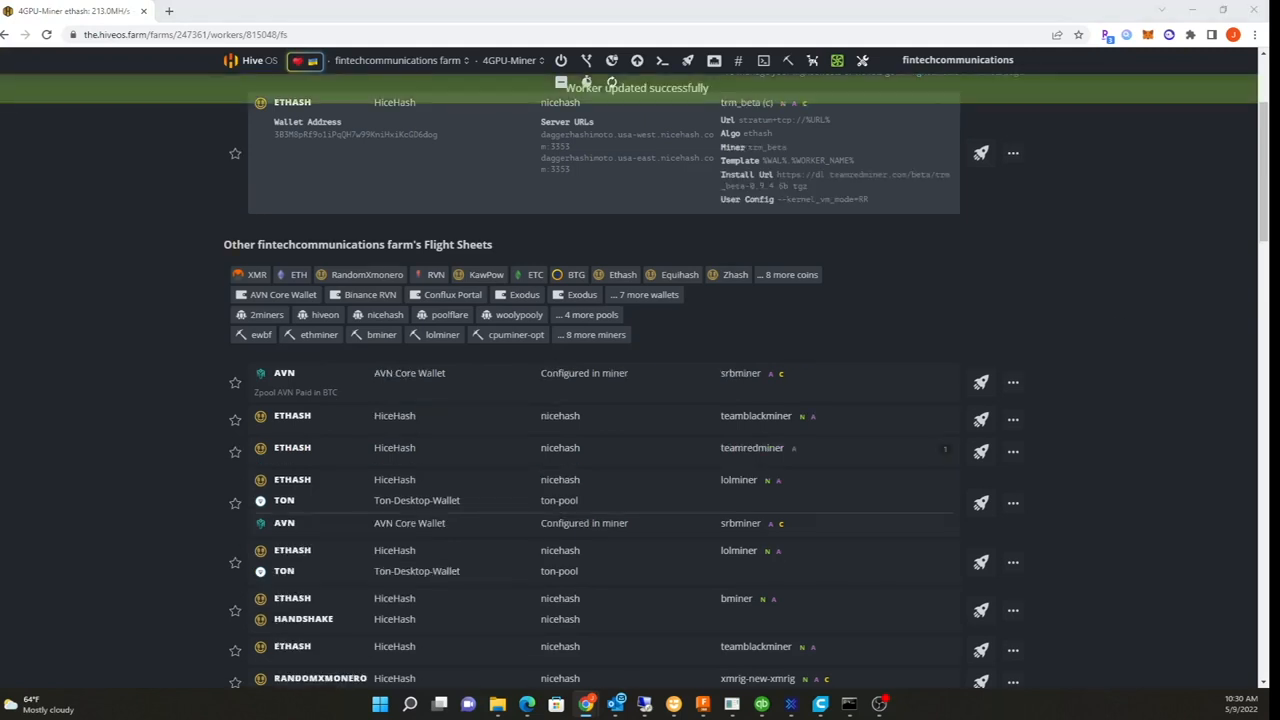
{"action": "left_click", "coordinate": [96, 12]}
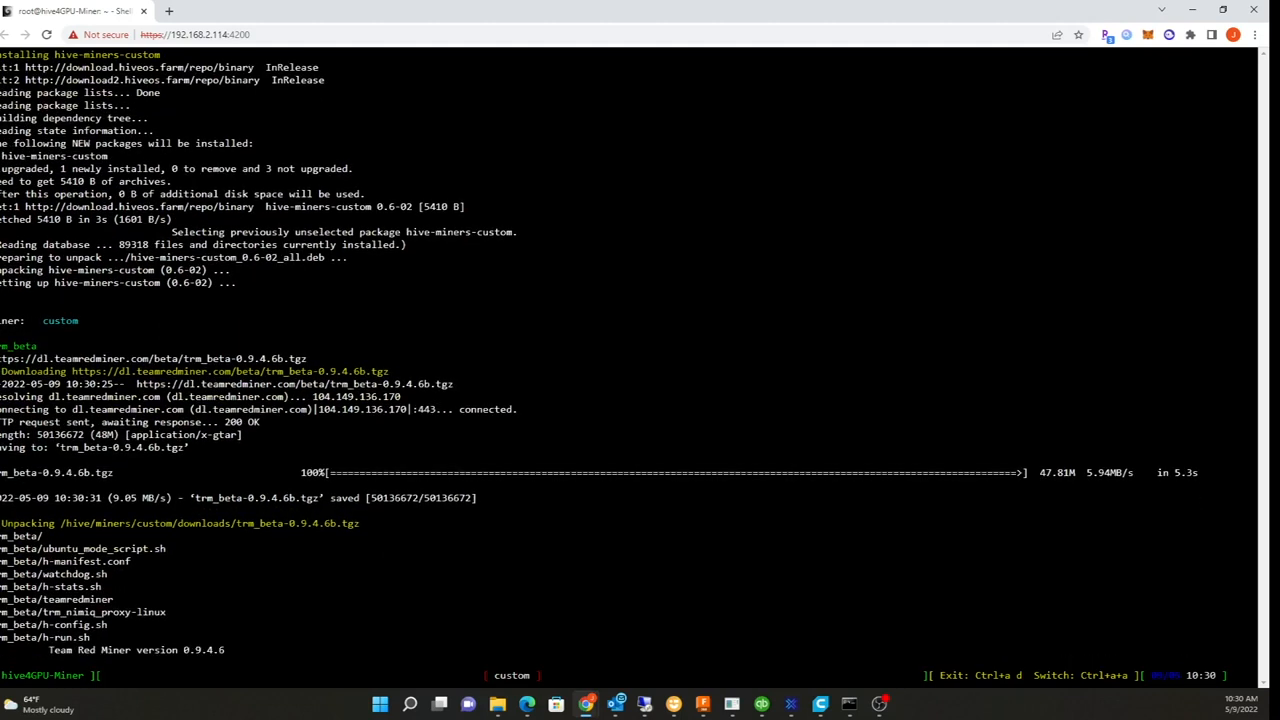
Follow the Hive Shell as trm_beta-0.9.4.6b.tgz downloads and unpacks on the rig
{"action": "scroll", "scroll_direction": "down", "scroll_amount": 3}
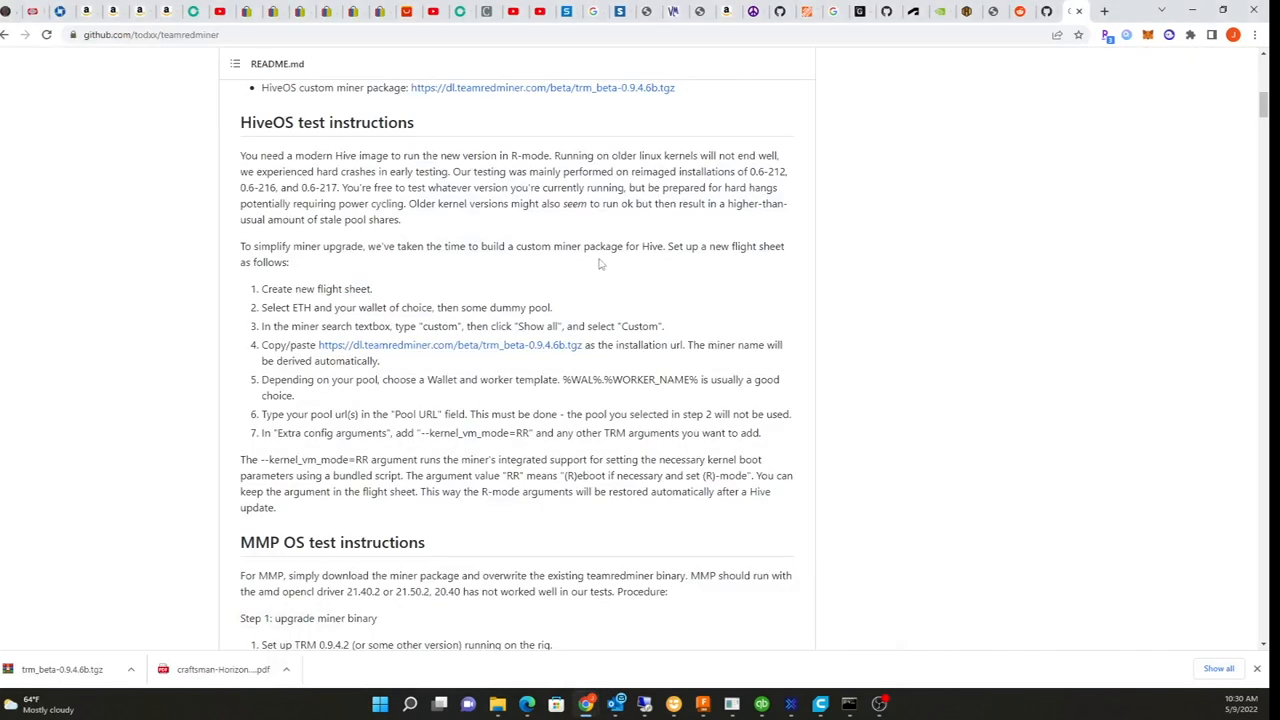
{"action": "mouse_move", "coordinate": [610, 264]}
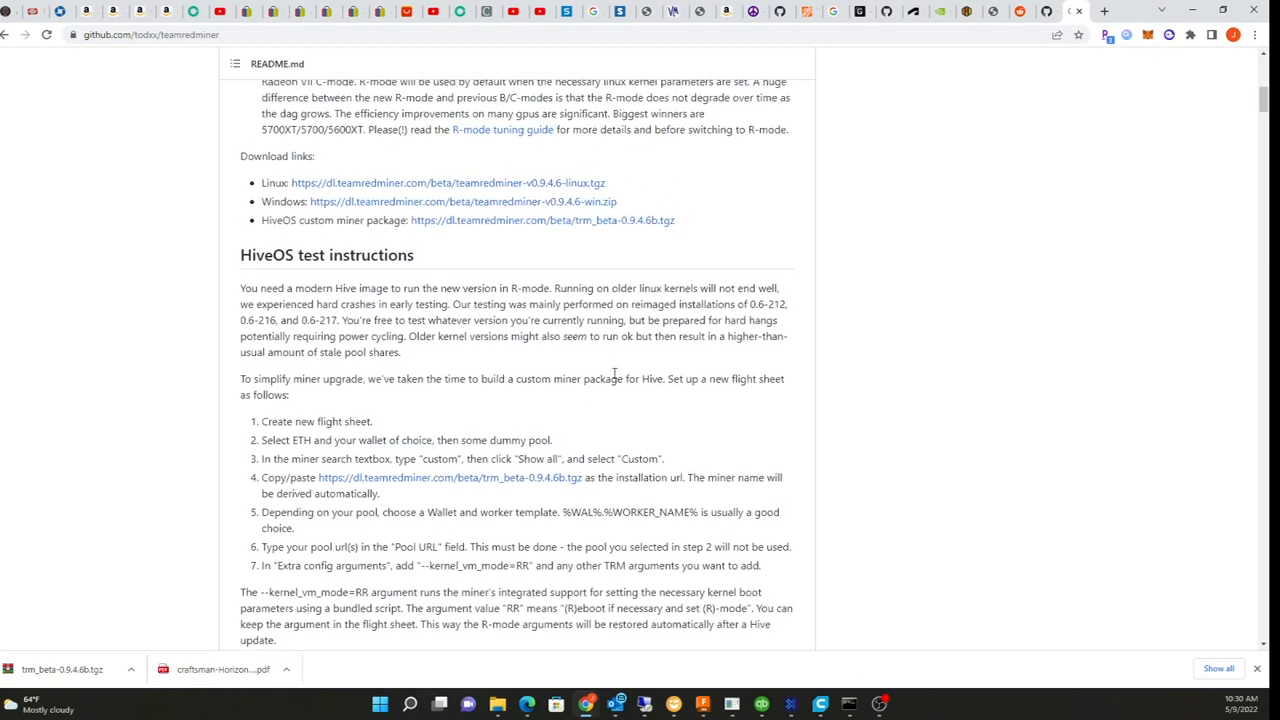
Scroll the teamredminer README through the HiveOS test instructions and R-mode beta notes
{"action": "scroll", "scroll_direction": "down", "scroll_amount": 3}
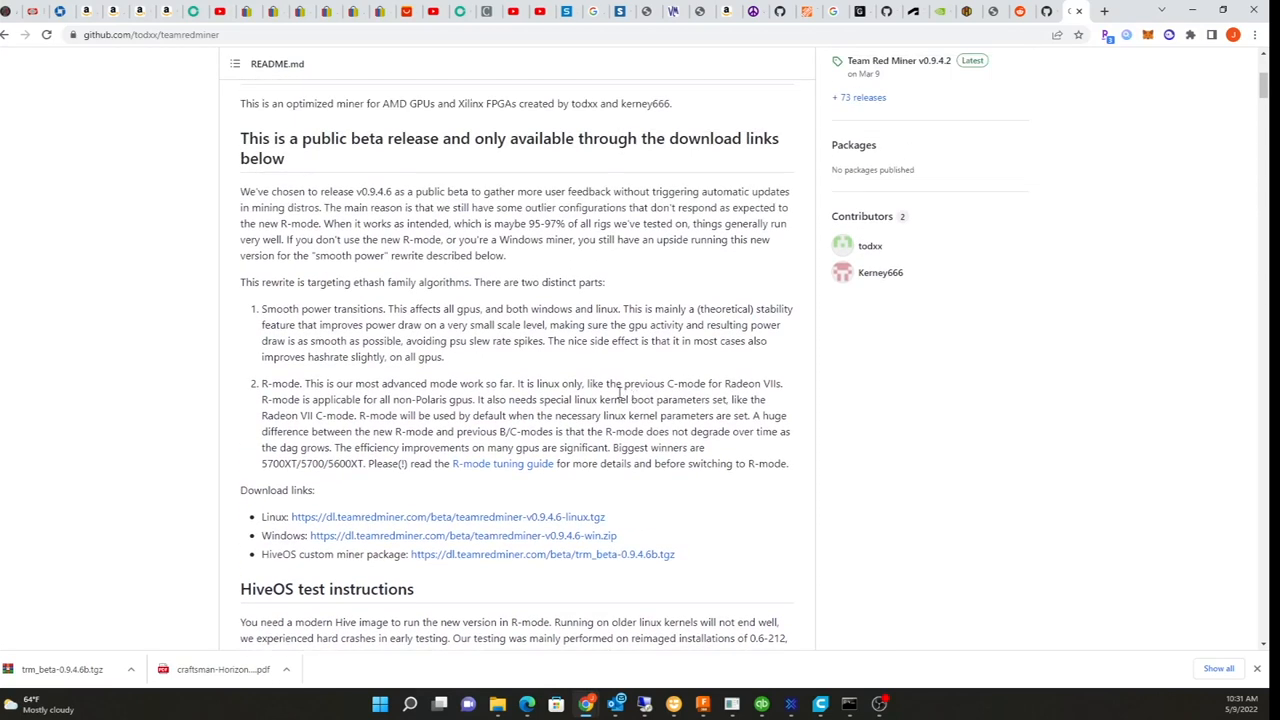
{"action": "scroll", "scroll_direction": "down", "scroll_amount": 3}
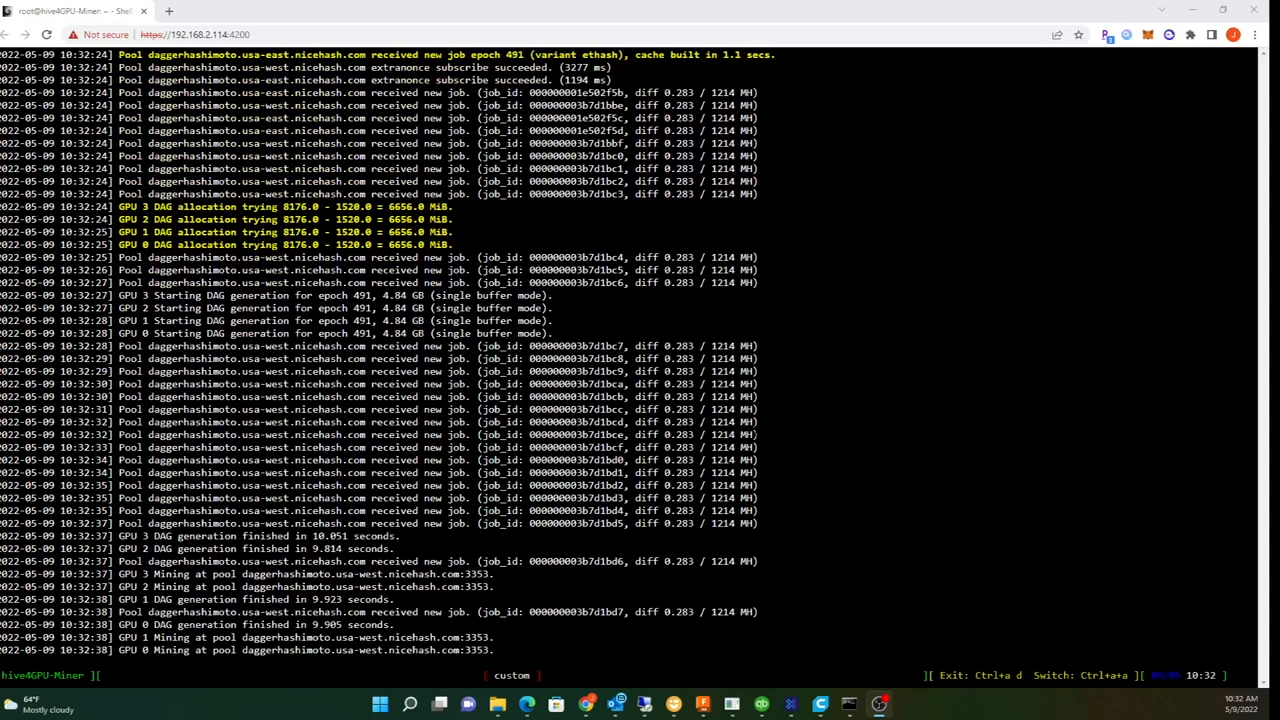
Scroll the Team Red Miner console log through per-GPU hashrates and accepted shares
{"action": "scroll", "scroll_direction": "down", "scroll_amount": 3}
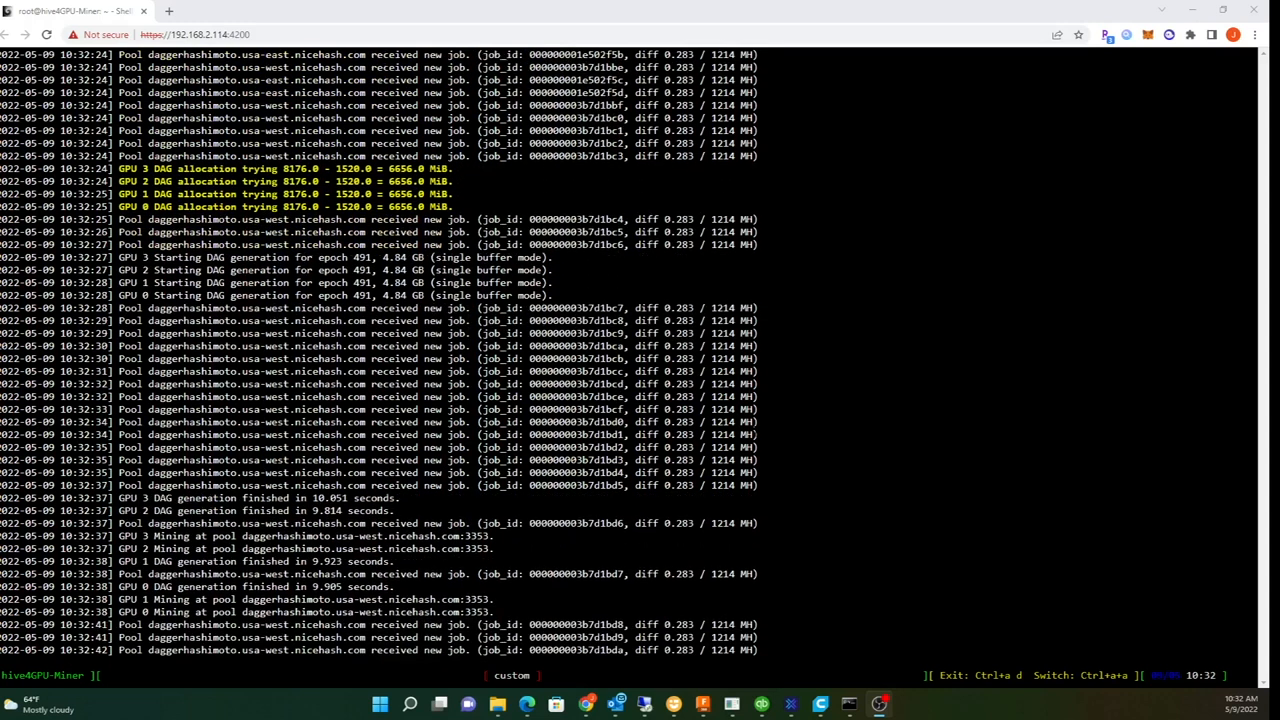
{"action": "scroll", "scroll_direction": "down", "scroll_amount": 3}
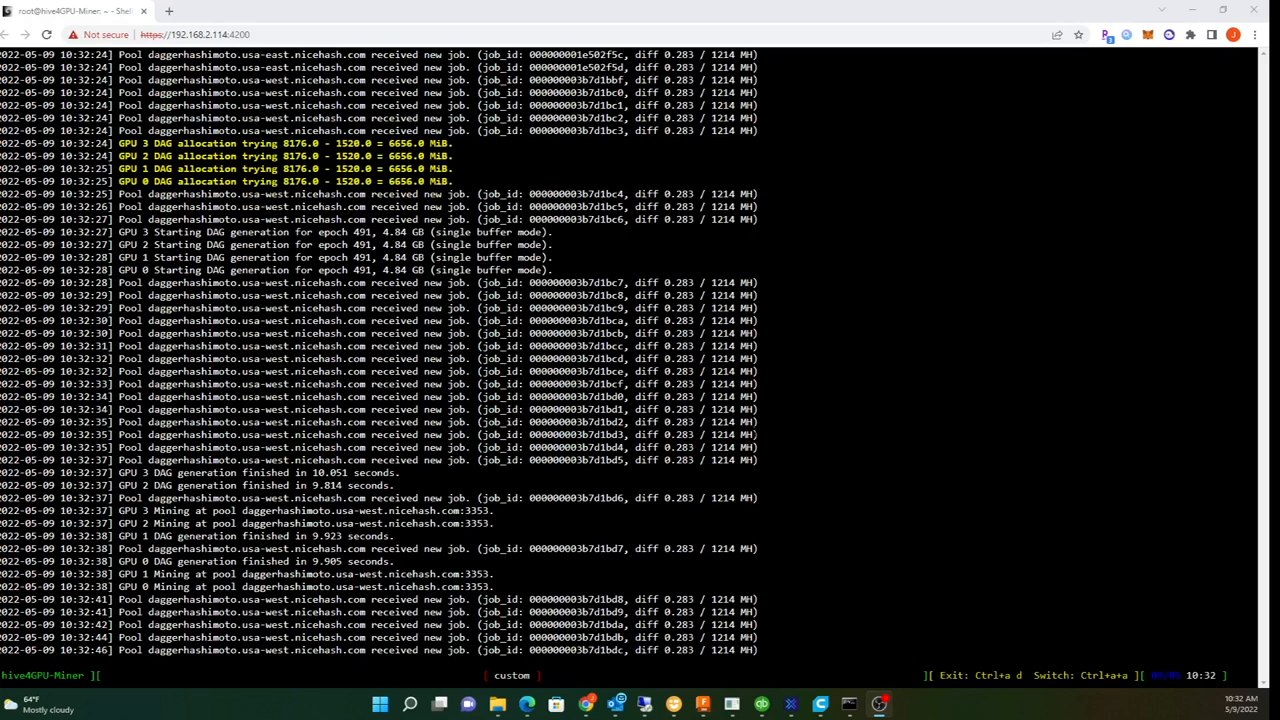
{"action": "scroll", "scroll_direction": "down", "scroll_amount": 3}
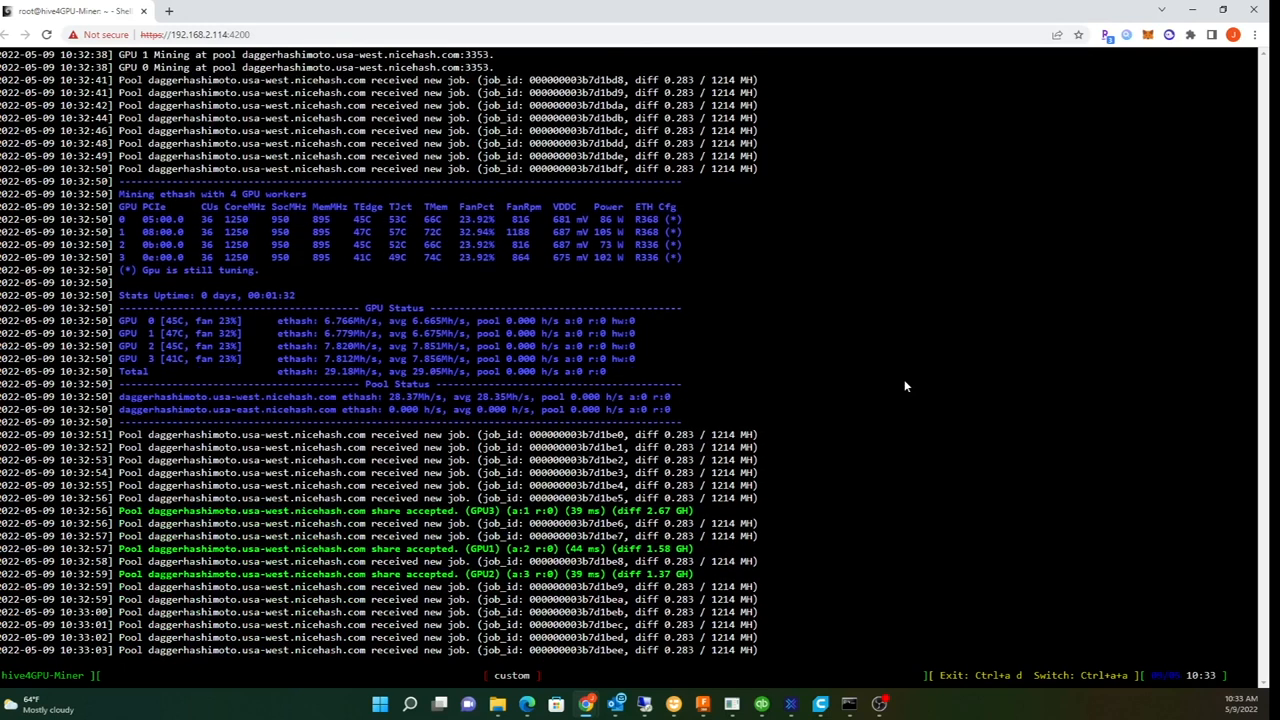
{"action": "scroll", "scroll_direction": "down", "scroll_amount": 3}
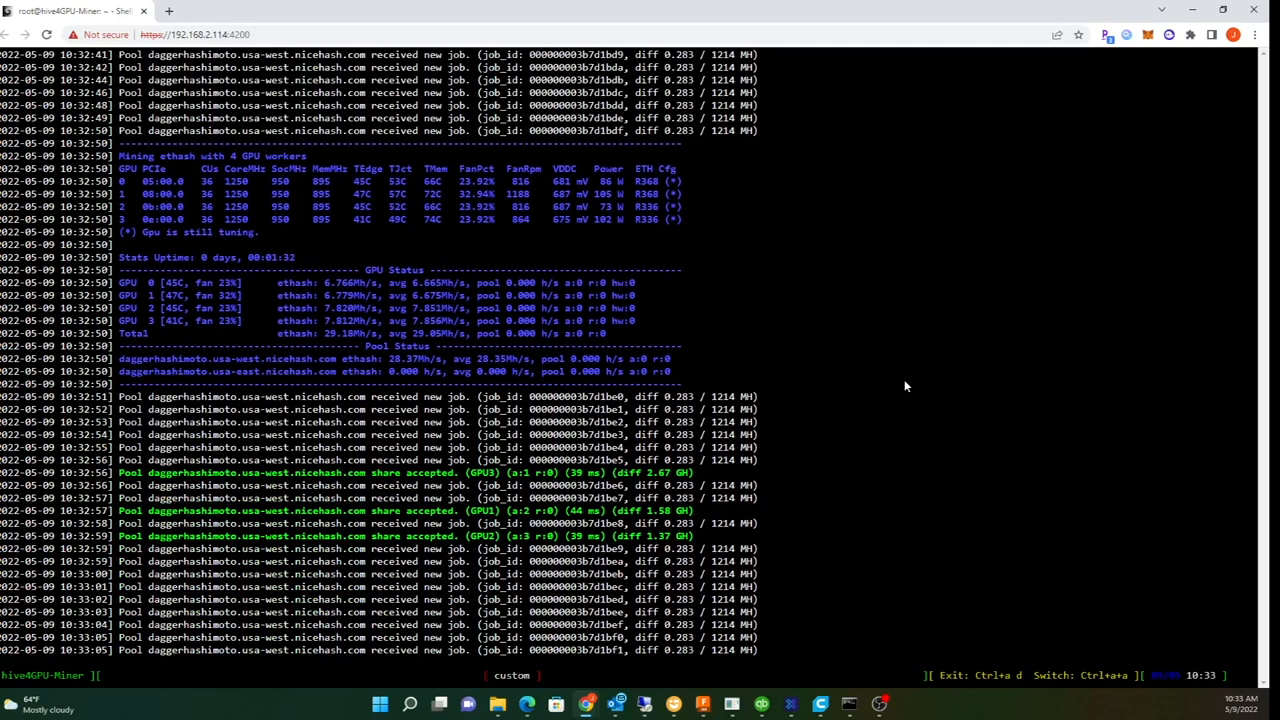
{"action": "scroll", "scroll_direction": "down", "scroll_amount": 3}
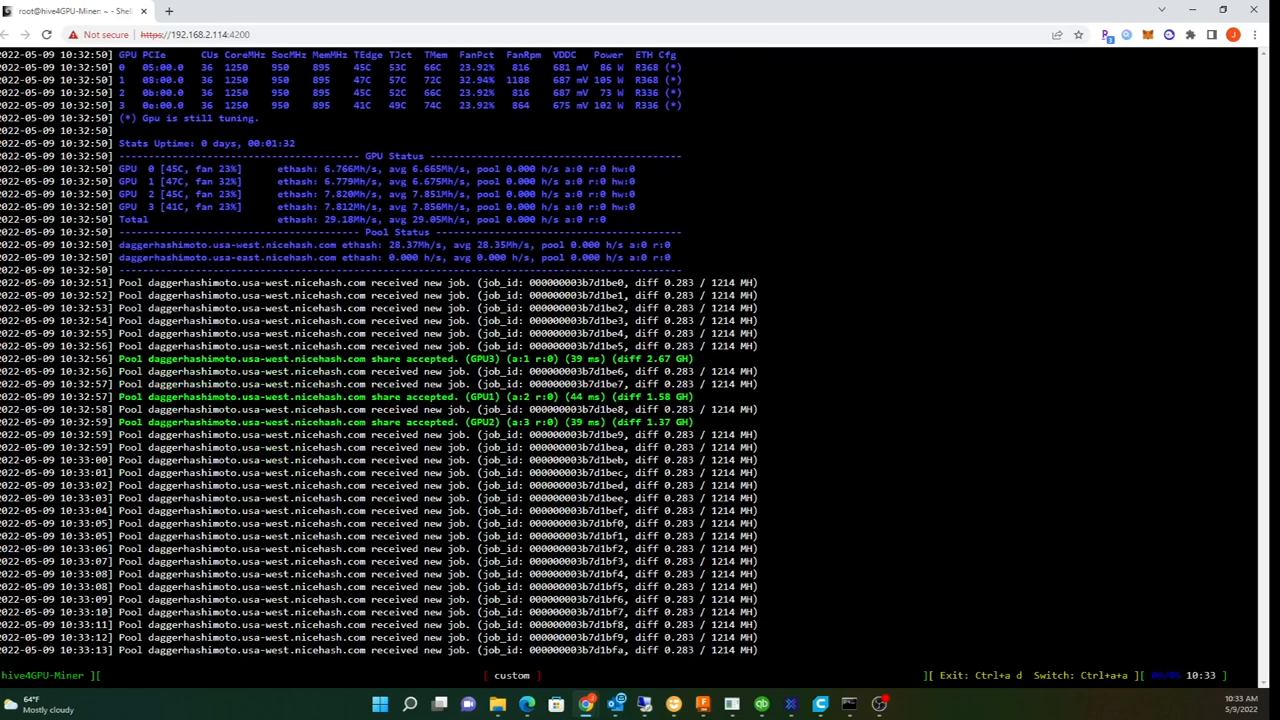
{"action": "scroll", "scroll_direction": "down", "scroll_amount": 3}
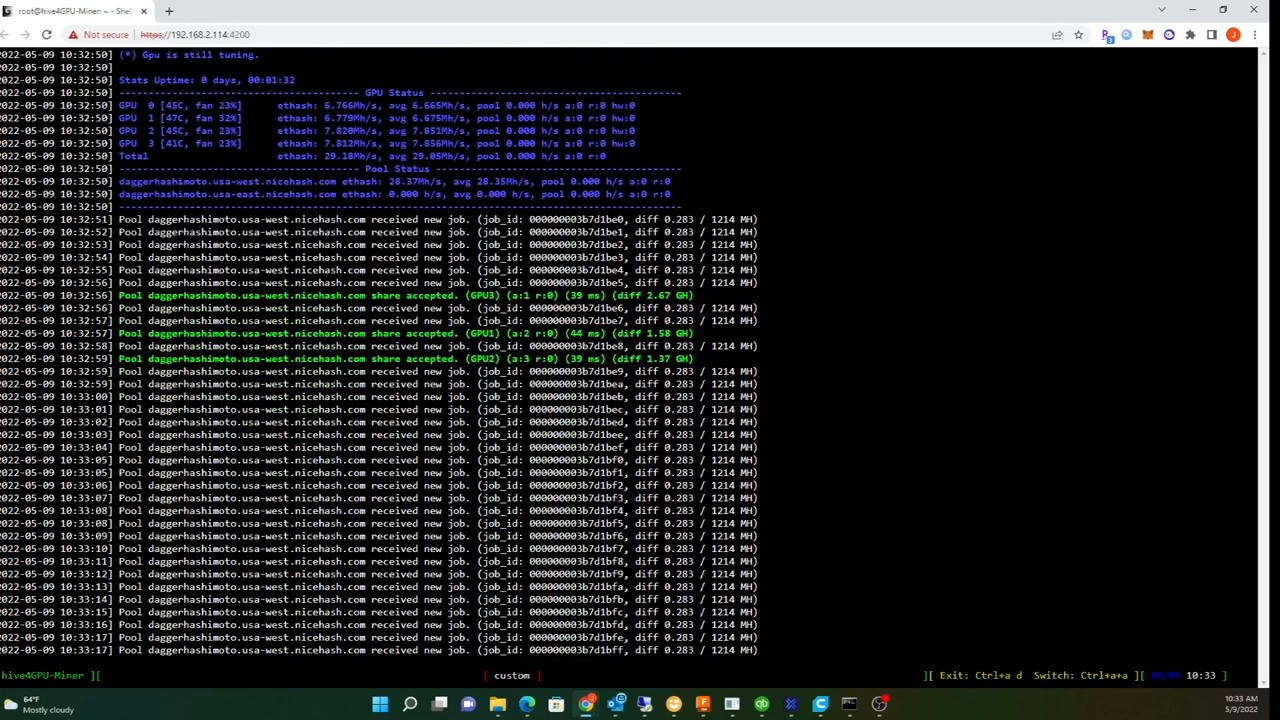
{"action": "scroll", "scroll_direction": "down", "scroll_amount": 3}
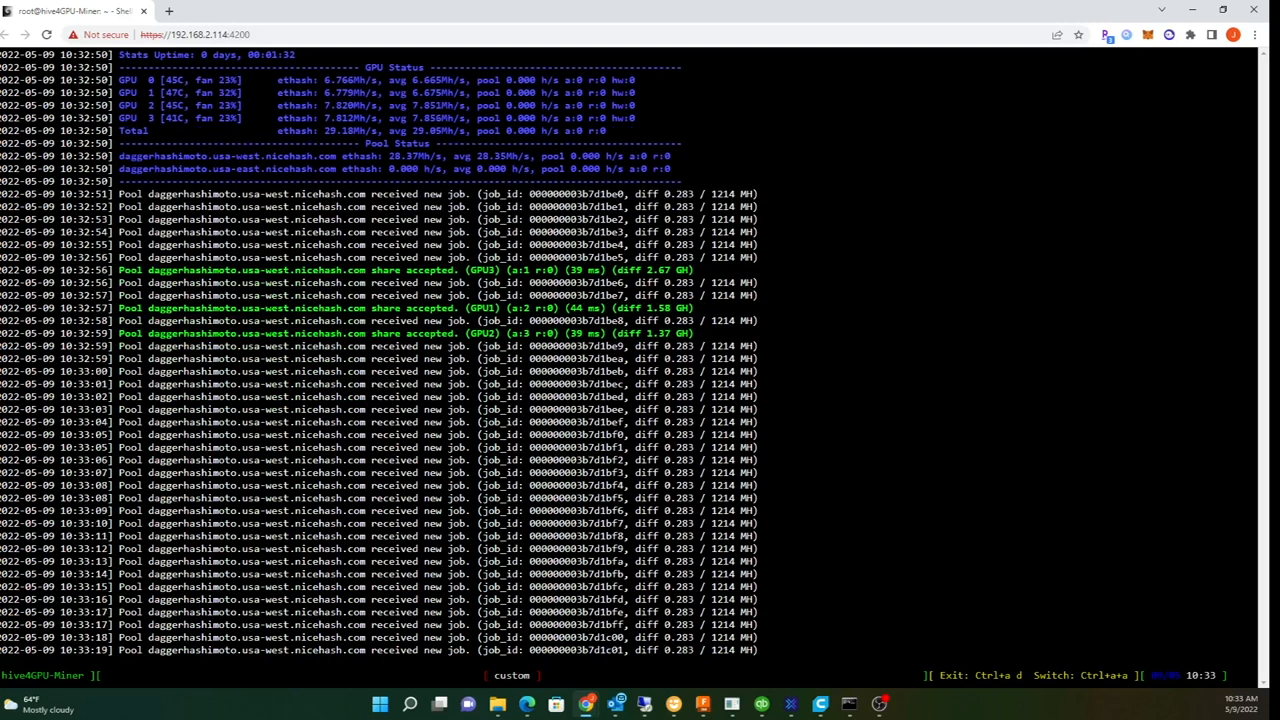
{"action": "scroll", "scroll_direction": "down", "scroll_amount": 3}
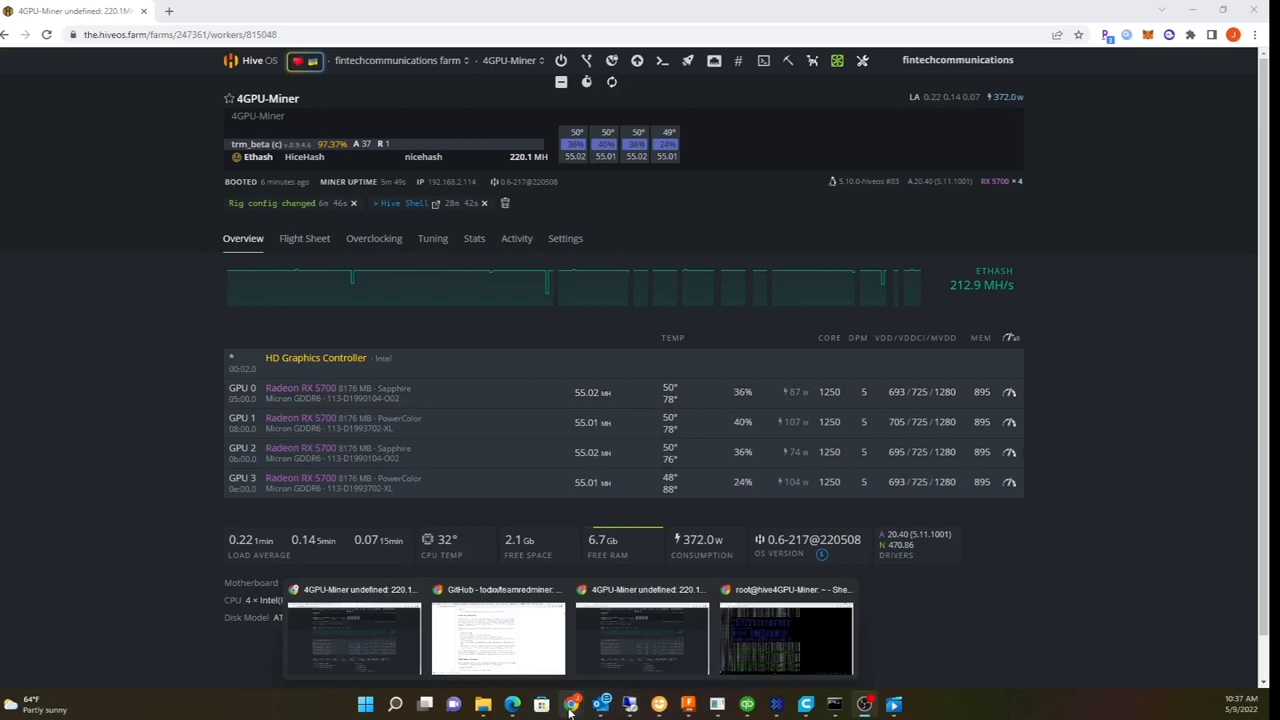
Switch back to the HiveOS window showing the 4GPU-Miner worker overview
{"action": "left_click", "coordinate": [784, 638]}
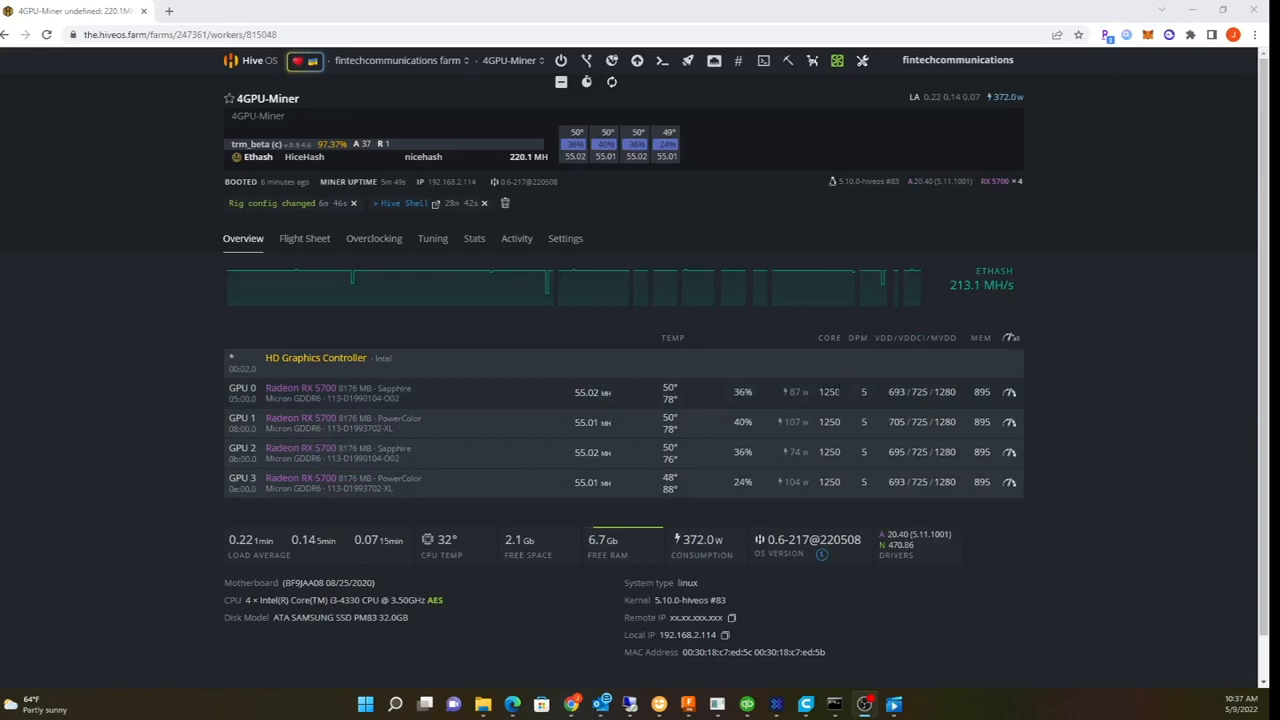
{"action": "mouse_move", "coordinate": [844, 398]}
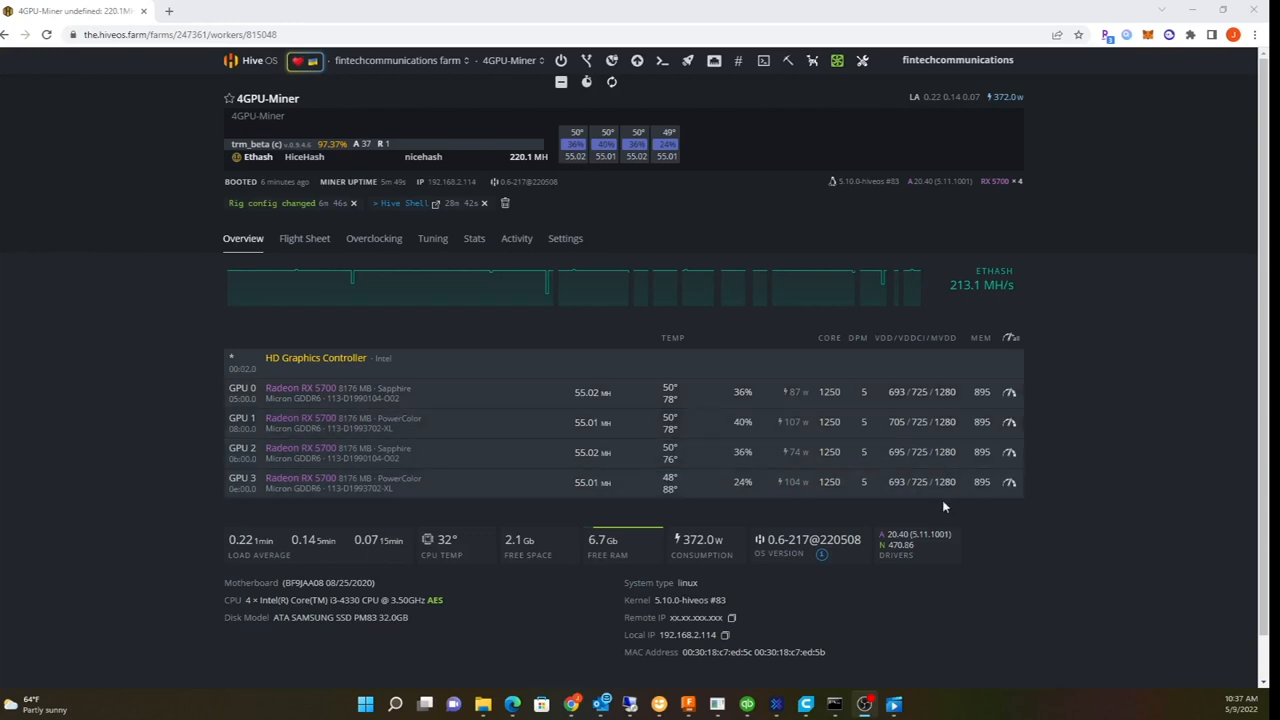
{"action": "mouse_move", "coordinate": [912, 508]}
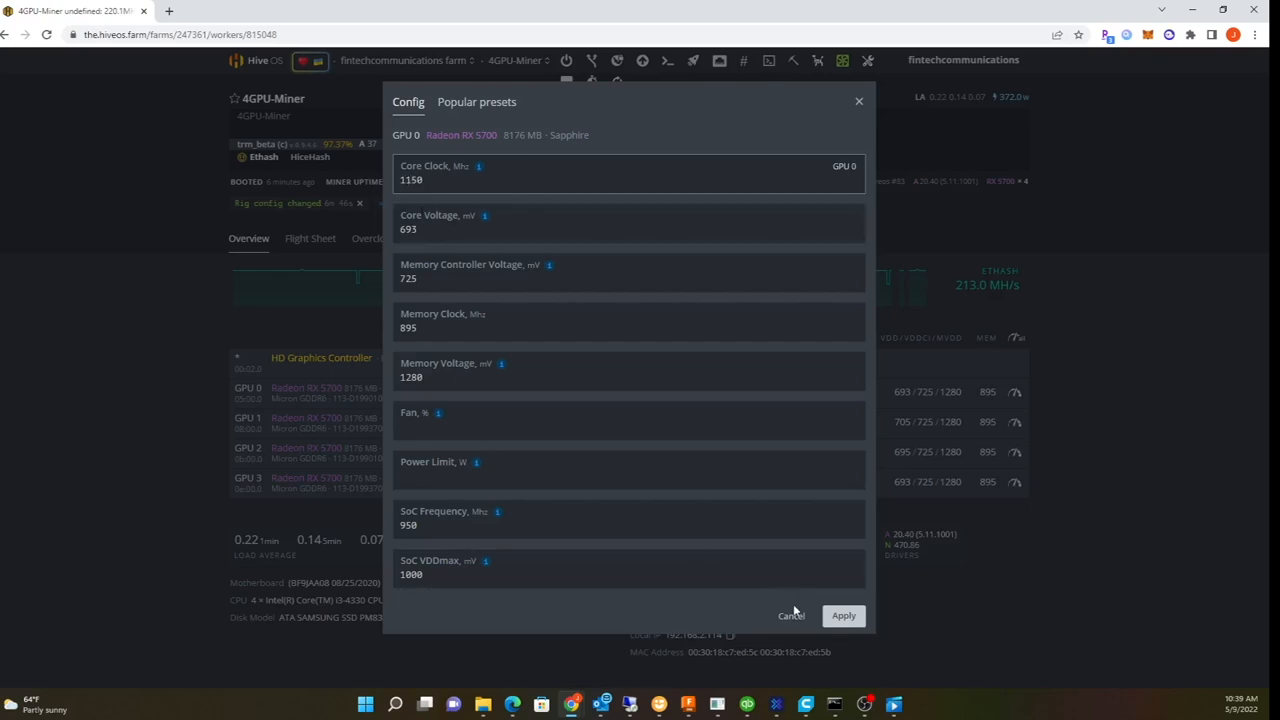
Apply GPU 0's overclock profile with 1150 MHz core clock and 693 mV core voltage
{"action": "left_click", "coordinate": [790, 616]}
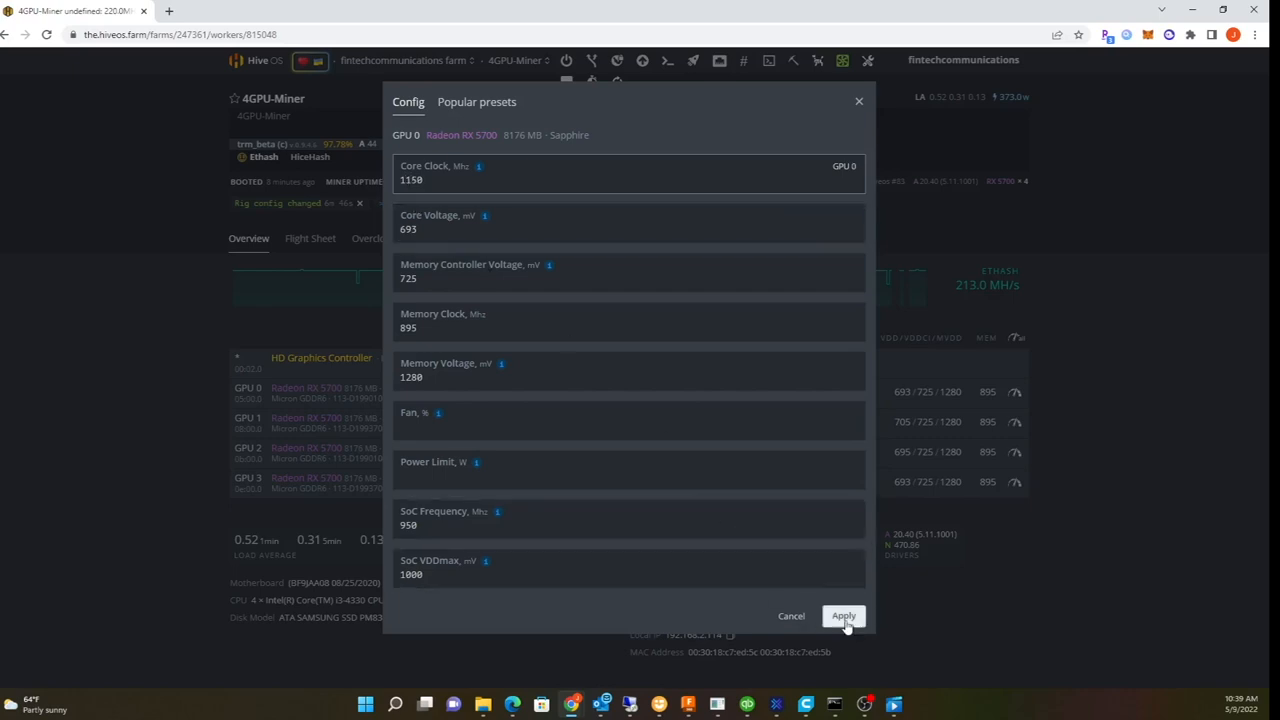
{"action": "left_click", "coordinate": [844, 616]}
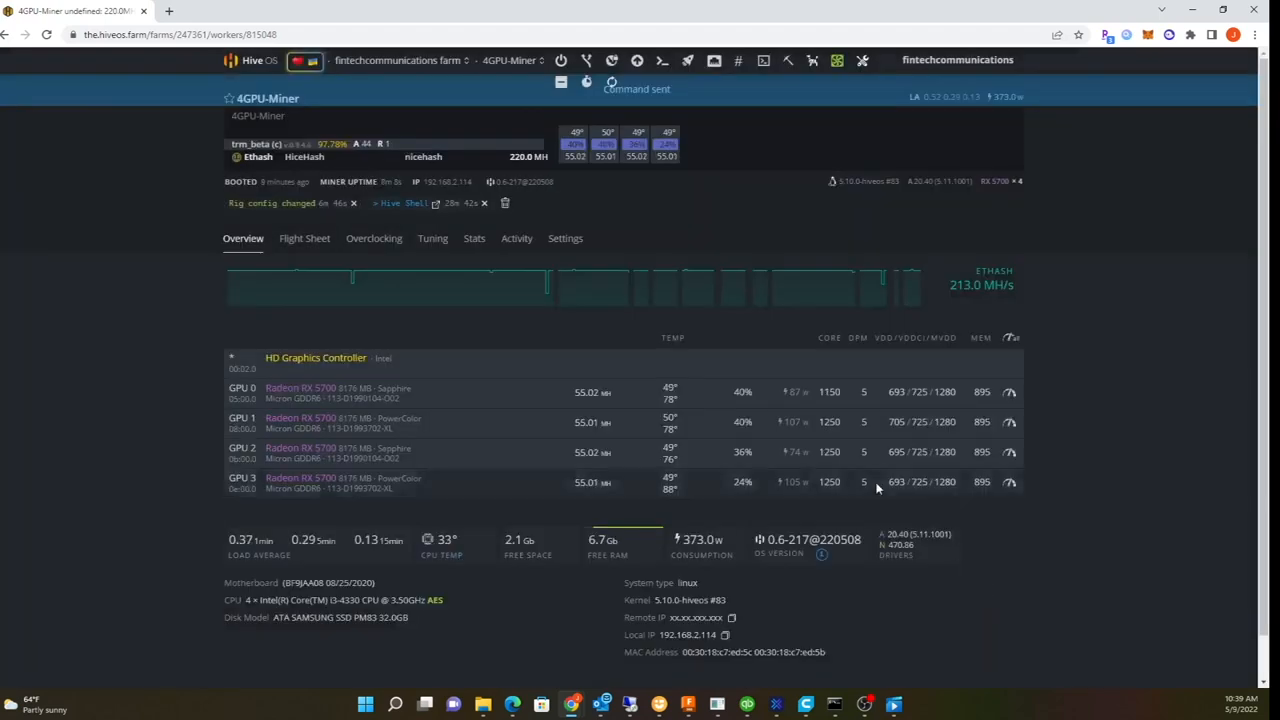
{"action": "mouse_move", "coordinate": [484, 704]}
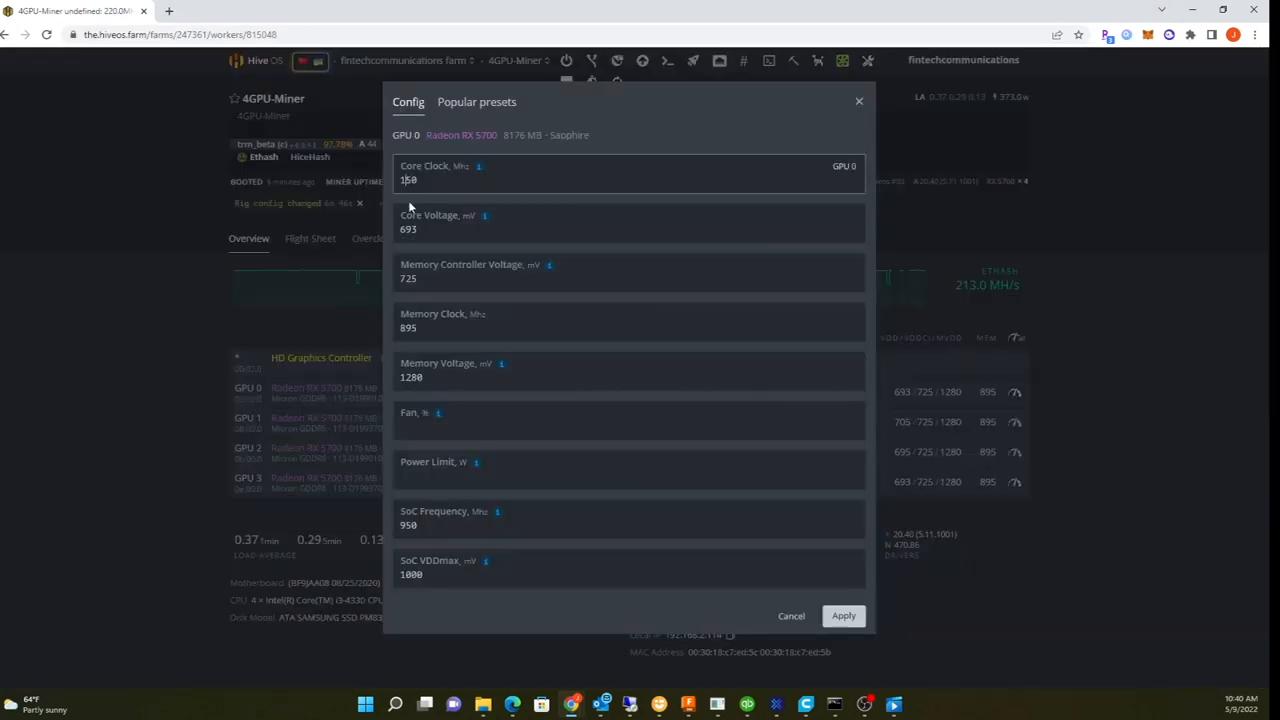
Lower GPU 0's core clock to 1050 MHz and apply it to the rig
{"action": "type", "text": "1050"}
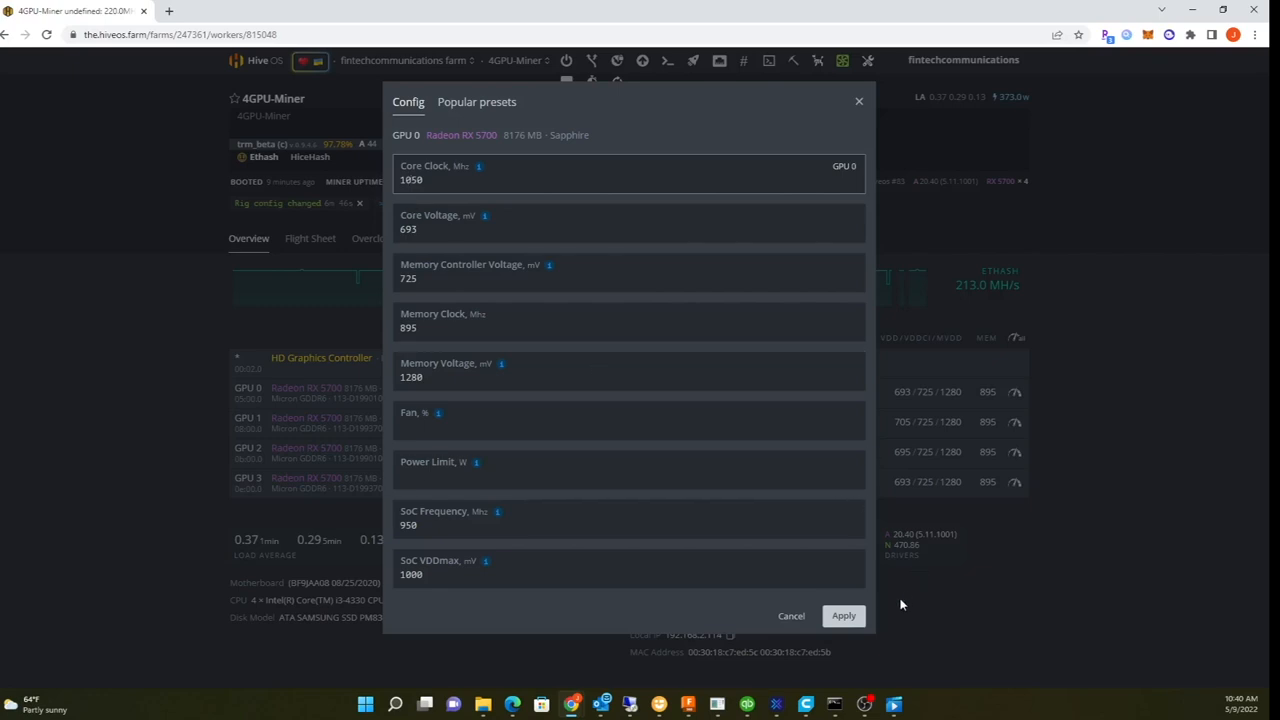
{"action": "left_click", "coordinate": [844, 616]}
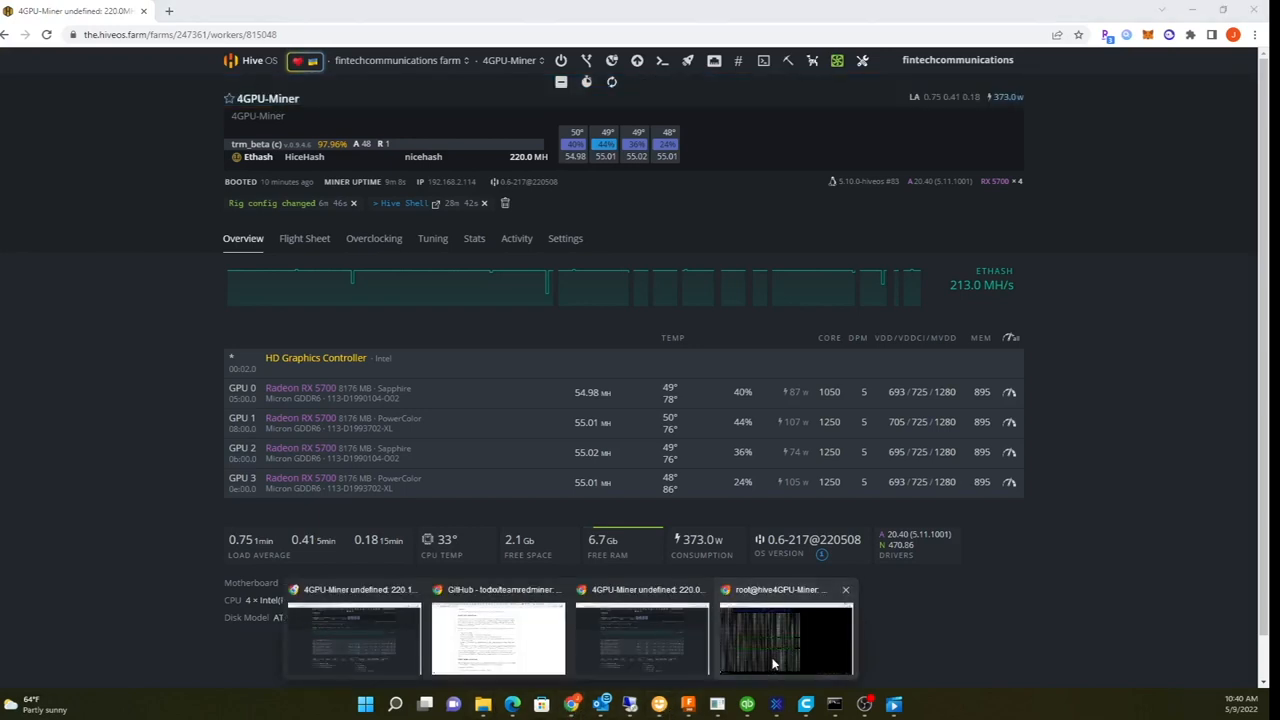
{"action": "left_click", "coordinate": [784, 640]}
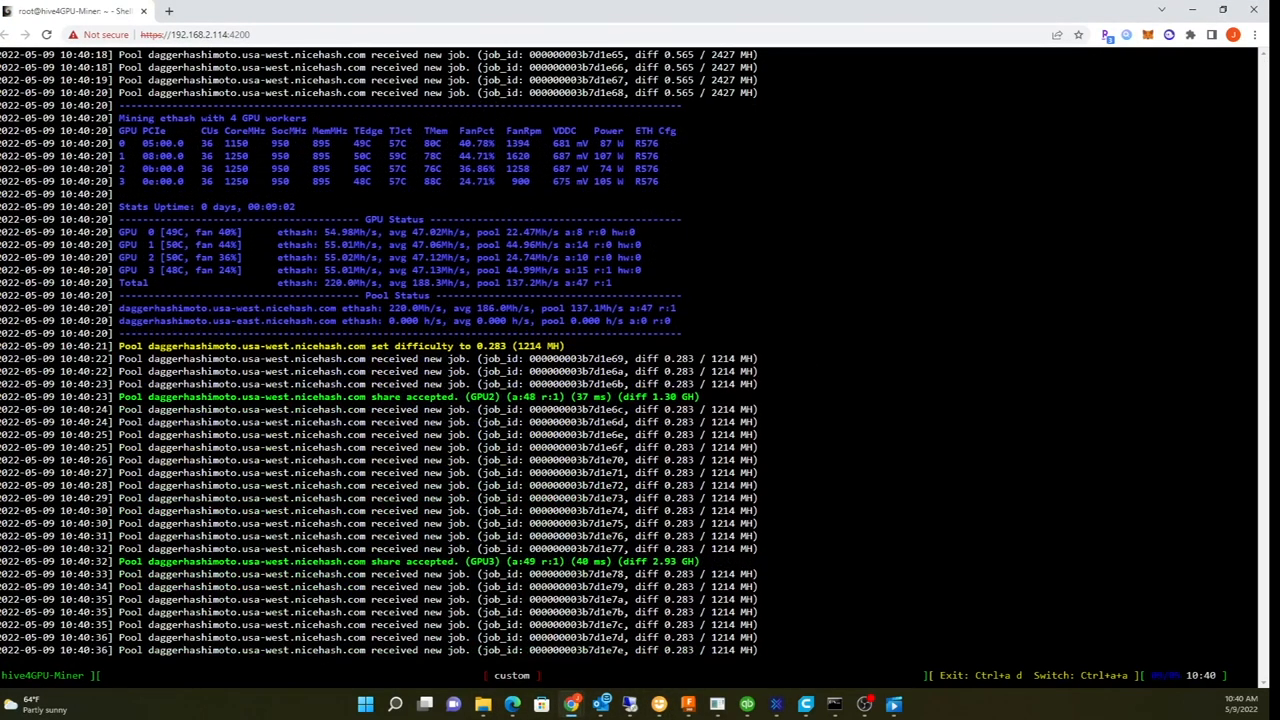
{"action": "scroll", "scroll_direction": "down", "scroll_amount": 3}
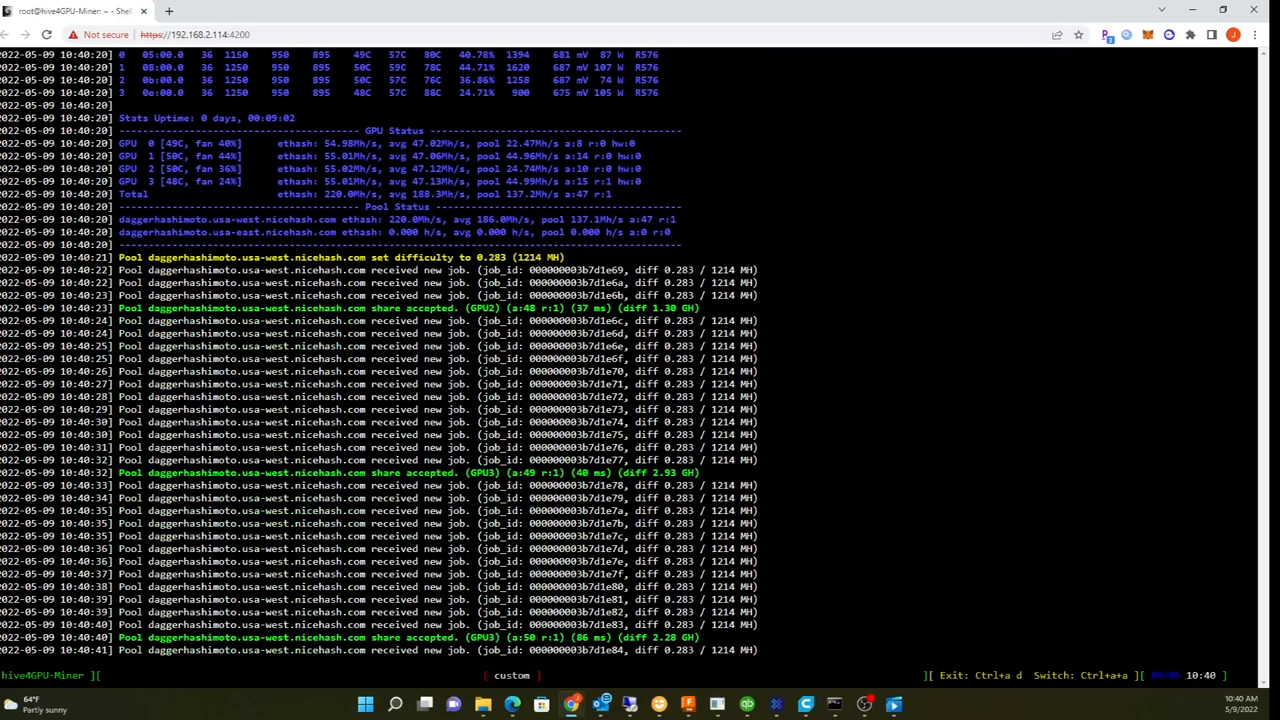
{"action": "scroll", "scroll_direction": "down", "scroll_amount": 3}
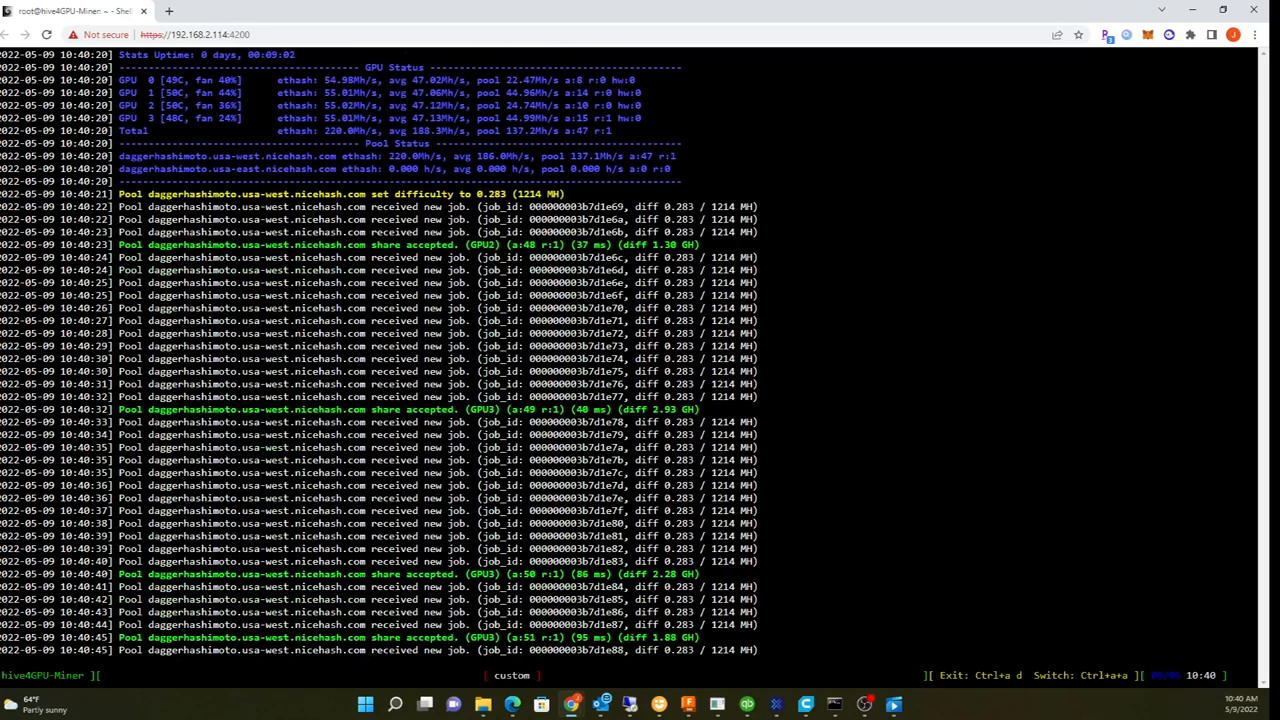
{"action": "scroll", "scroll_direction": "down", "scroll_amount": 3}
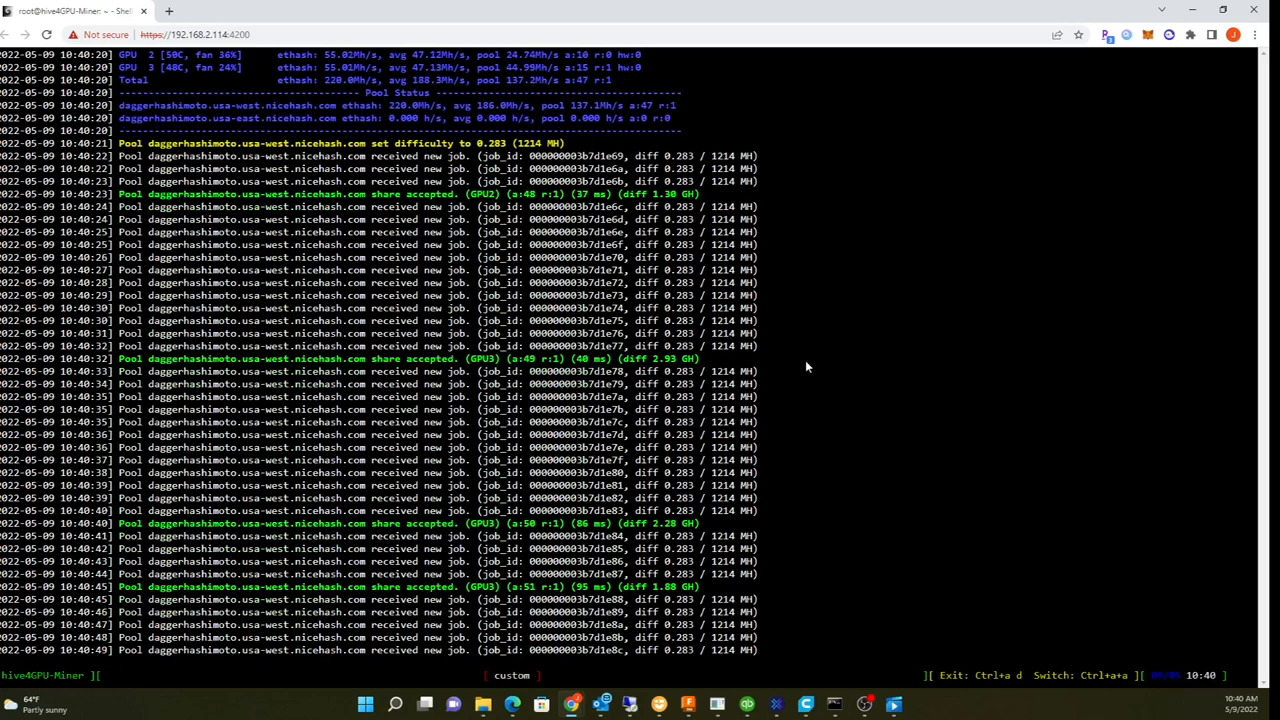
{"action": "scroll", "scroll_direction": "down", "scroll_amount": 3}
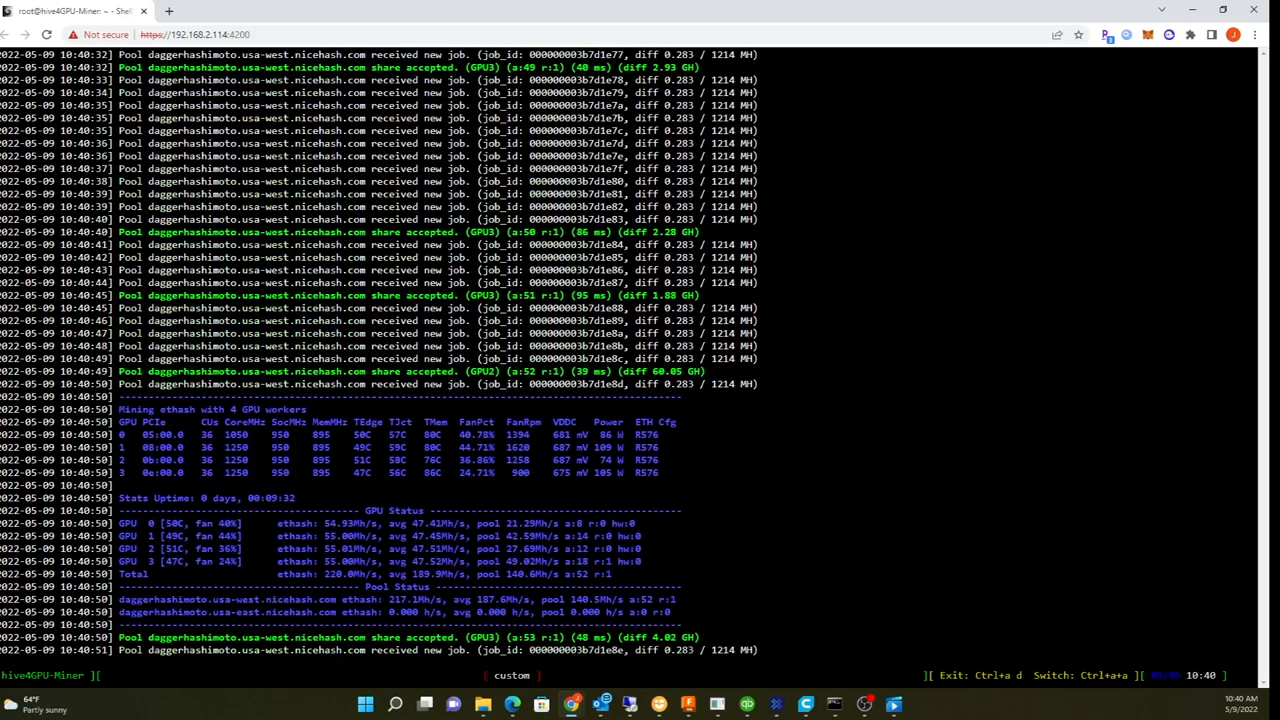
{"action": "scroll", "scroll_direction": "down", "scroll_amount": 3}
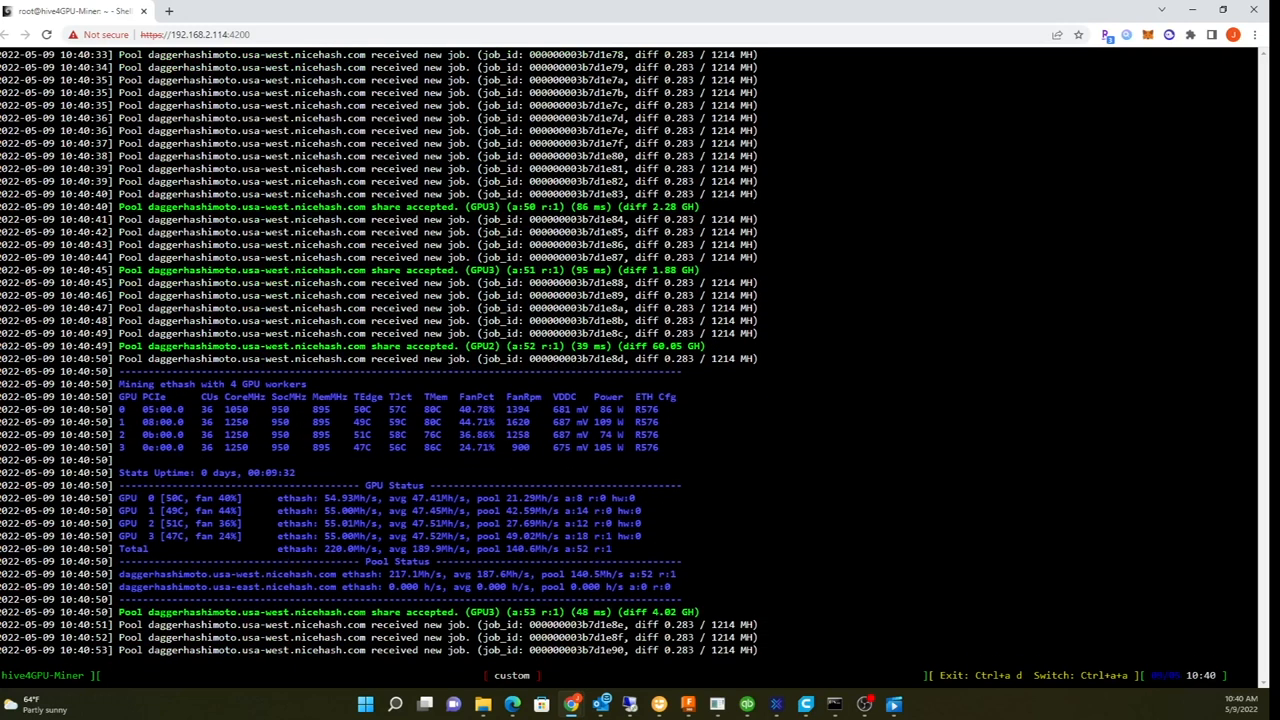
{"action": "scroll", "scroll_direction": "down", "scroll_amount": 3}
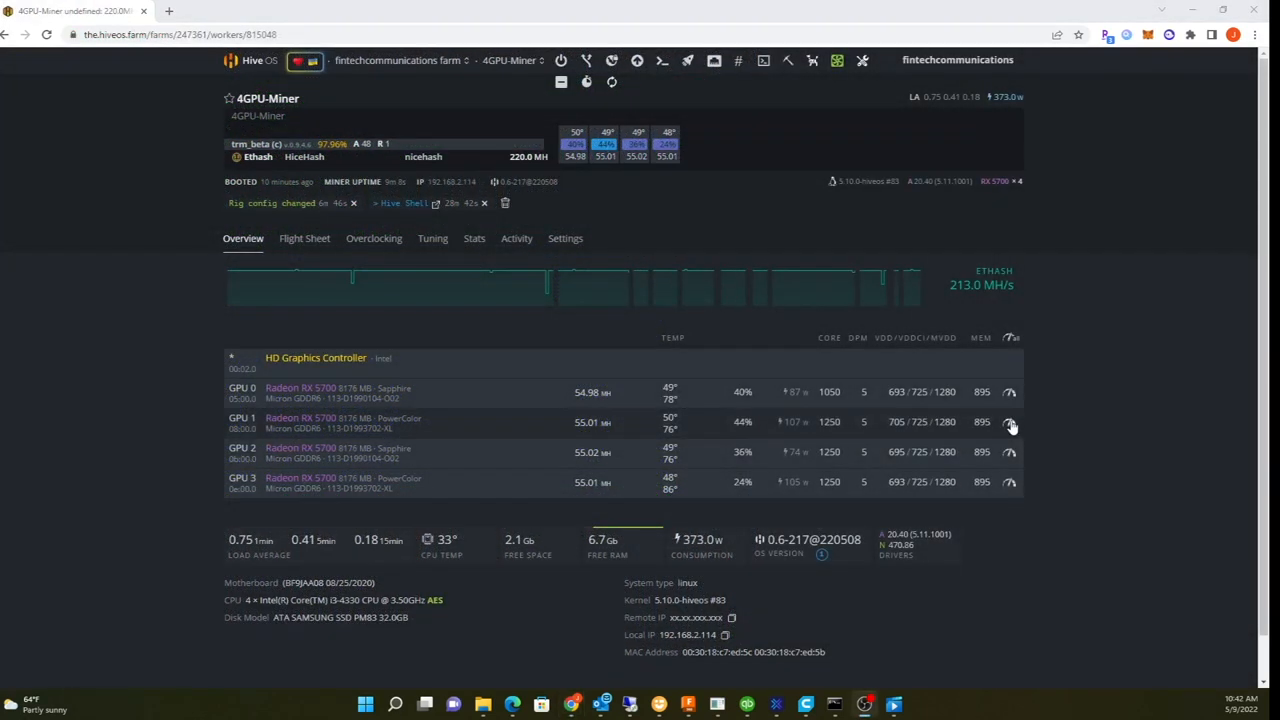
Set GPU 1 and GPU 2 to a 1050 MHz core clock and apply both
{"action": "left_click", "coordinate": [1010, 420]}
{"action": "type", "text": "1050"}
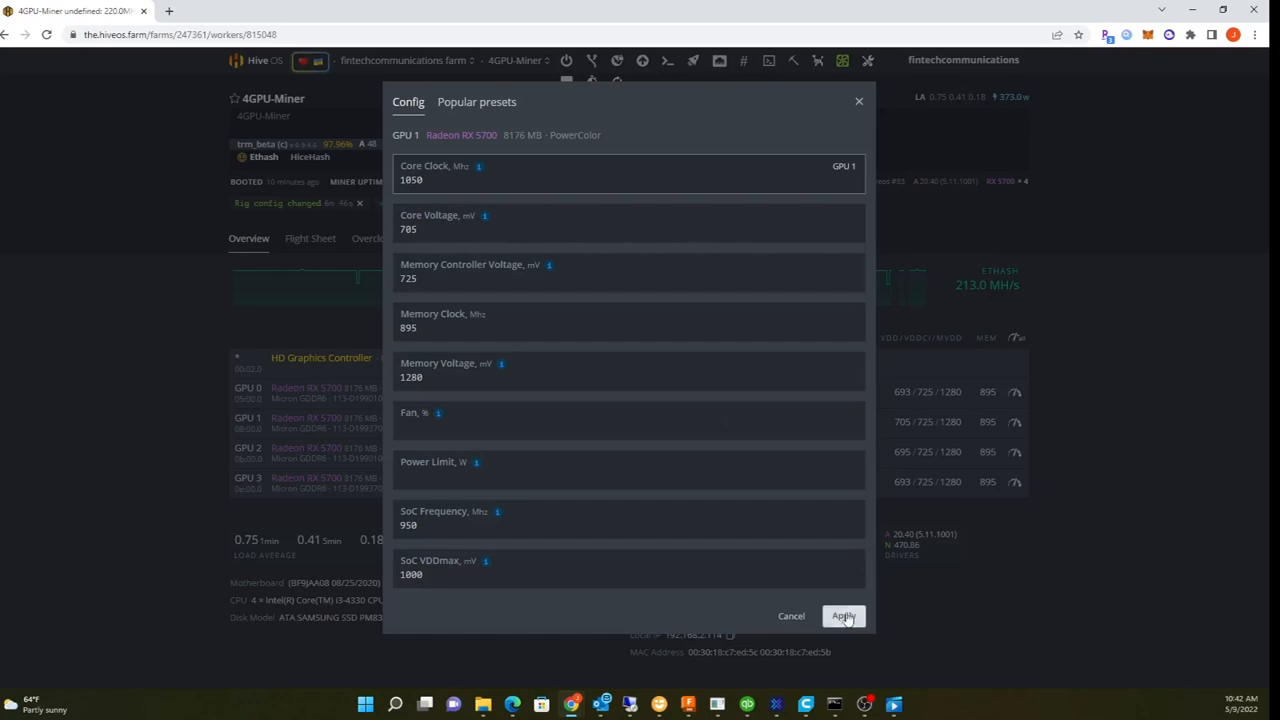
{"action": "left_click", "coordinate": [844, 616]}
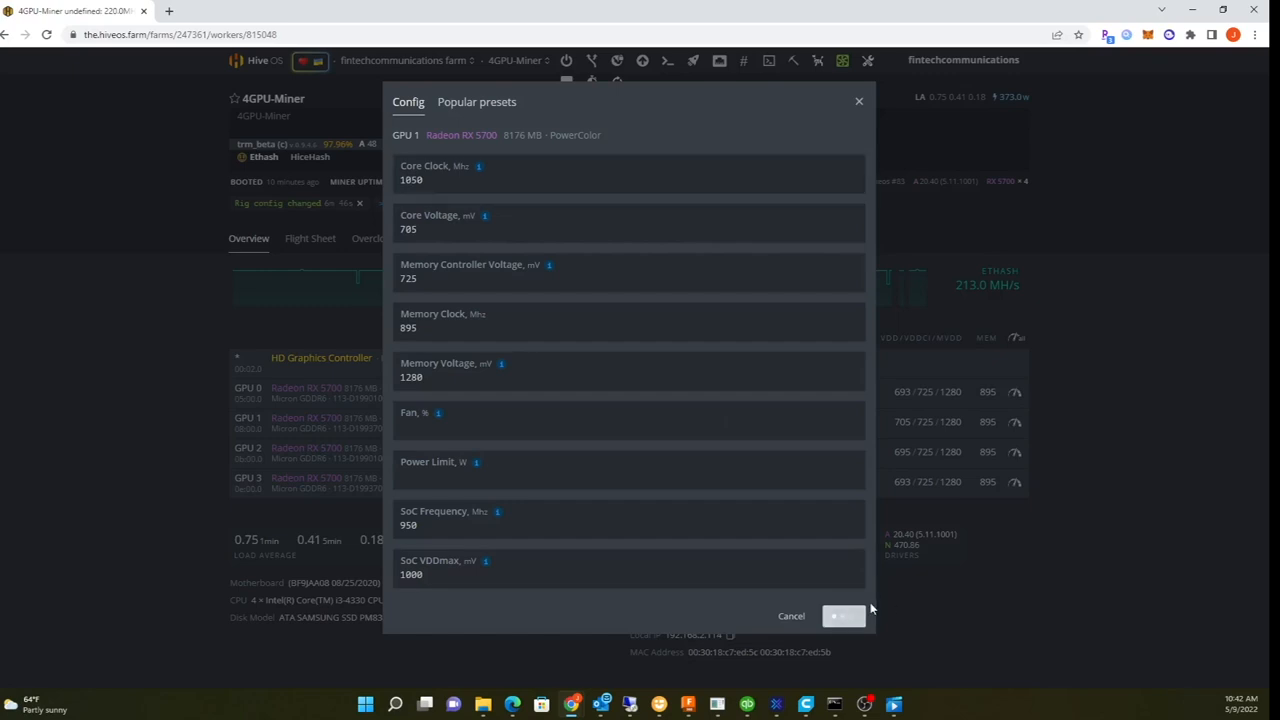
{"action": "left_click", "coordinate": [844, 616]}
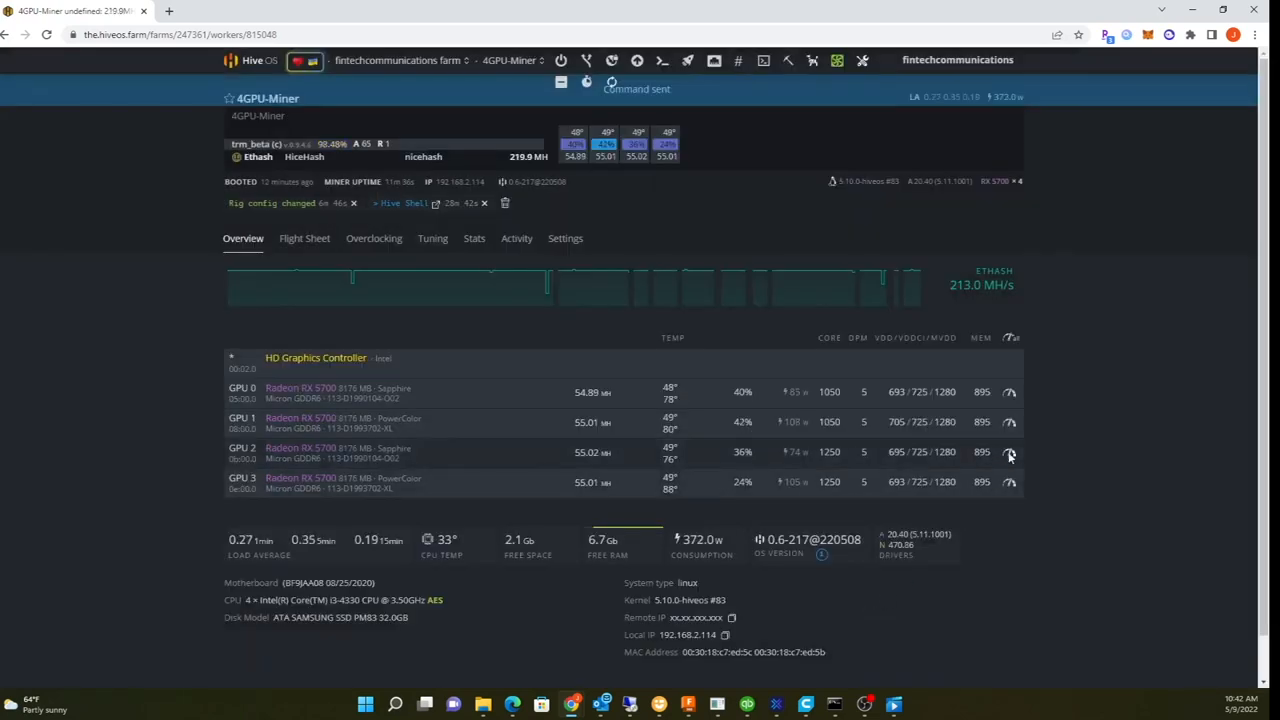
{"action": "left_click", "coordinate": [1010, 452]}
{"action": "type", "text": "1050"}
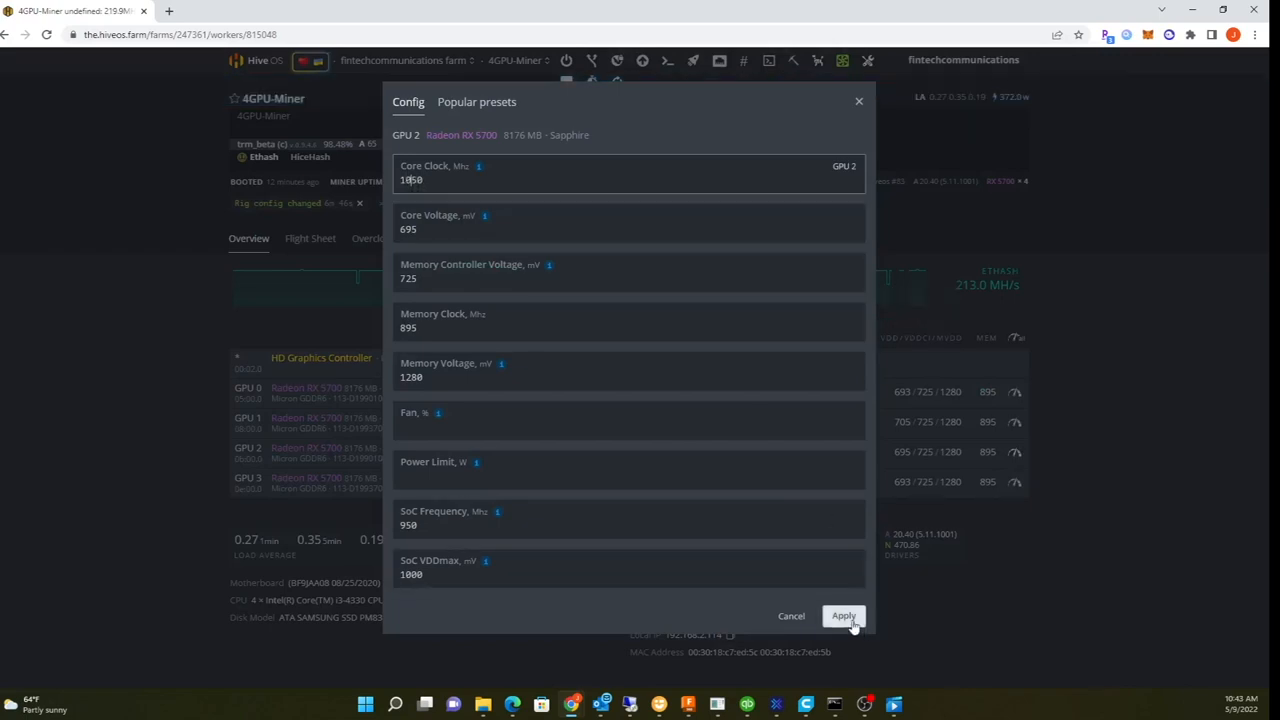
{"action": "left_click", "coordinate": [844, 616]}
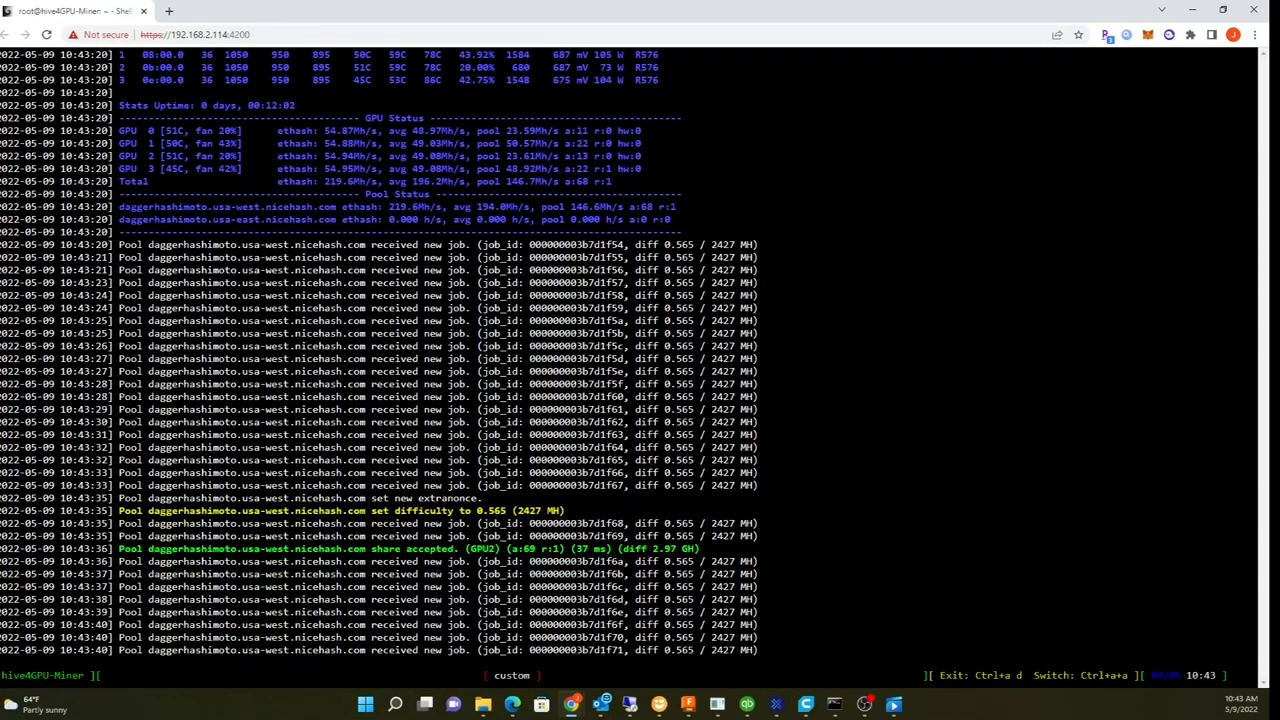
Scroll the Team Red Miner console to the GPU table confirming all GPUs at 1050 MHz core clock
{"action": "scroll", "scroll_direction": "down", "scroll_amount": 3}
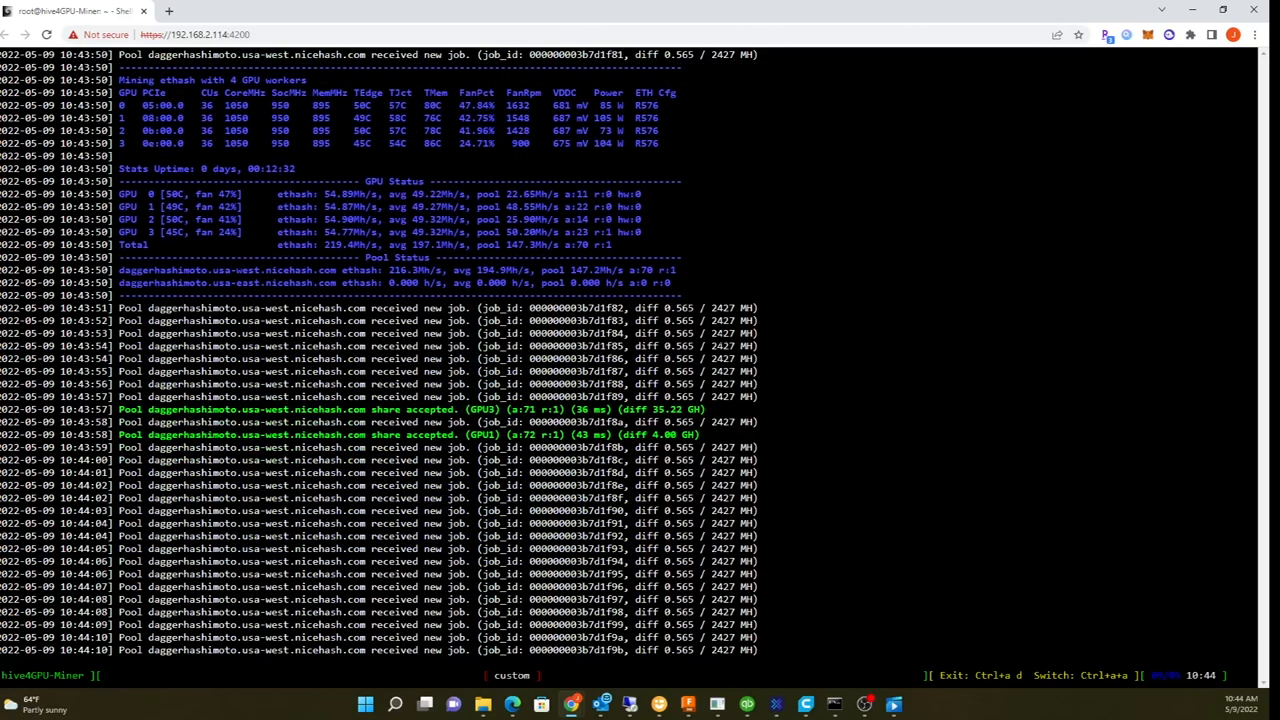
{"action": "scroll", "scroll_direction": "down", "scroll_amount": 3}
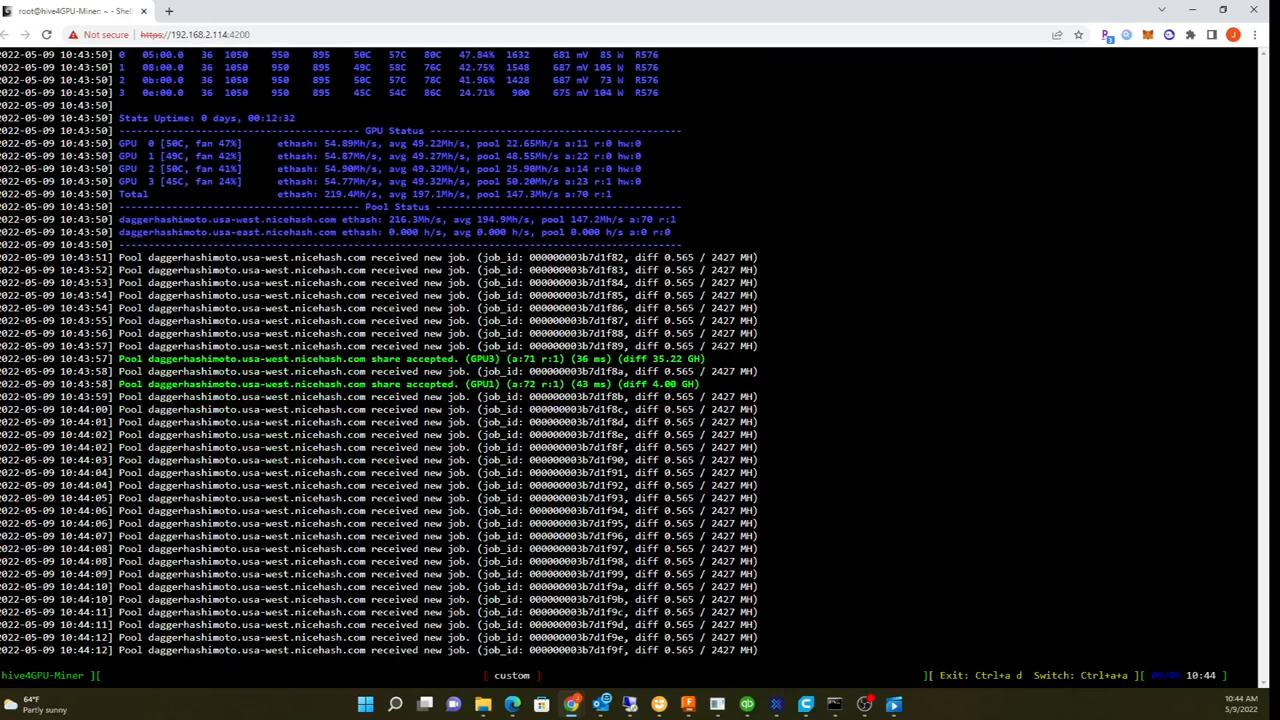
{"action": "scroll", "scroll_direction": "down", "scroll_amount": 3}
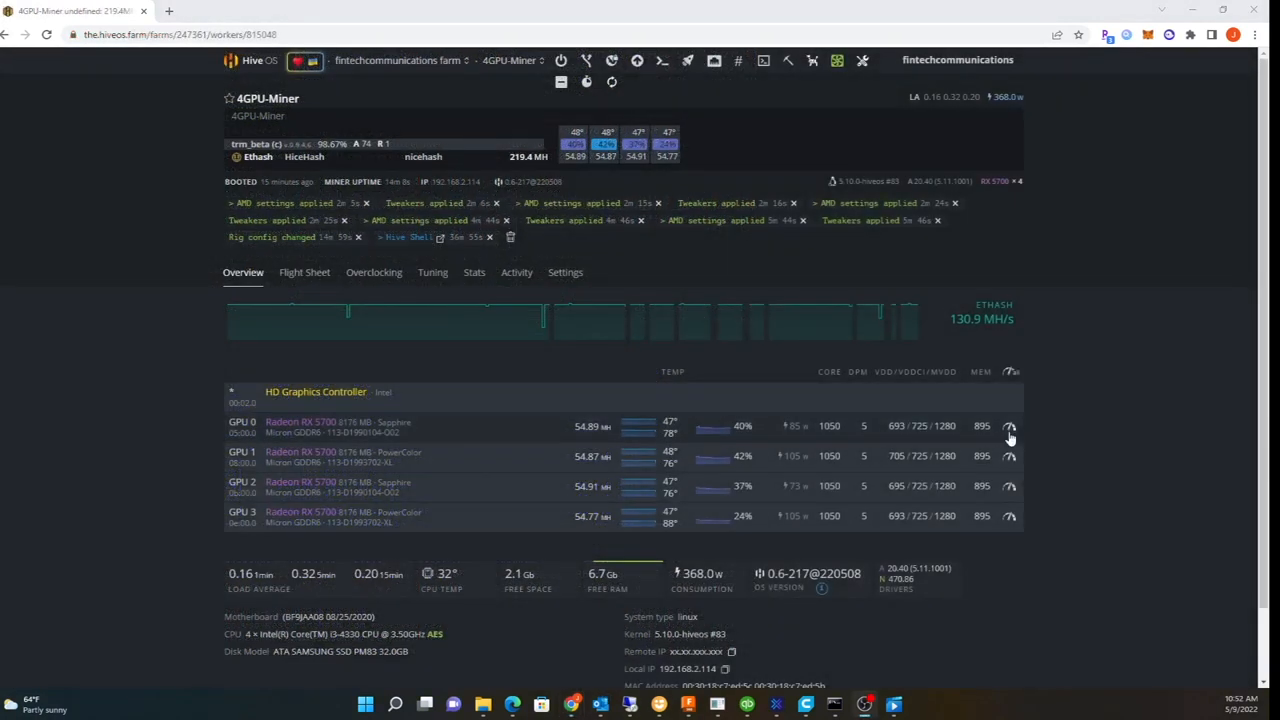
Set GPU 0 to core clock 1050 MHz and core voltage 685 mV and apply it
{"action": "left_click", "coordinate": [1010, 428]}
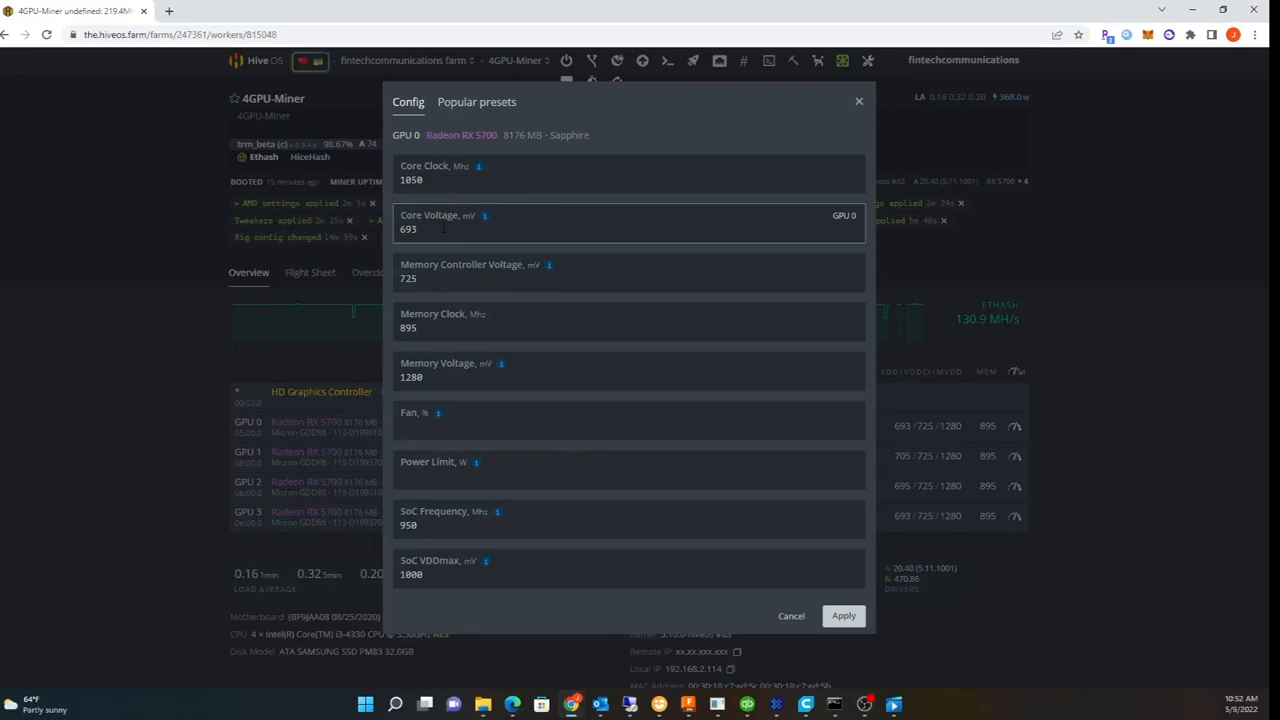
{"action": "key", "text": "Backspace"}
{"action": "type", "text": "685"}
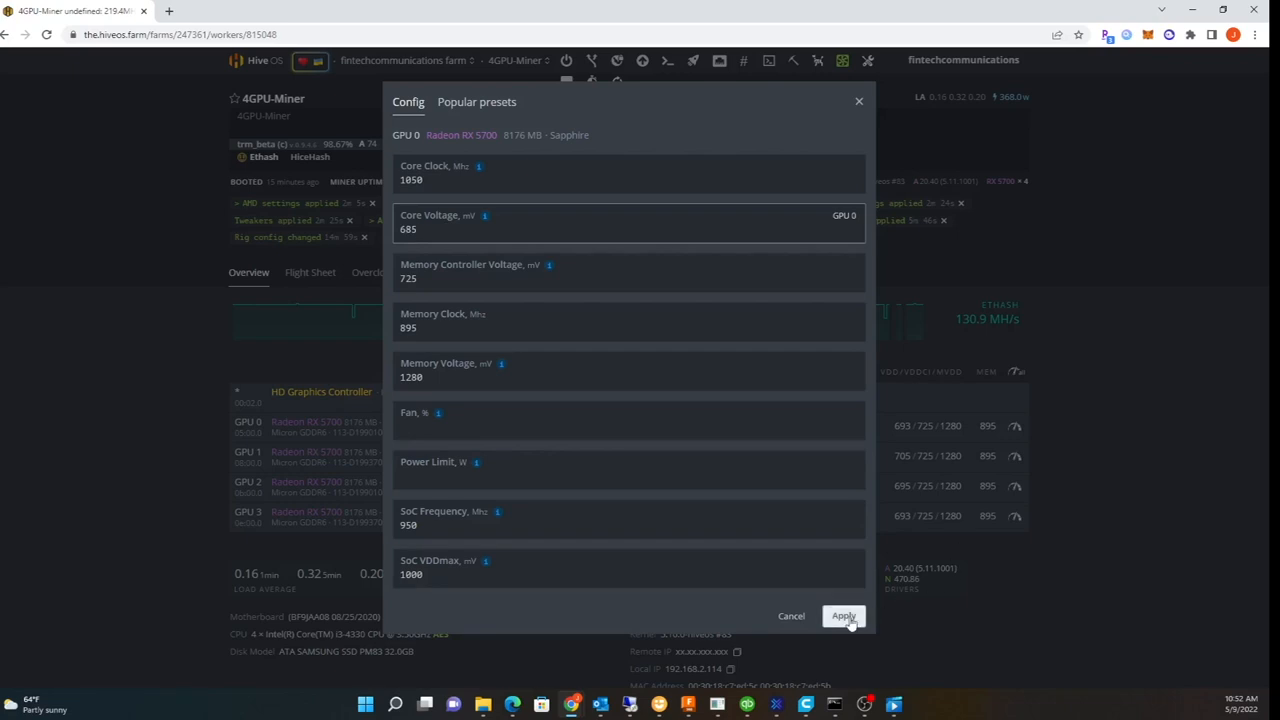
{"action": "left_click", "coordinate": [844, 616]}
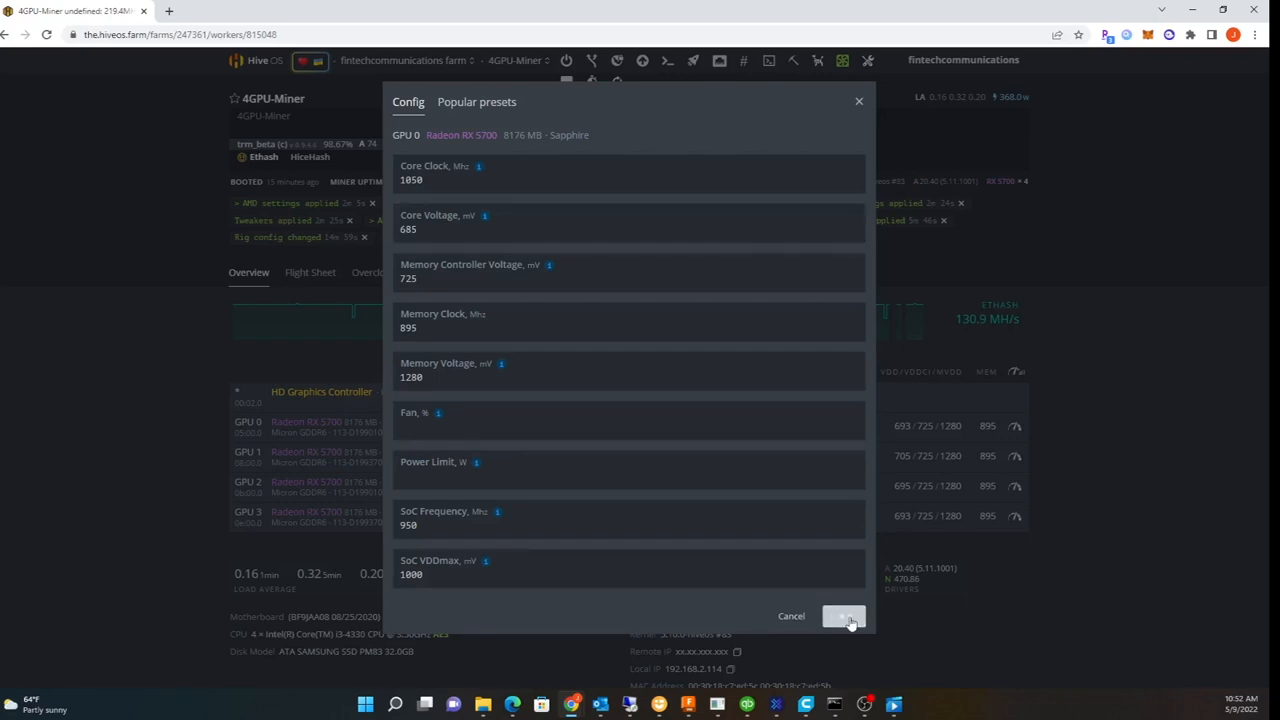
{"action": "left_click", "coordinate": [844, 616]}
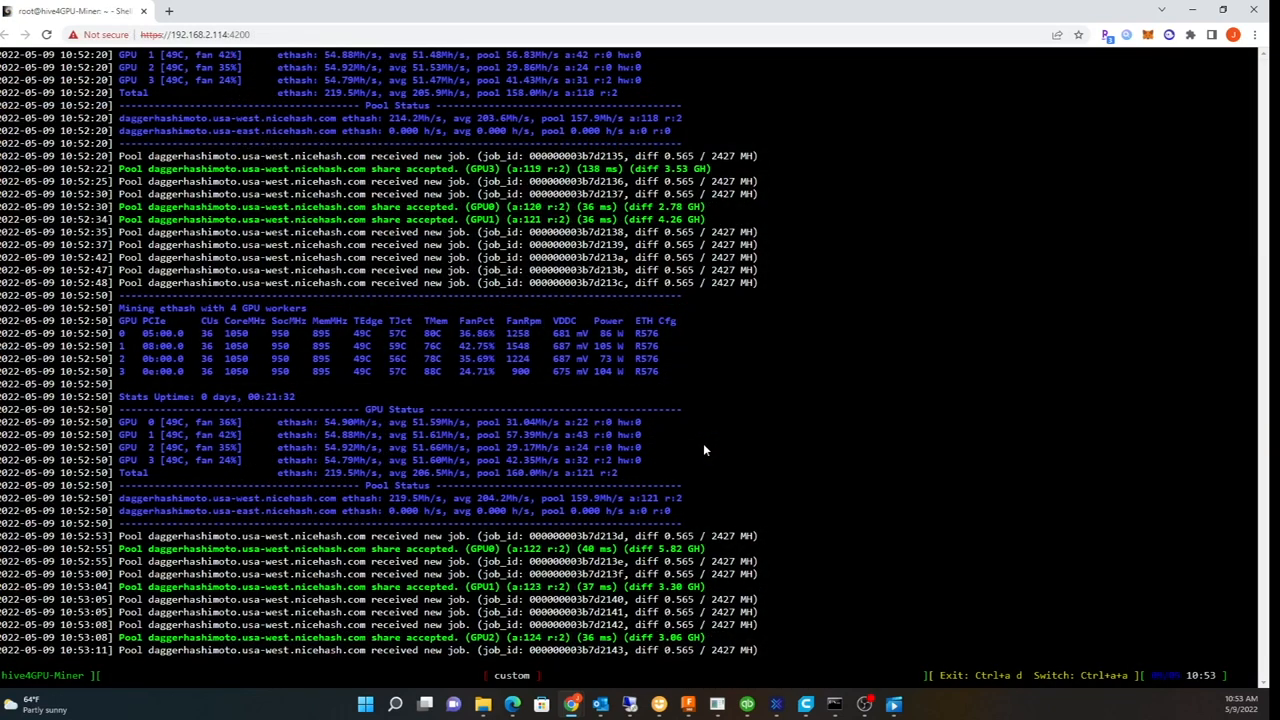
Scroll through the Hive Shell miner log watching the four GPUs hold about 219 MH/s with shares accepted
{"action": "scroll", "scroll_direction": "down", "scroll_amount": 3}
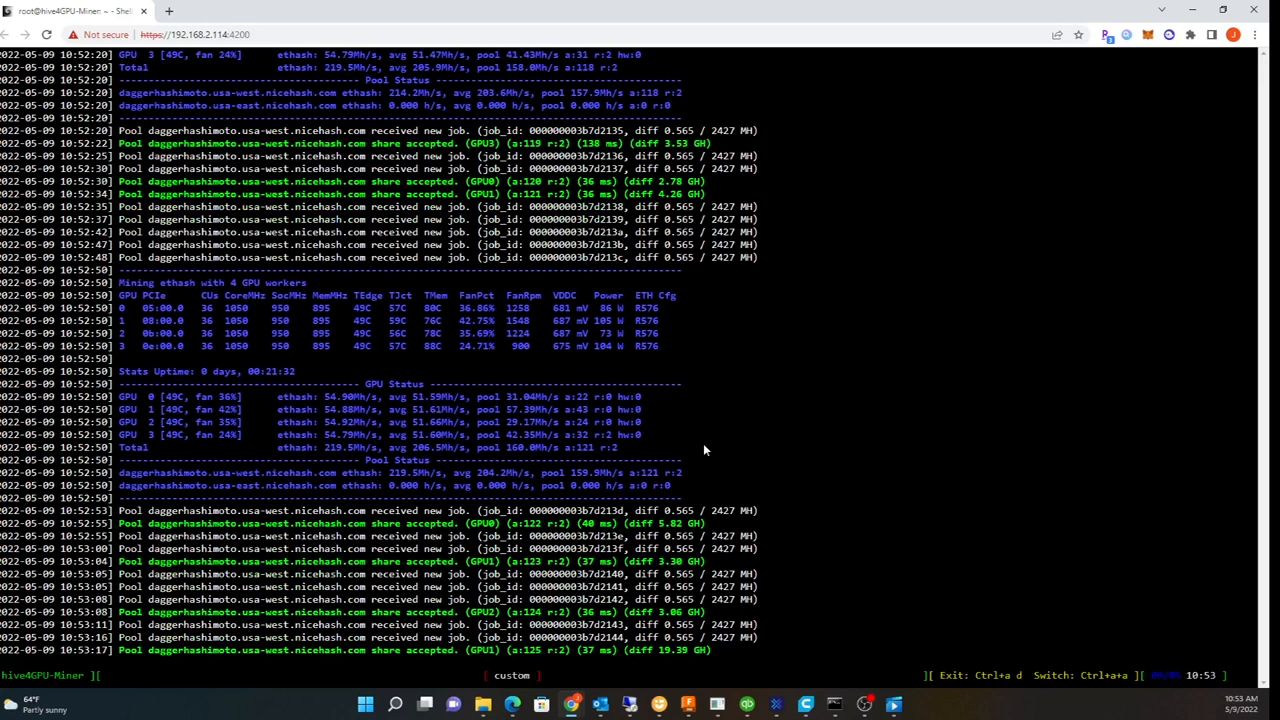
{"action": "scroll", "scroll_direction": "down", "scroll_amount": 3}
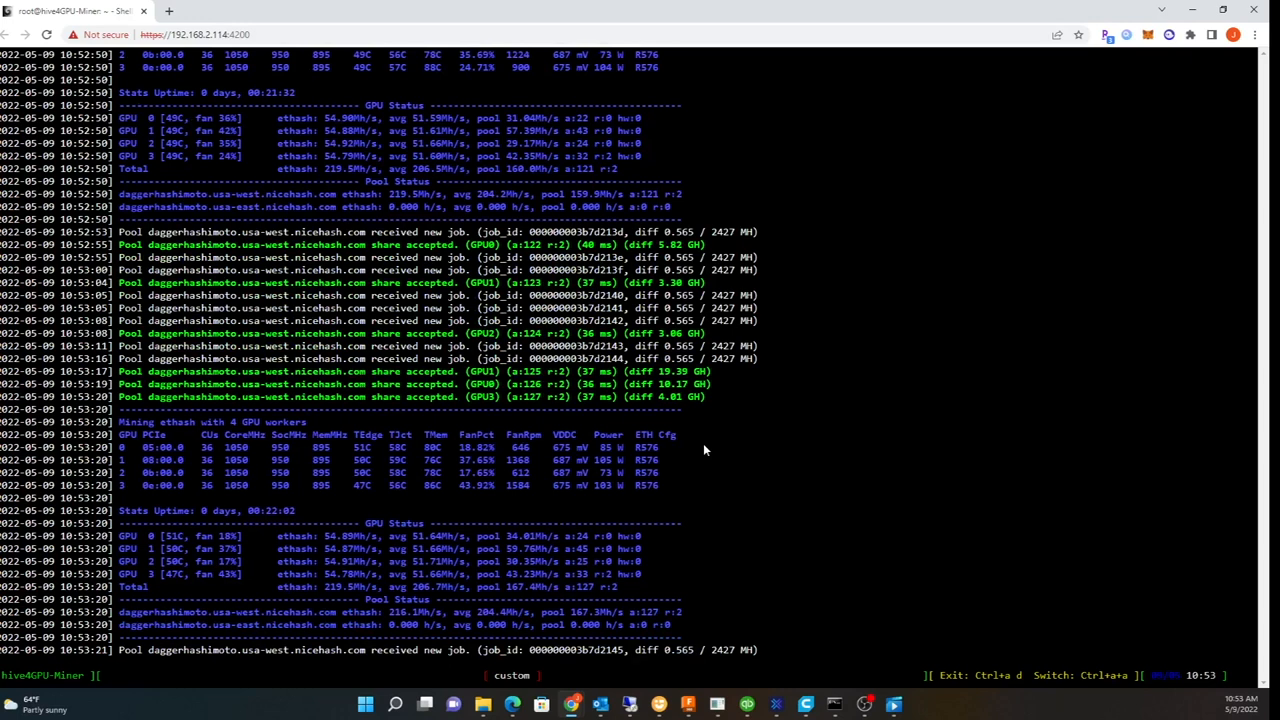
{"action": "scroll", "scroll_direction": "down", "scroll_amount": 3}
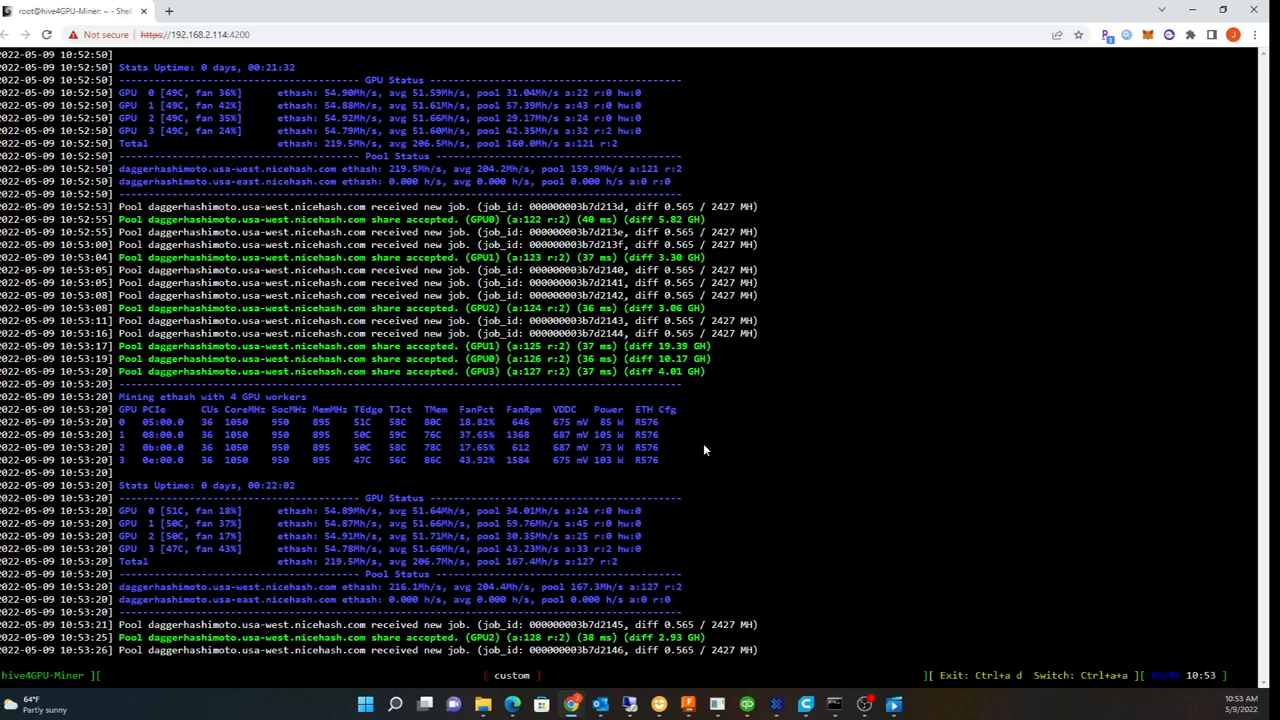
{"action": "scroll", "scroll_direction": "down", "scroll_amount": 3}
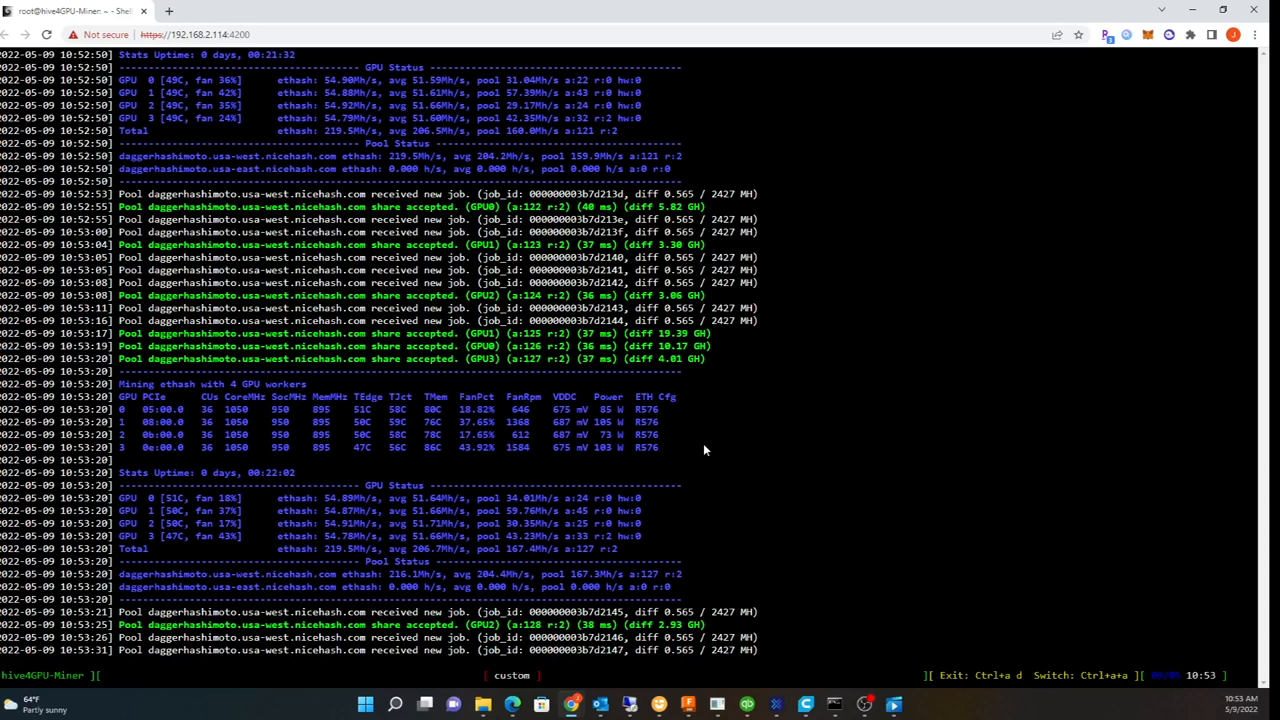
{"action": "scroll", "scroll_direction": "down", "scroll_amount": 3}
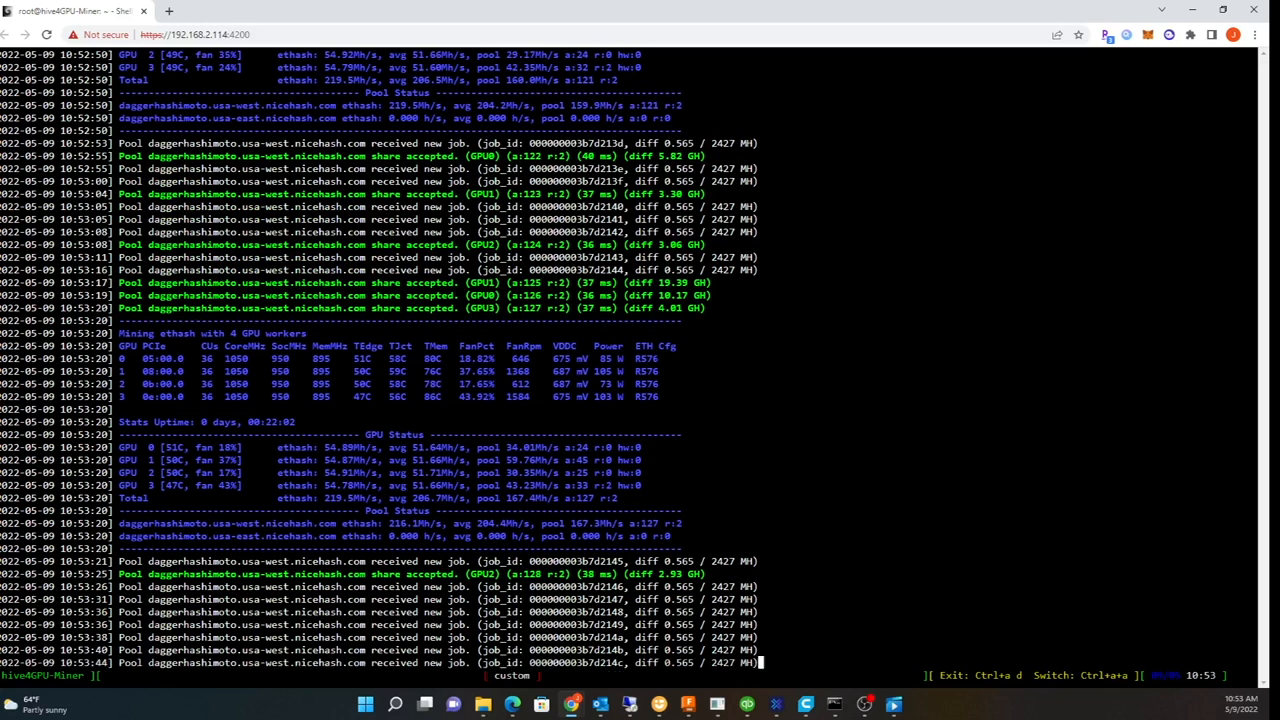
{"action": "scroll", "scroll_direction": "down", "scroll_amount": 3}
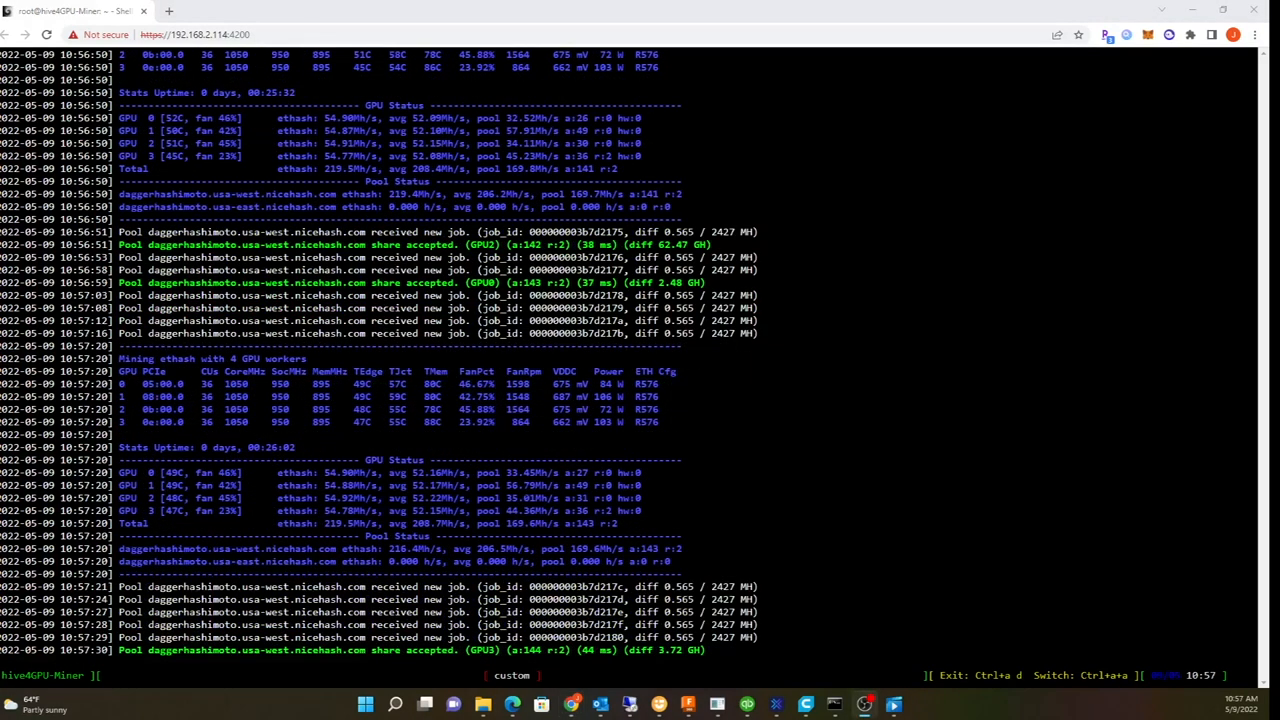
{"action": "mouse_move", "coordinate": [670, 412]}
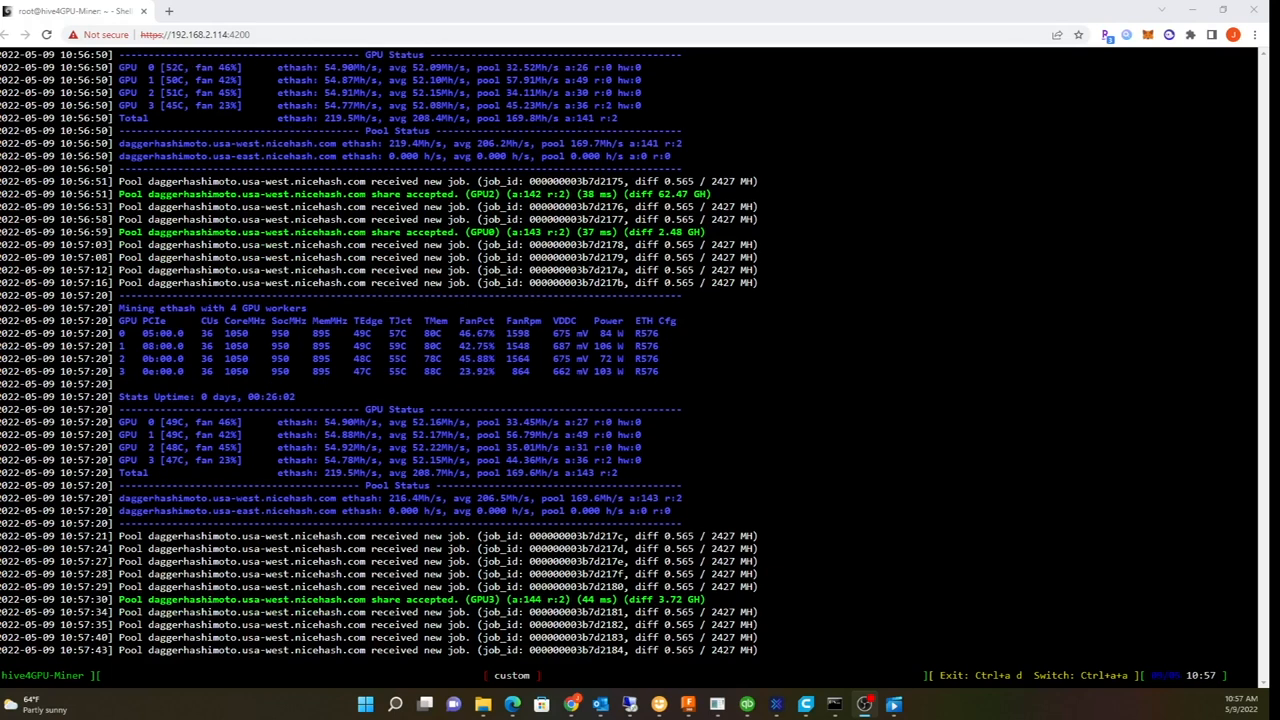
{"action": "scroll", "scroll_direction": "down", "scroll_amount": 3}
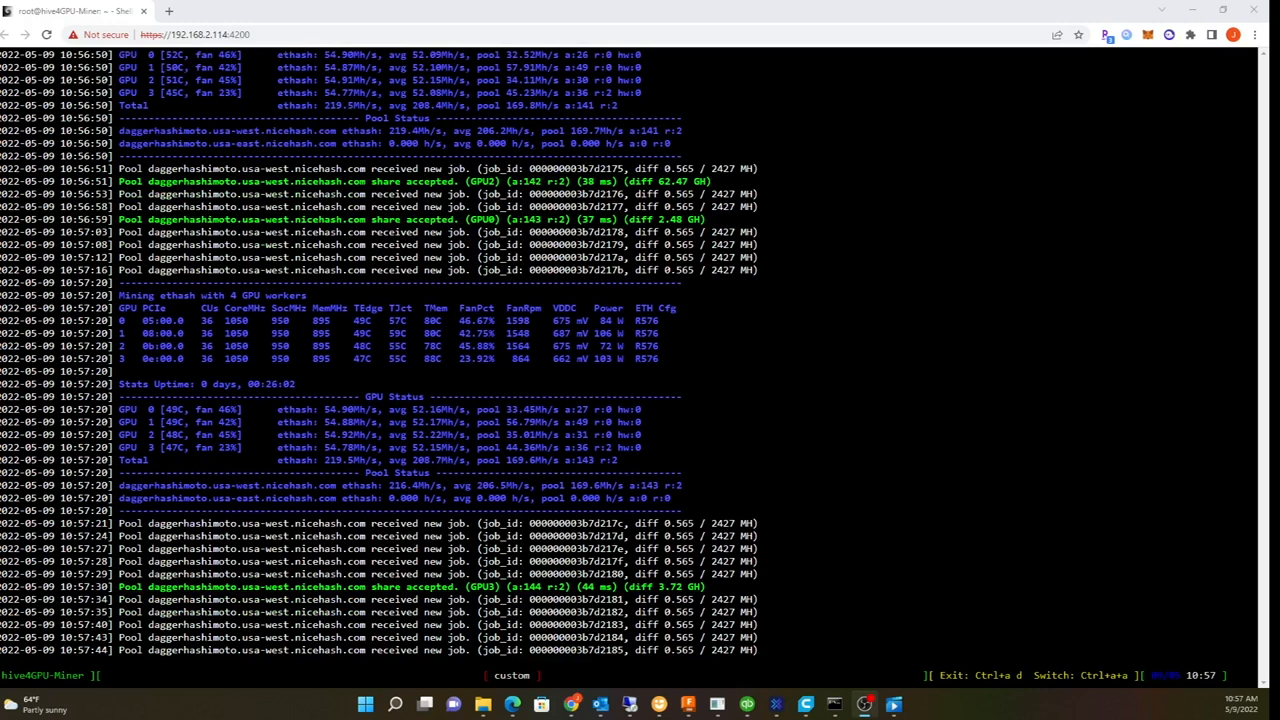
{"action": "mouse_move", "coordinate": [576, 384]}
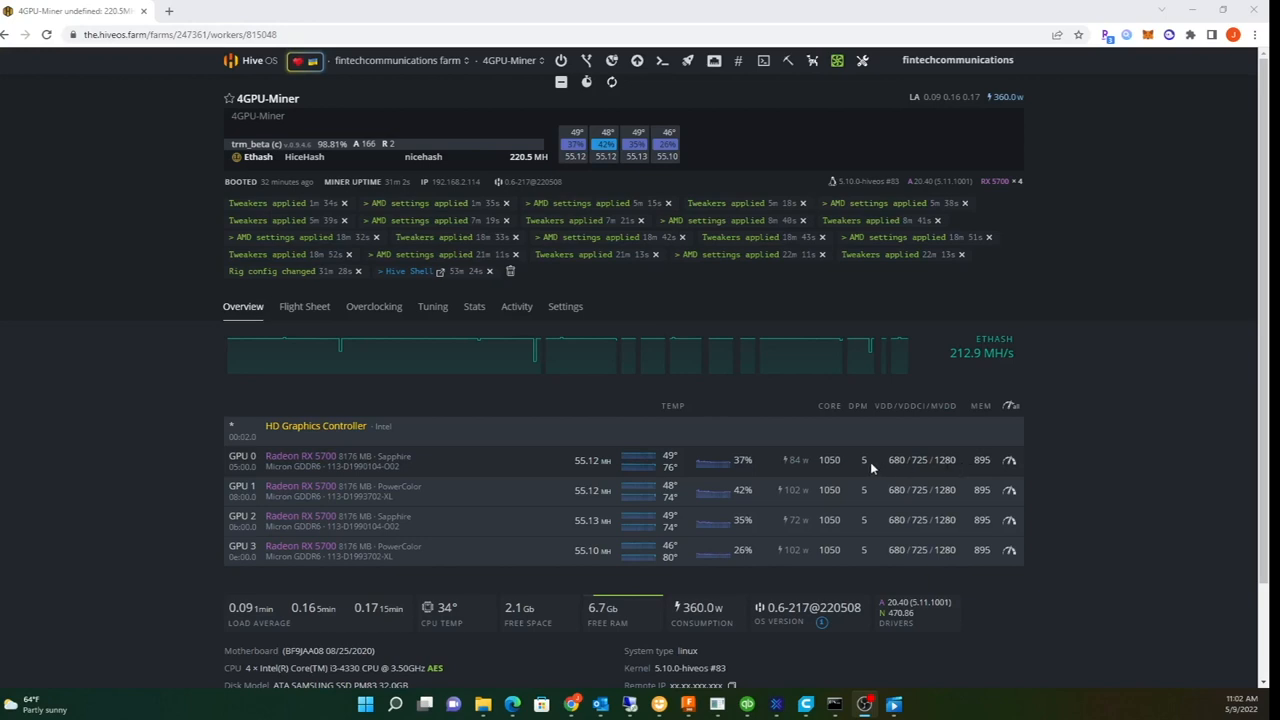
{"action": "mouse_move", "coordinate": [908, 476]}
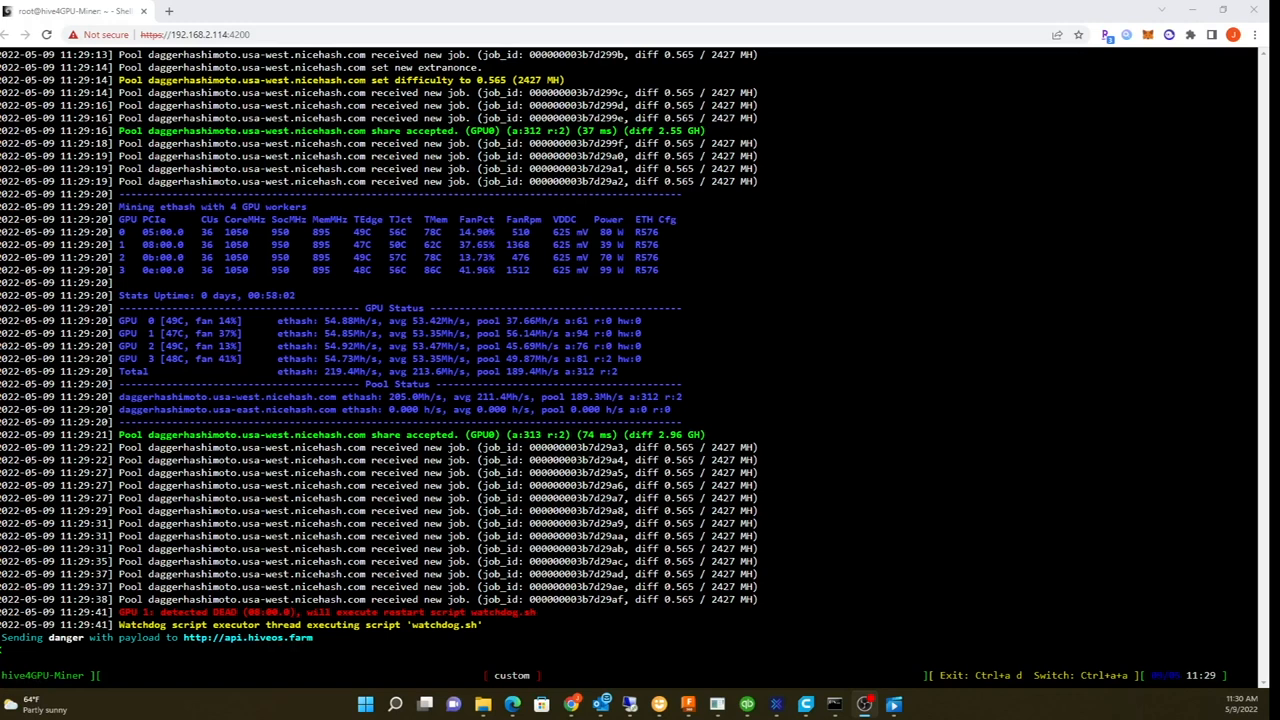
{"action": "mouse_move", "coordinate": [696, 612]}
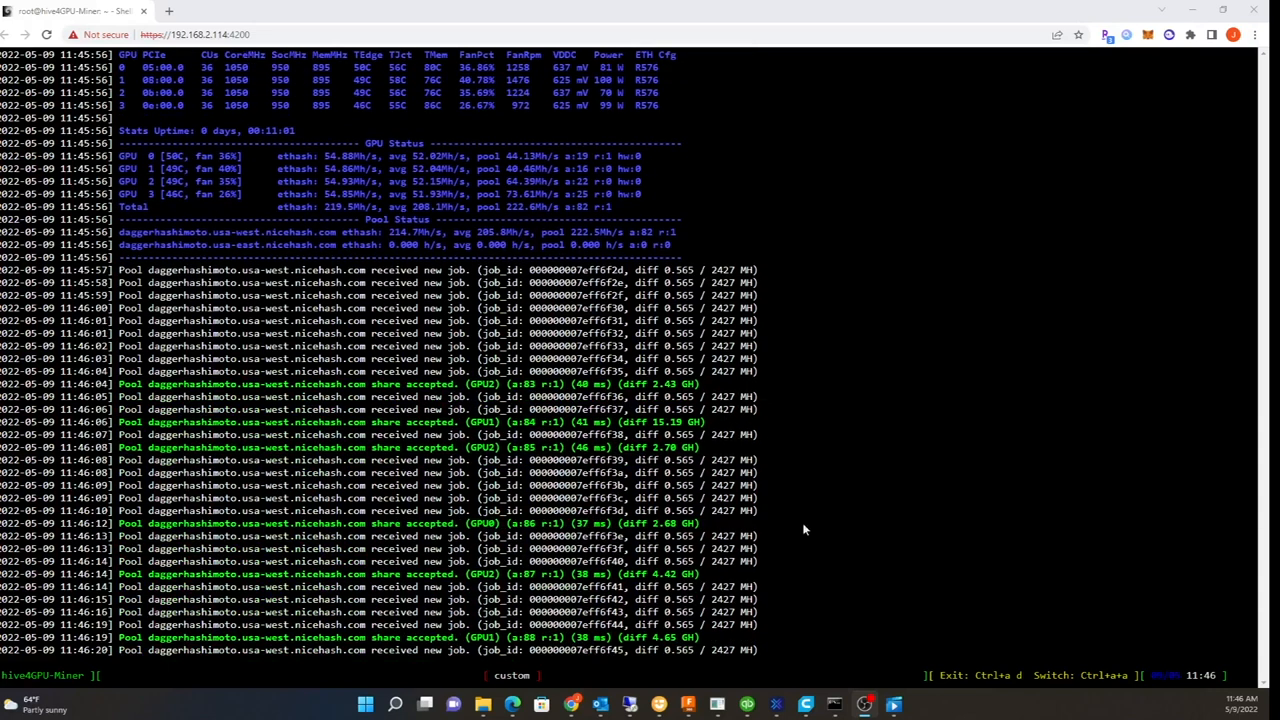
Scroll the Hive Shell log to the dead-GPU and GPU driver error entries
{"action": "scroll", "scroll_direction": "down", "scroll_amount": 3}
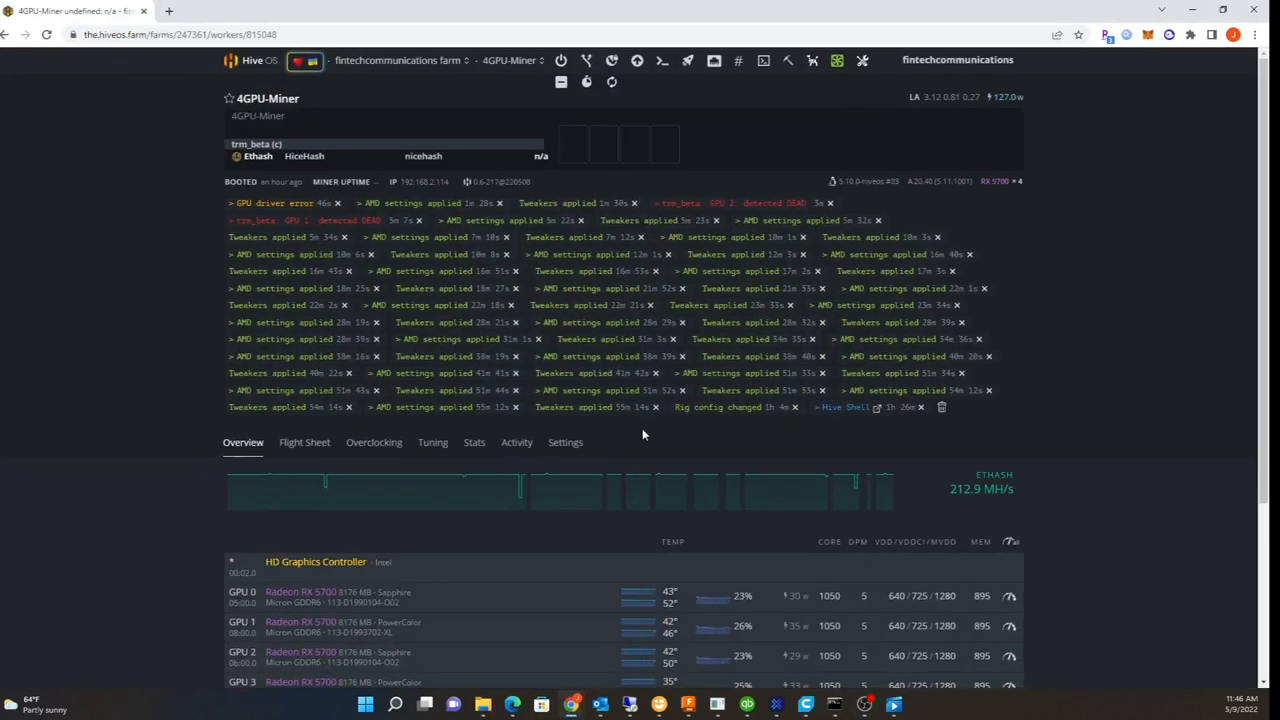
Lower GPU 0's core clock to 1025 MHz at 640 mV core voltage and apply it
{"action": "scroll", "scroll_direction": "down", "scroll_amount": 3}
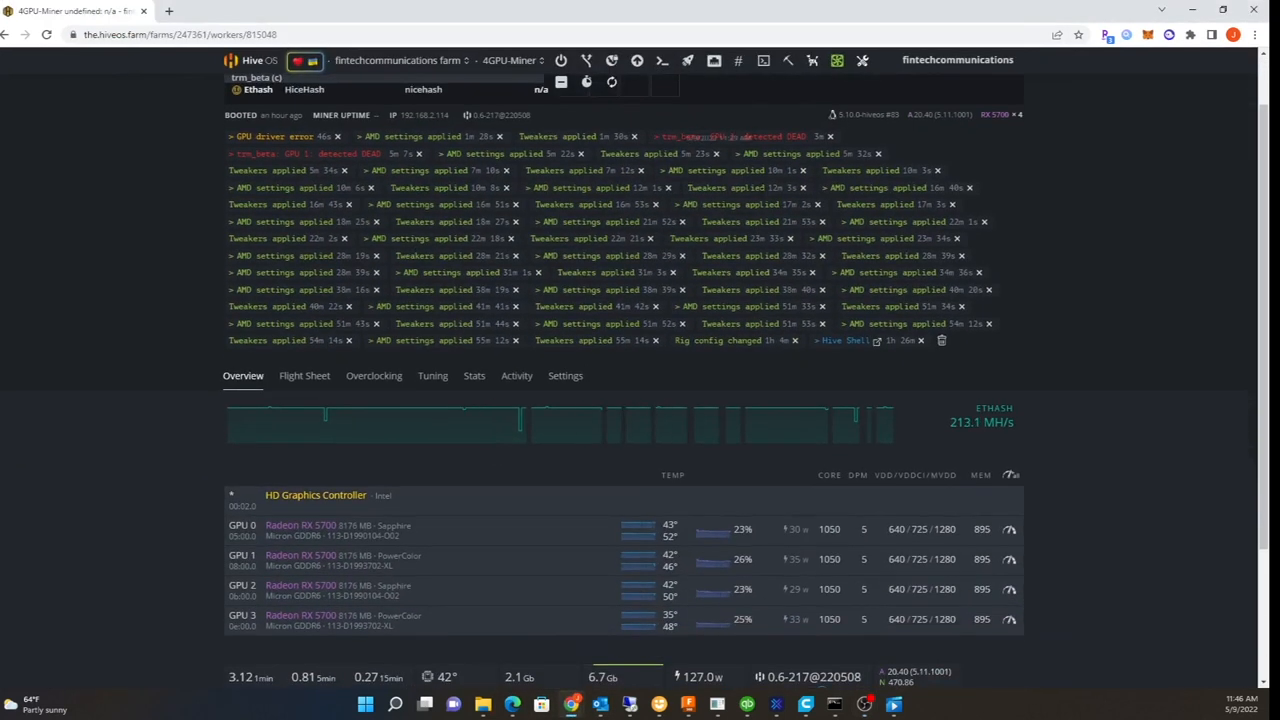
{"action": "mouse_move", "coordinate": [620, 428]}
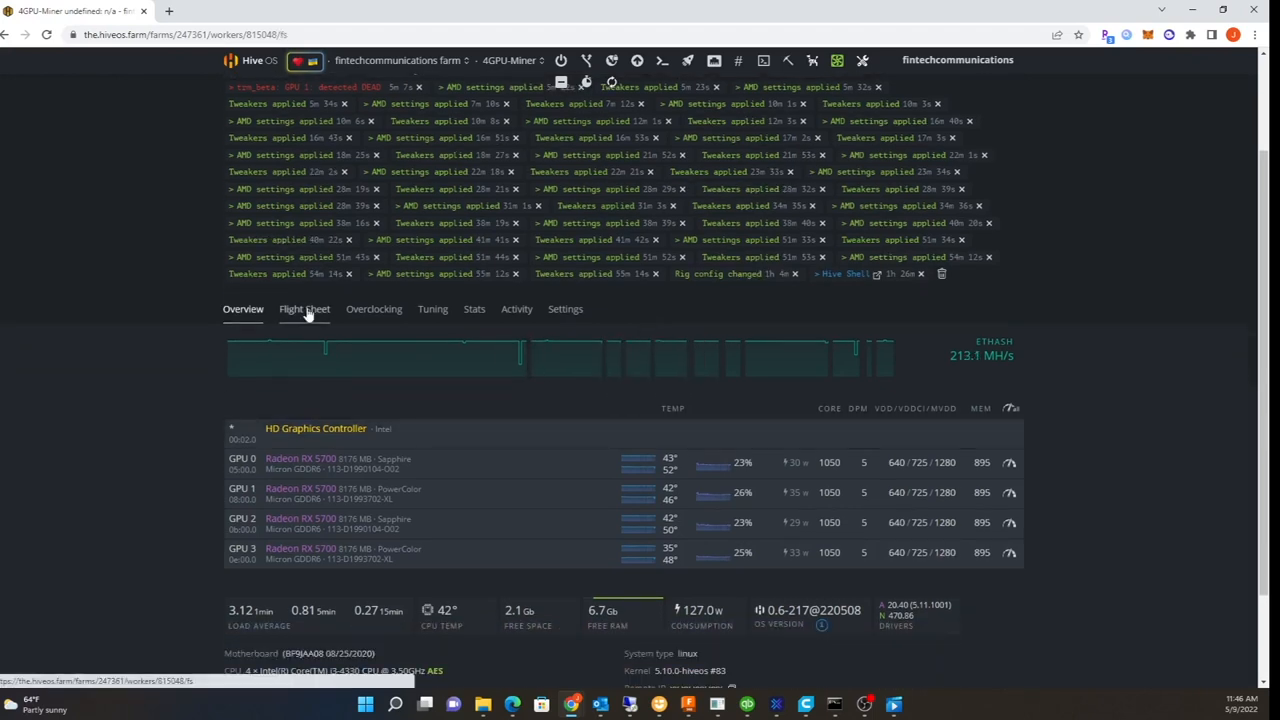
{"action": "left_click", "coordinate": [304, 308]}
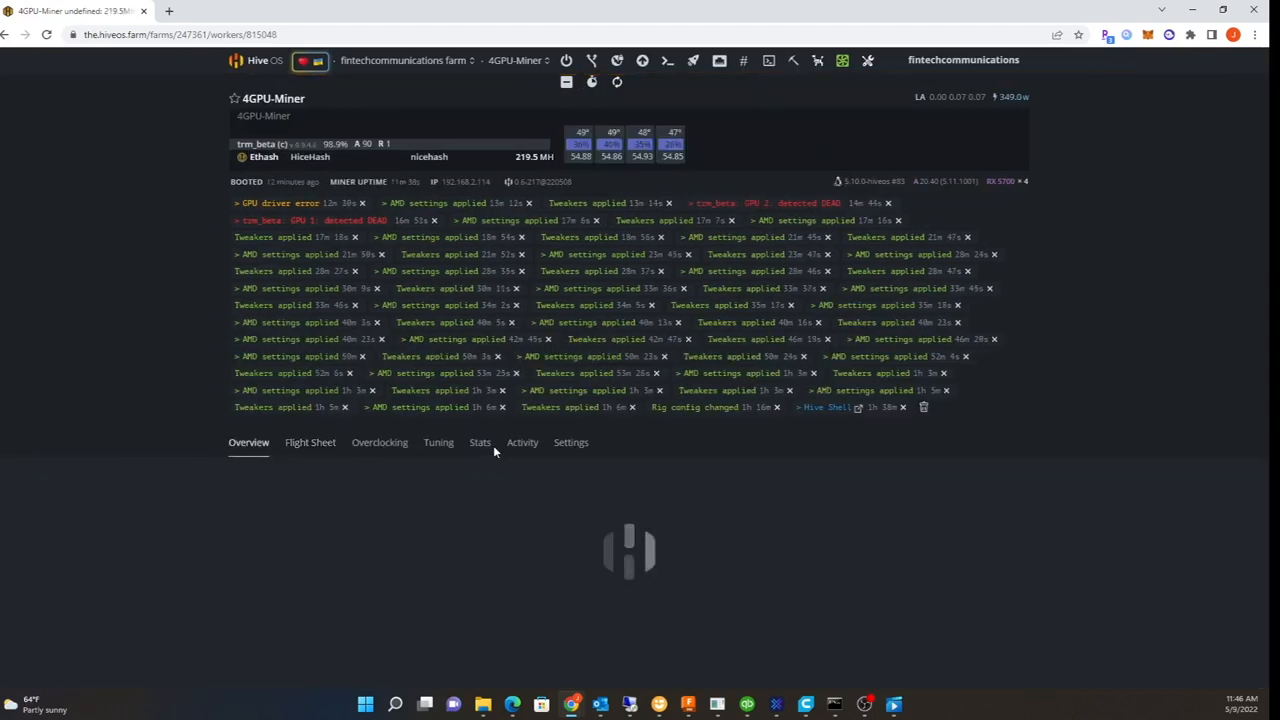
{"action": "scroll", "scroll_direction": "down", "scroll_amount": 3}
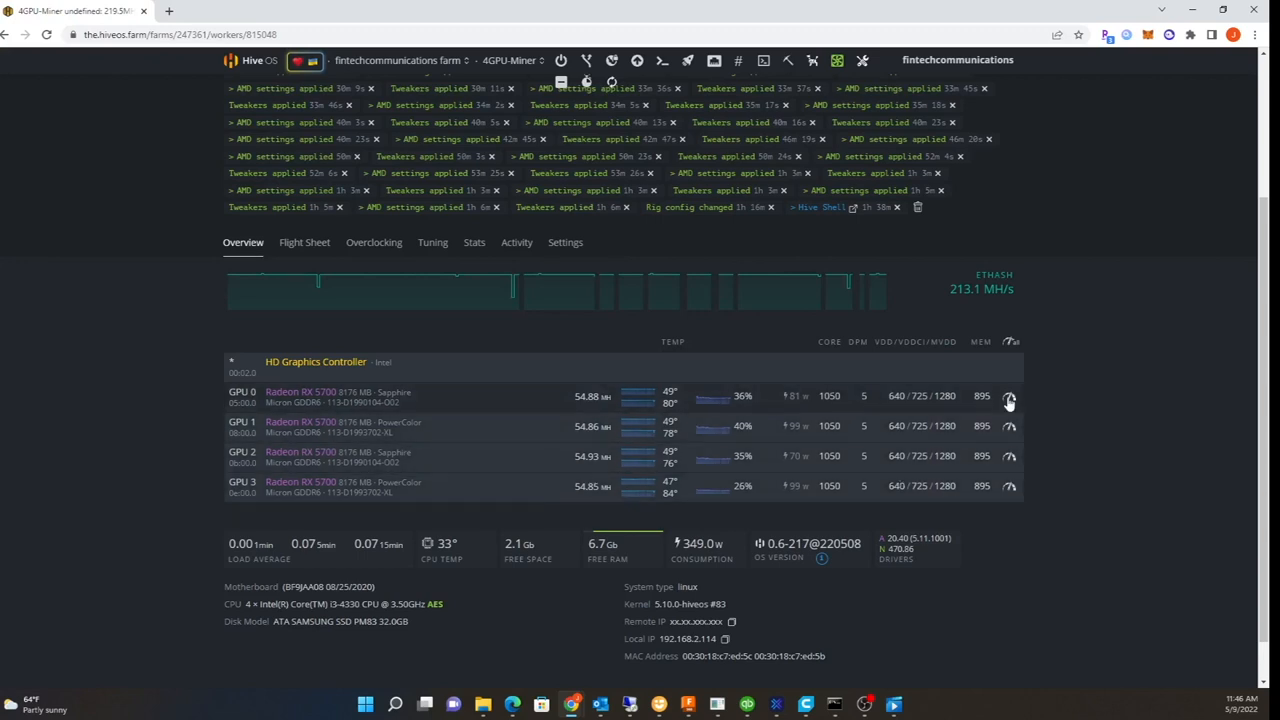
{"action": "left_click", "coordinate": [1008, 396]}
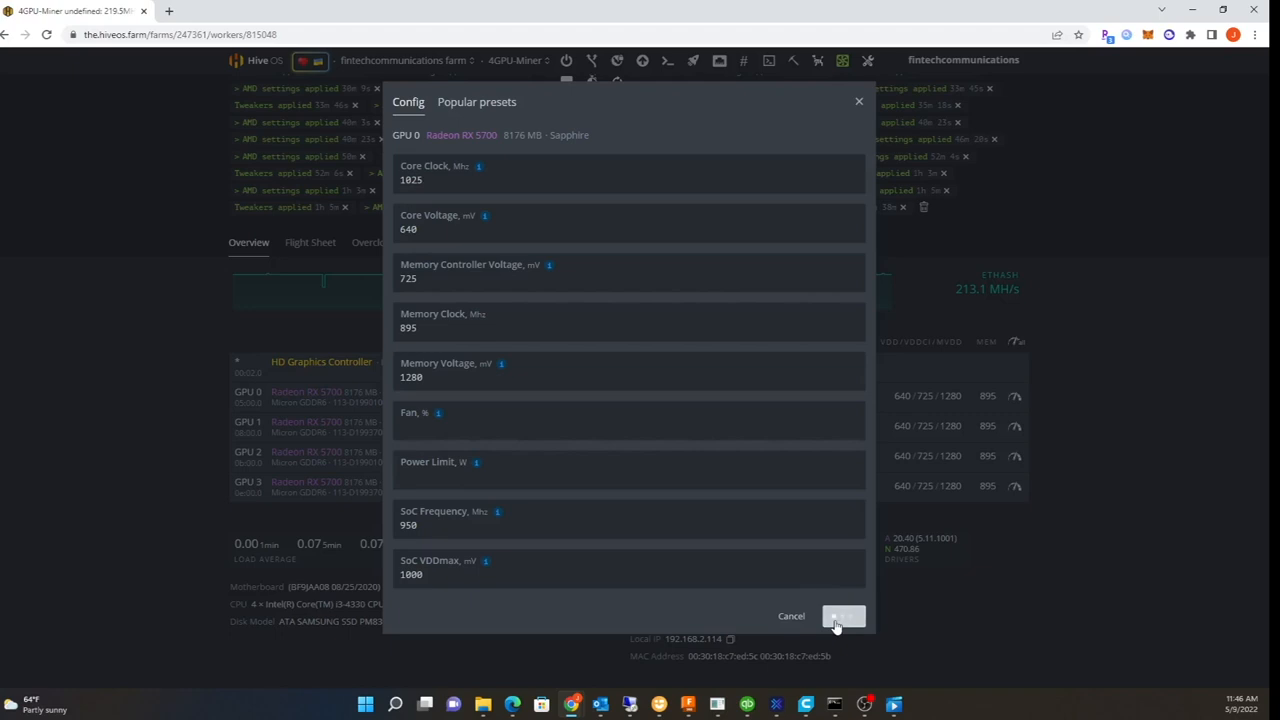
{"action": "left_click", "coordinate": [844, 616]}
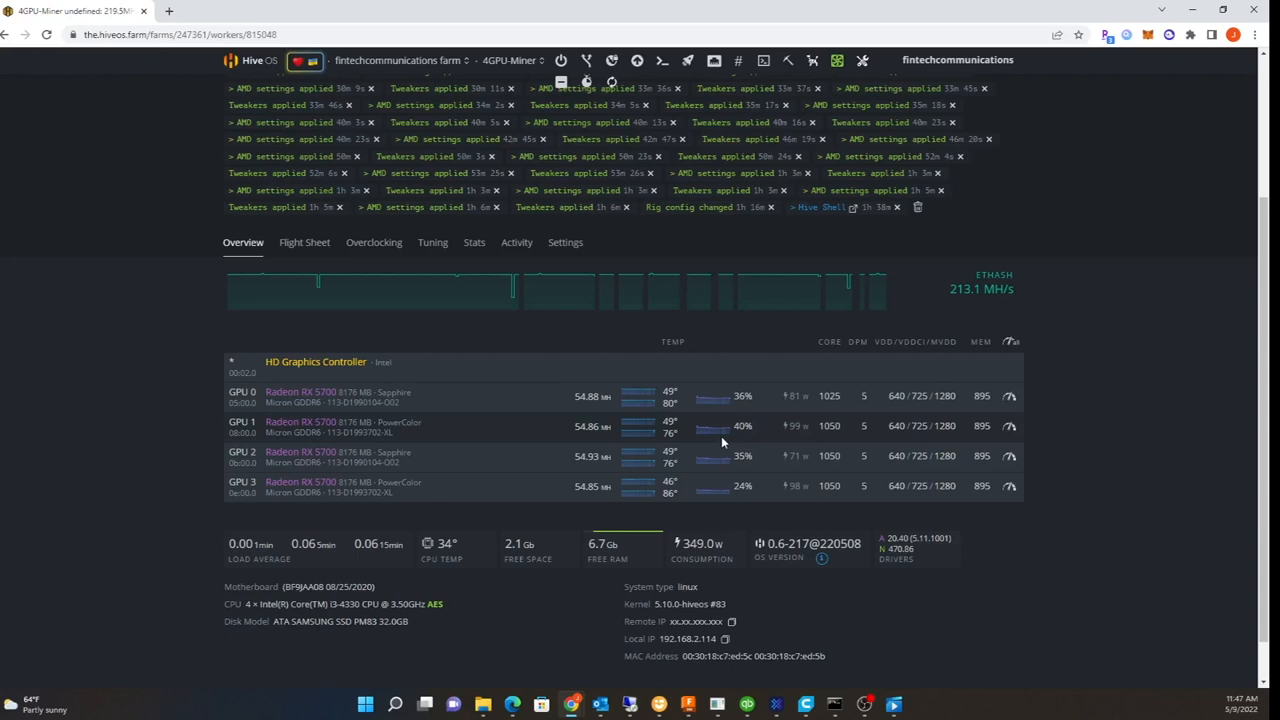
{"action": "mouse_move", "coordinate": [928, 408]}
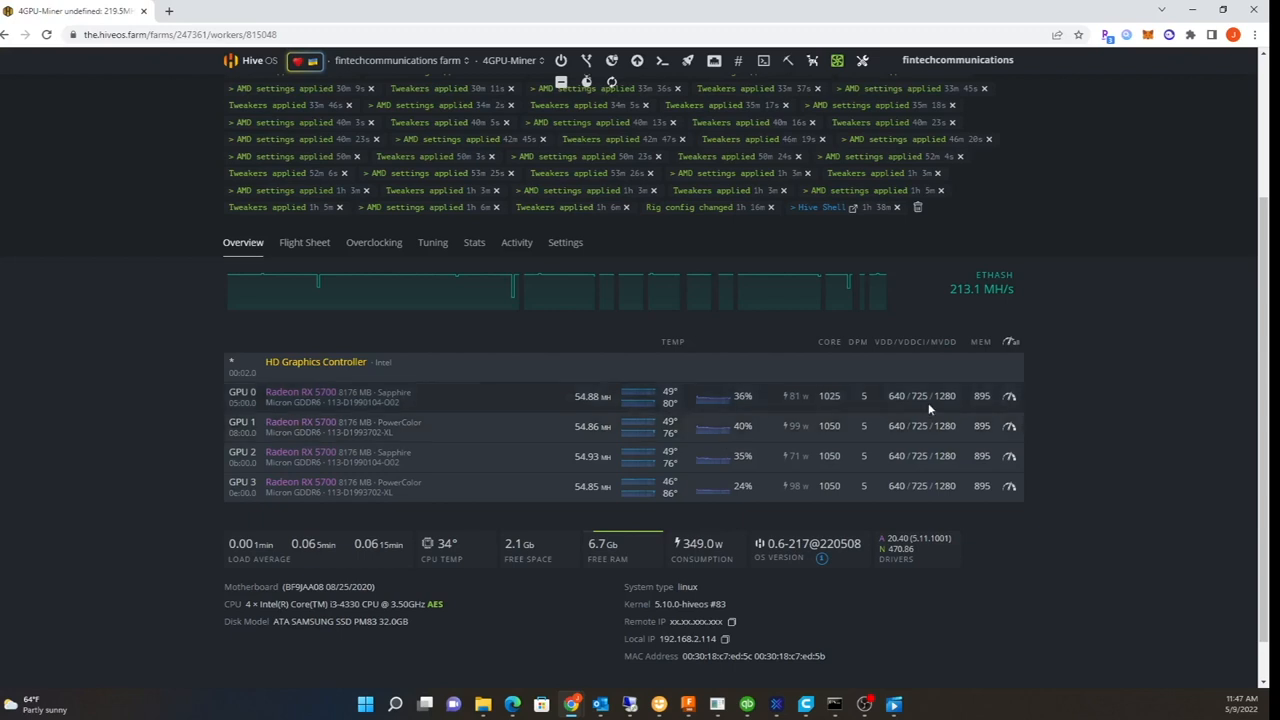
{"action": "mouse_move", "coordinate": [170, 600]}
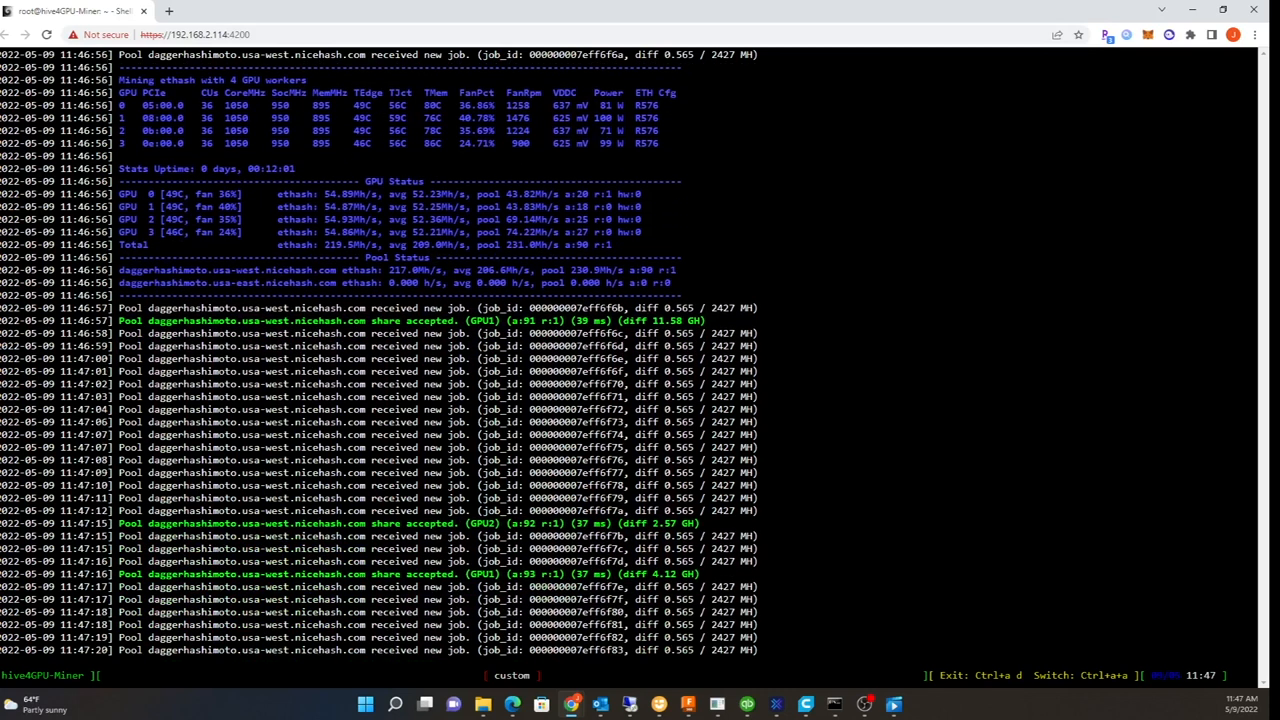
Scroll the Hive Shell miner log checking all four GPUs mining at 1000 MHz and 630 mV
{"action": "scroll", "scroll_direction": "down", "scroll_amount": 3}
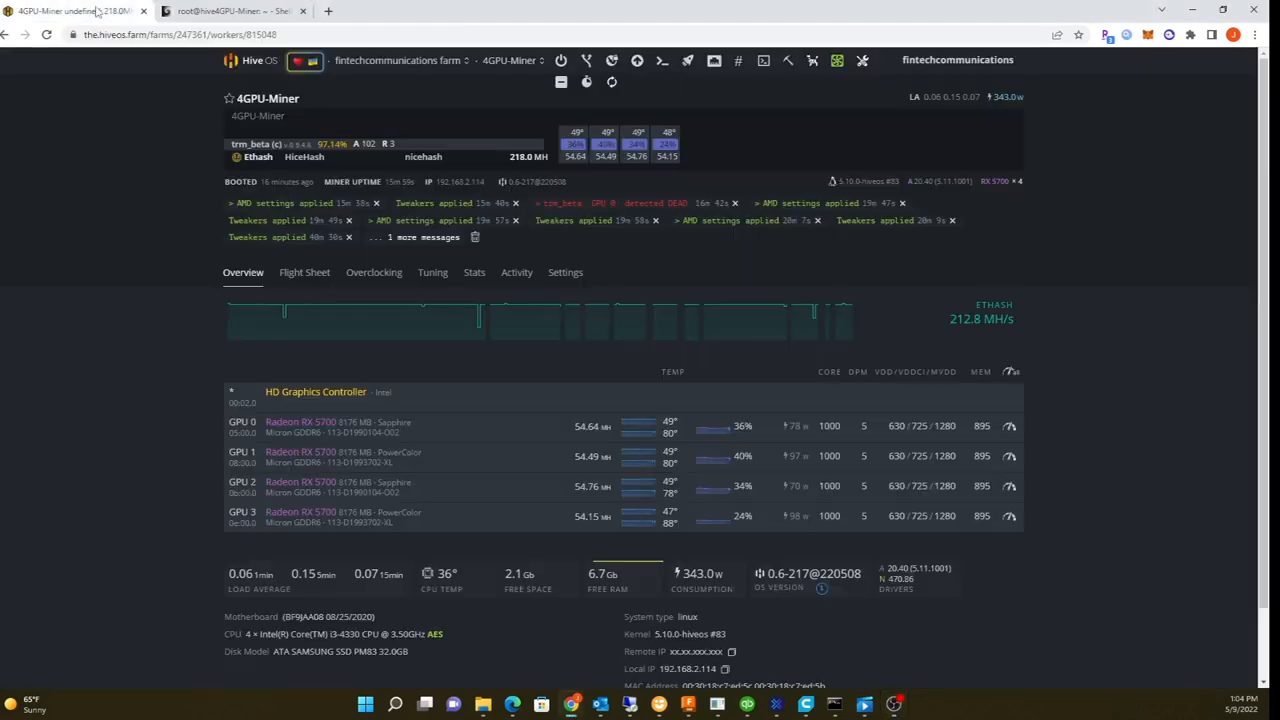
{"action": "mouse_move", "coordinate": [1050, 396]}
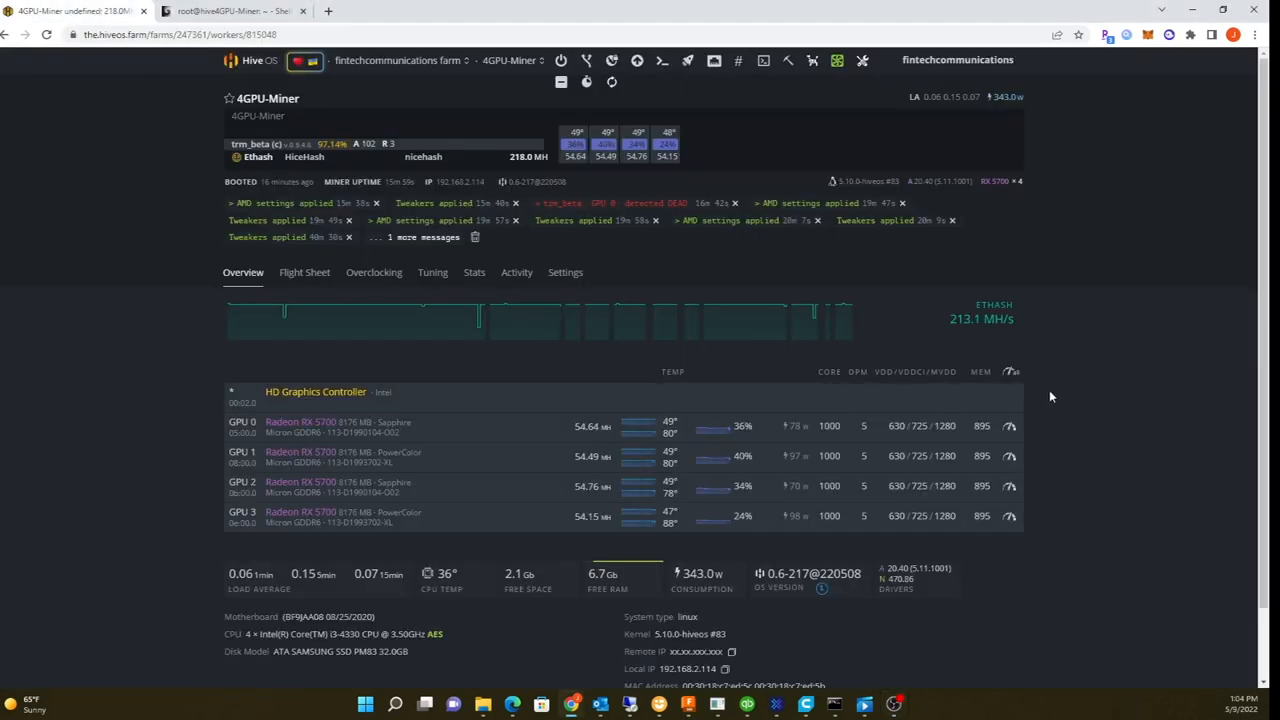